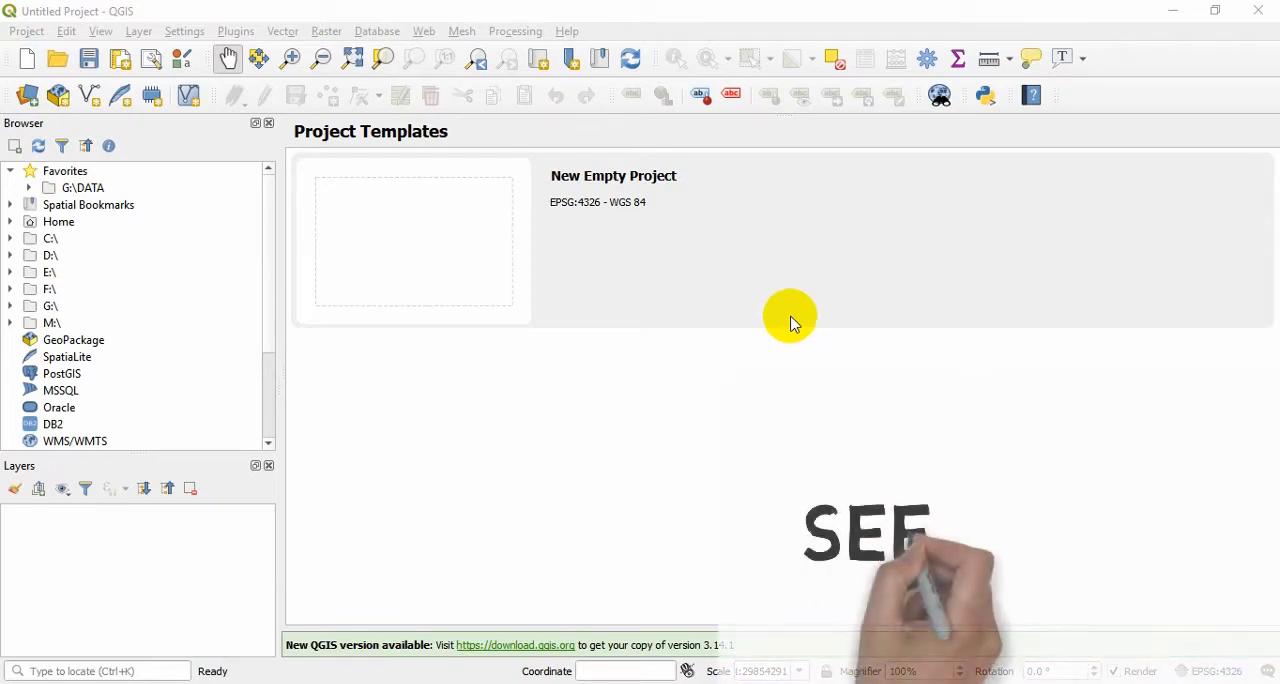
{"action": "mouse_move", "coordinate": [764, 324]}
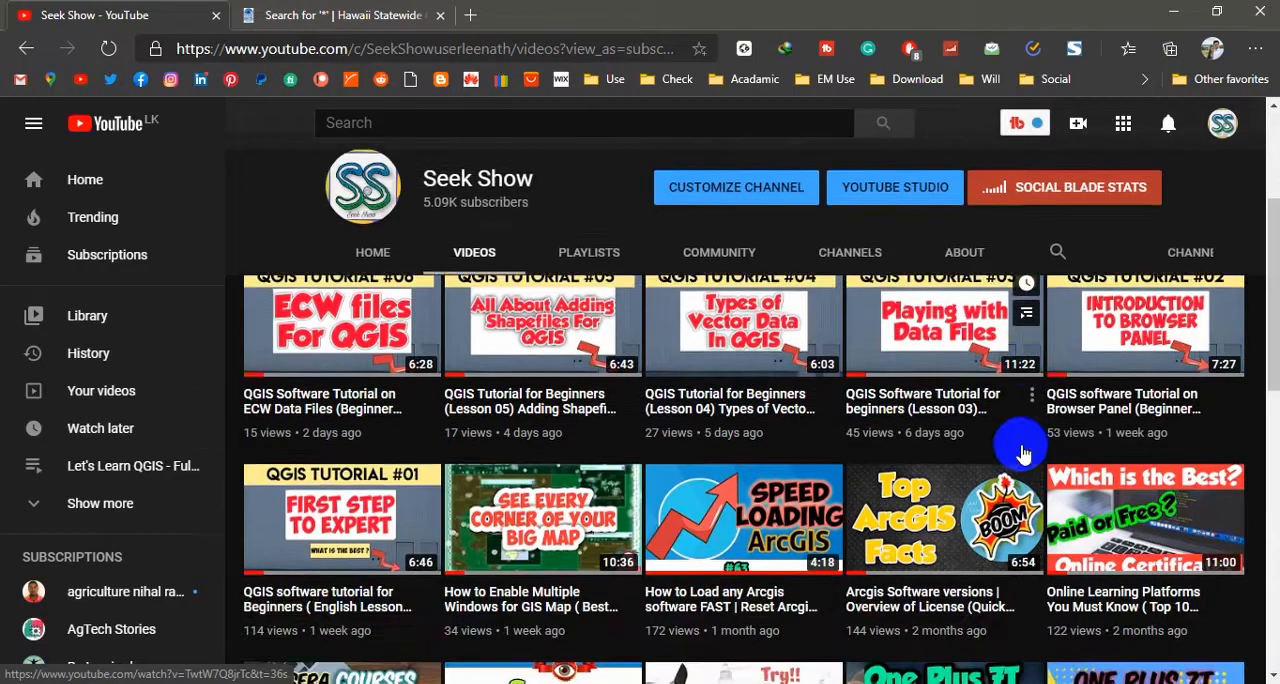
Step: Add the OpenStreetMap XYZ tile layer as basemap and zoom the canvas to the Hawaiian islands
{"action": "scroll", "scroll_direction": "down", "scroll_amount": 3}
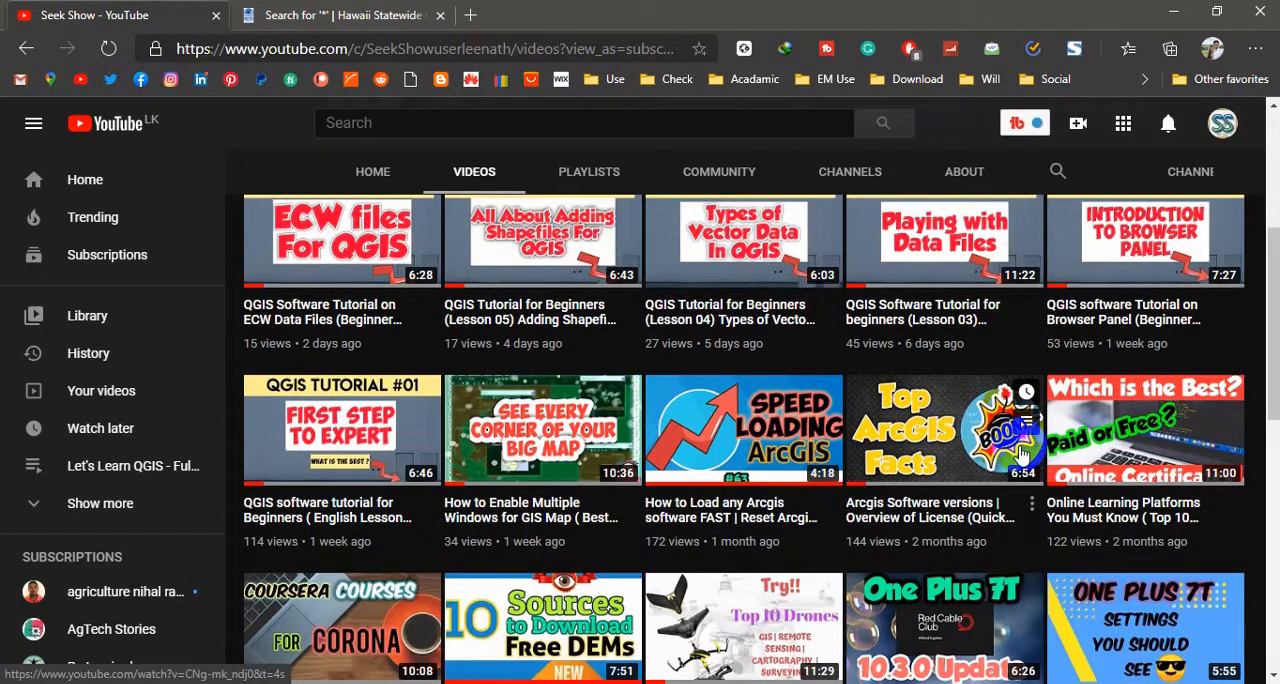
{"action": "scroll", "scroll_direction": "down", "scroll_amount": 3}
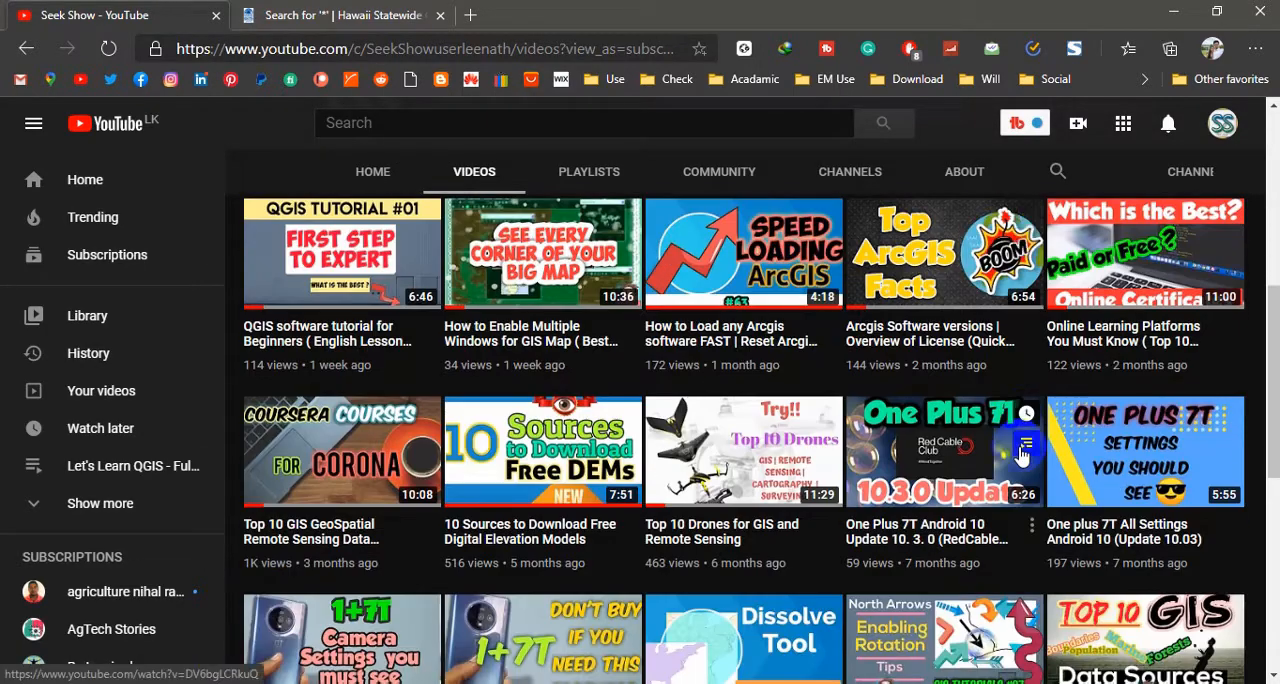
{"action": "scroll", "scroll_direction": "down", "scroll_amount": 3}
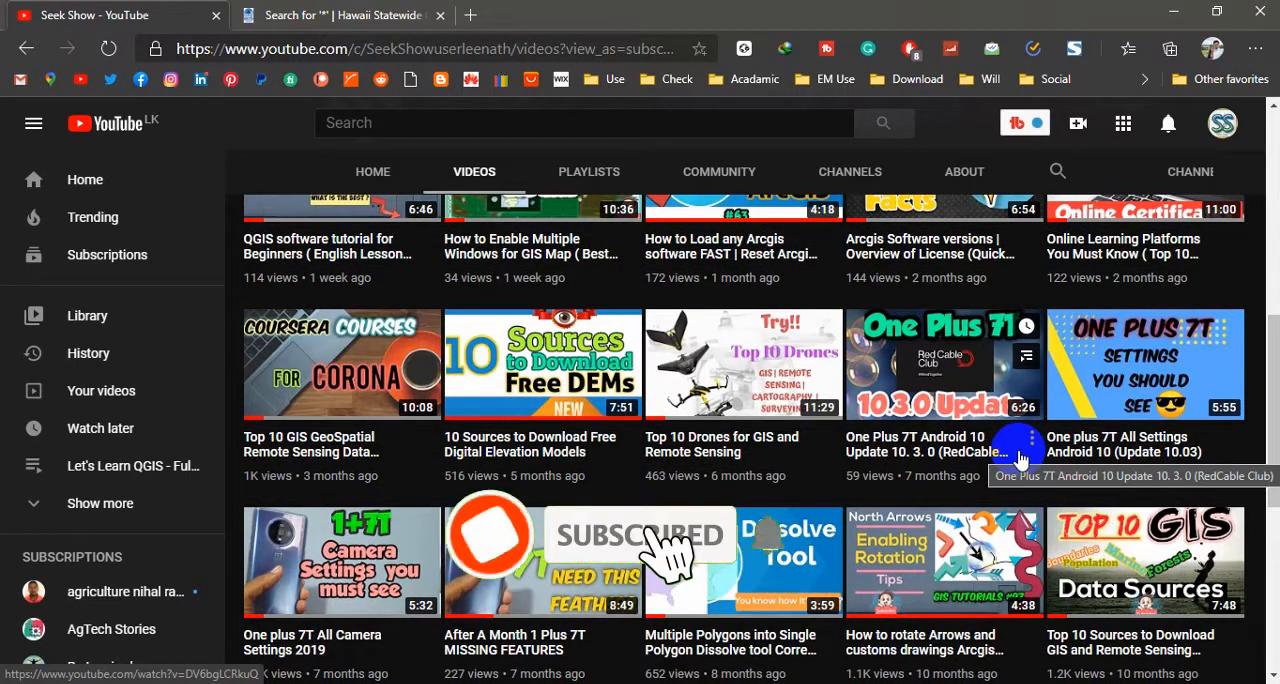
{"action": "scroll", "scroll_direction": "down", "scroll_amount": 3}
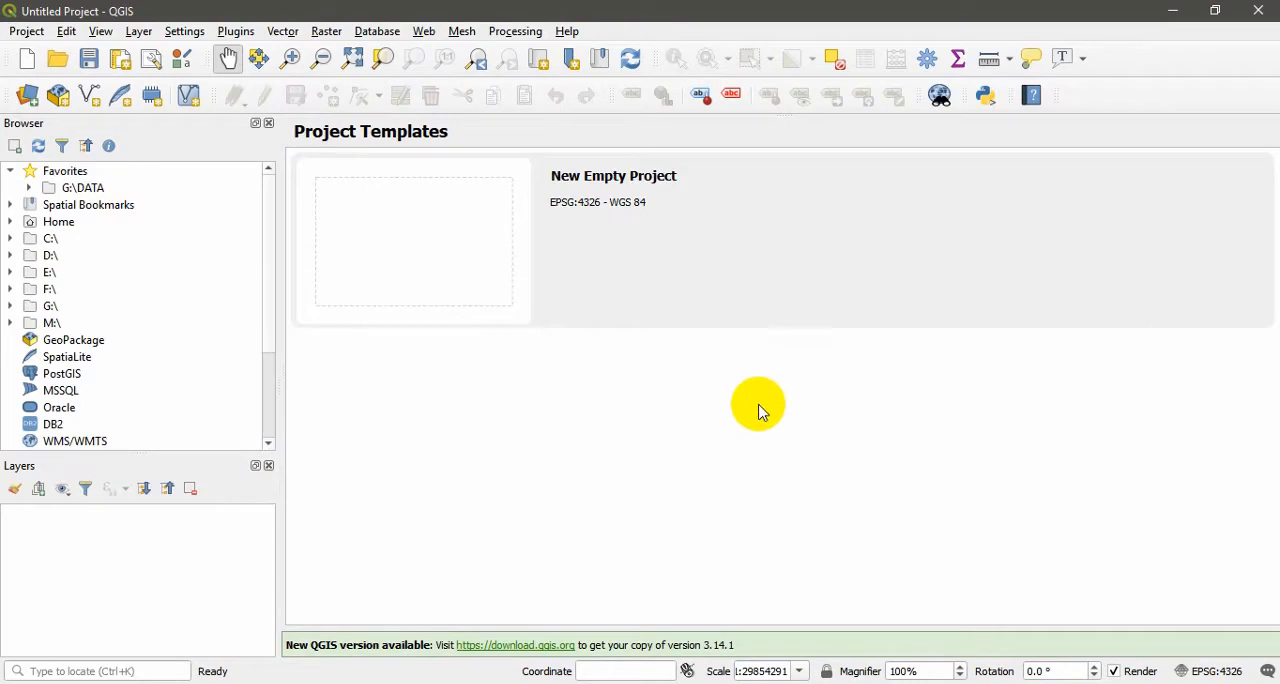
{"action": "mouse_move", "coordinate": [784, 404]}
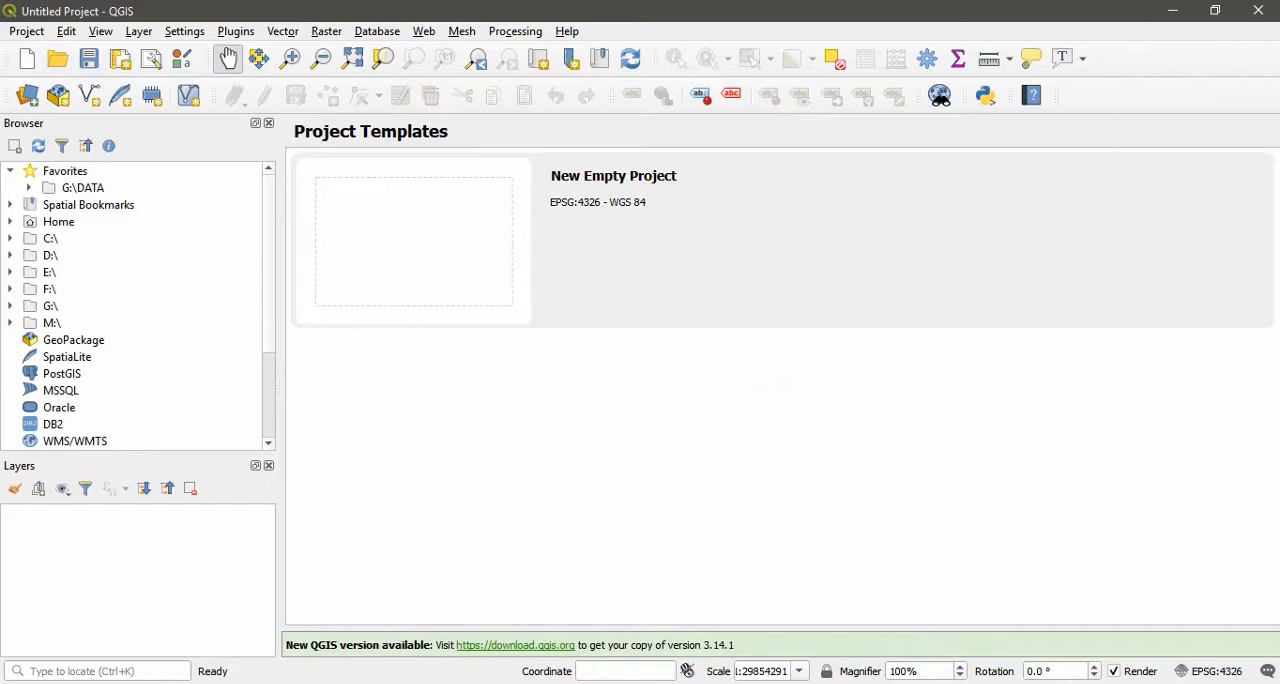
{"action": "mouse_move", "coordinate": [1256, 56]}
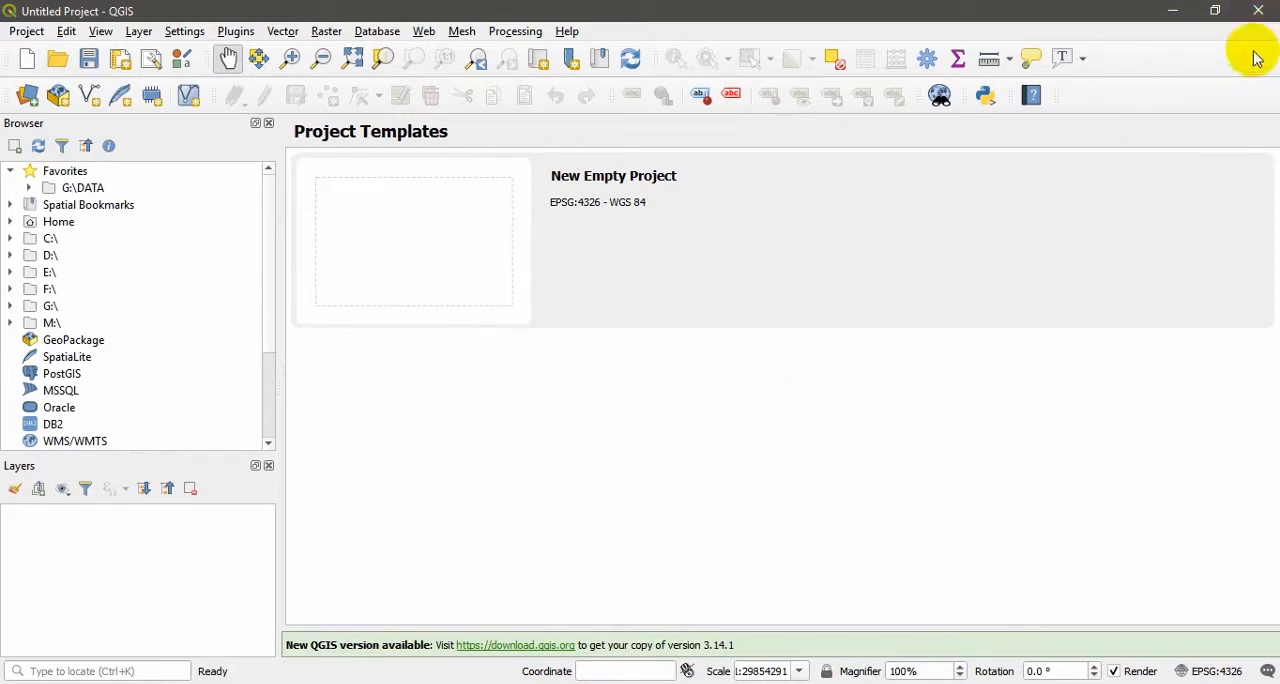
{"action": "mouse_move", "coordinate": [1240, 56]}
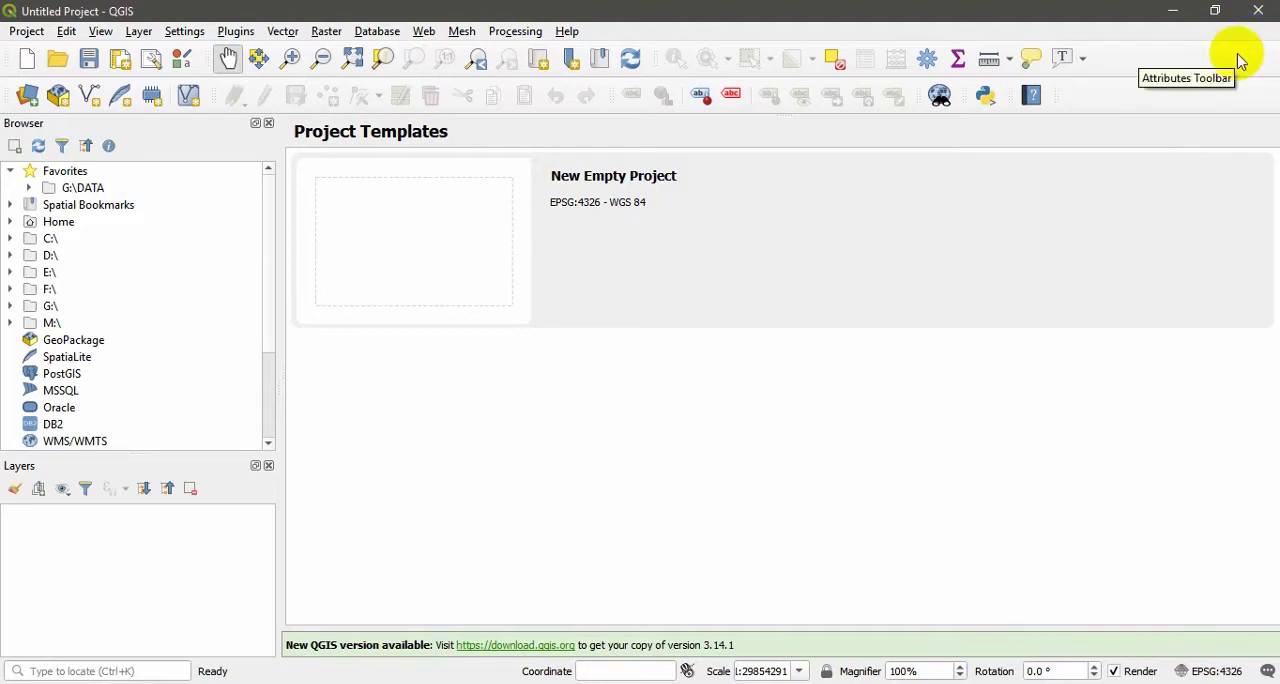
{"action": "mouse_move", "coordinate": [844, 342]}
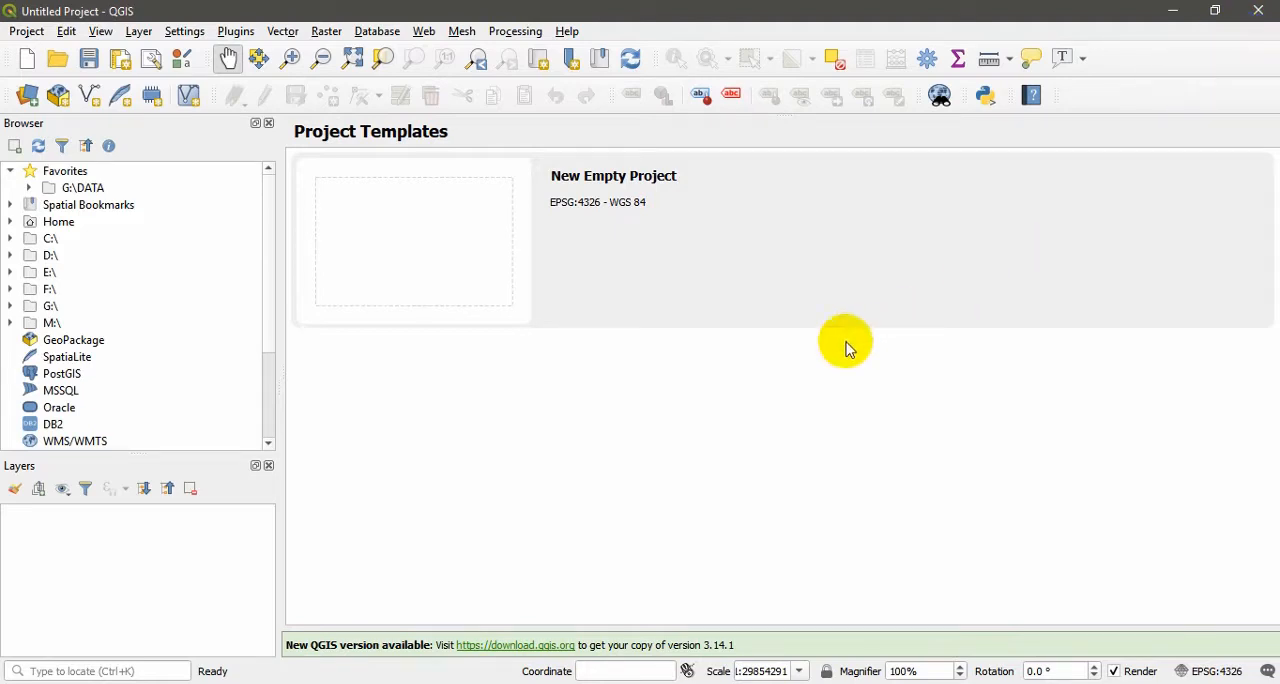
{"action": "mouse_move", "coordinate": [984, 304]}
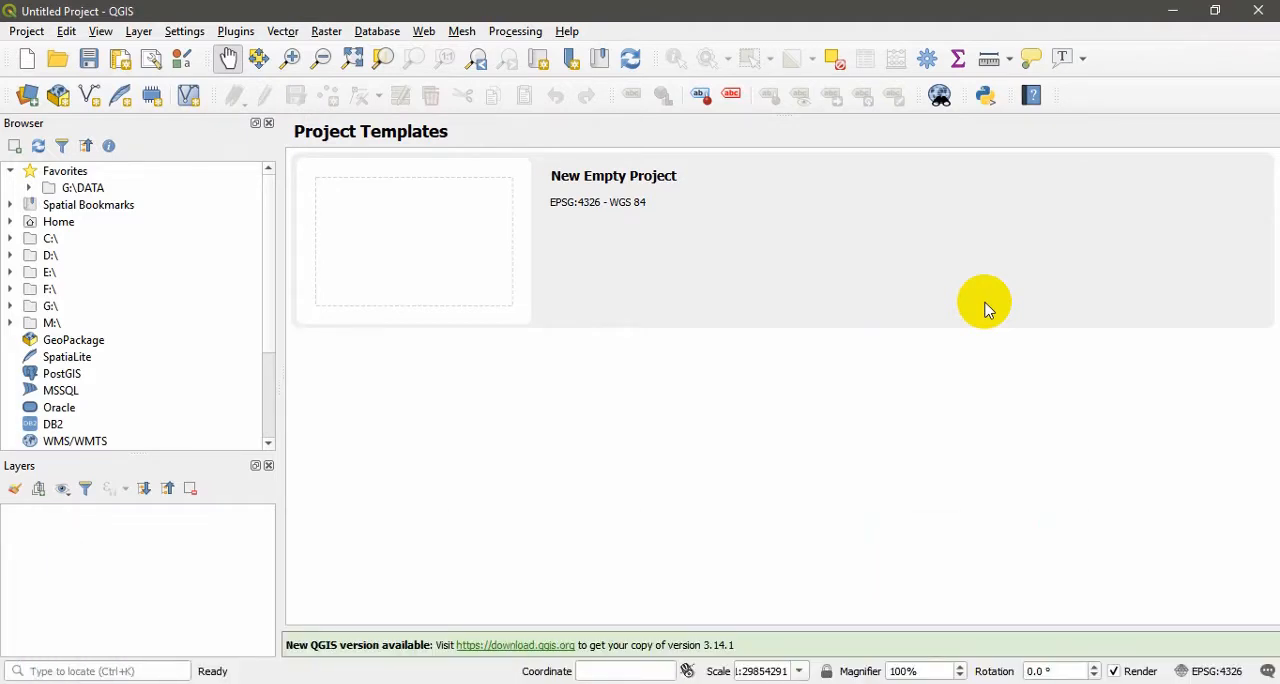
{"action": "mouse_move", "coordinate": [936, 336]}
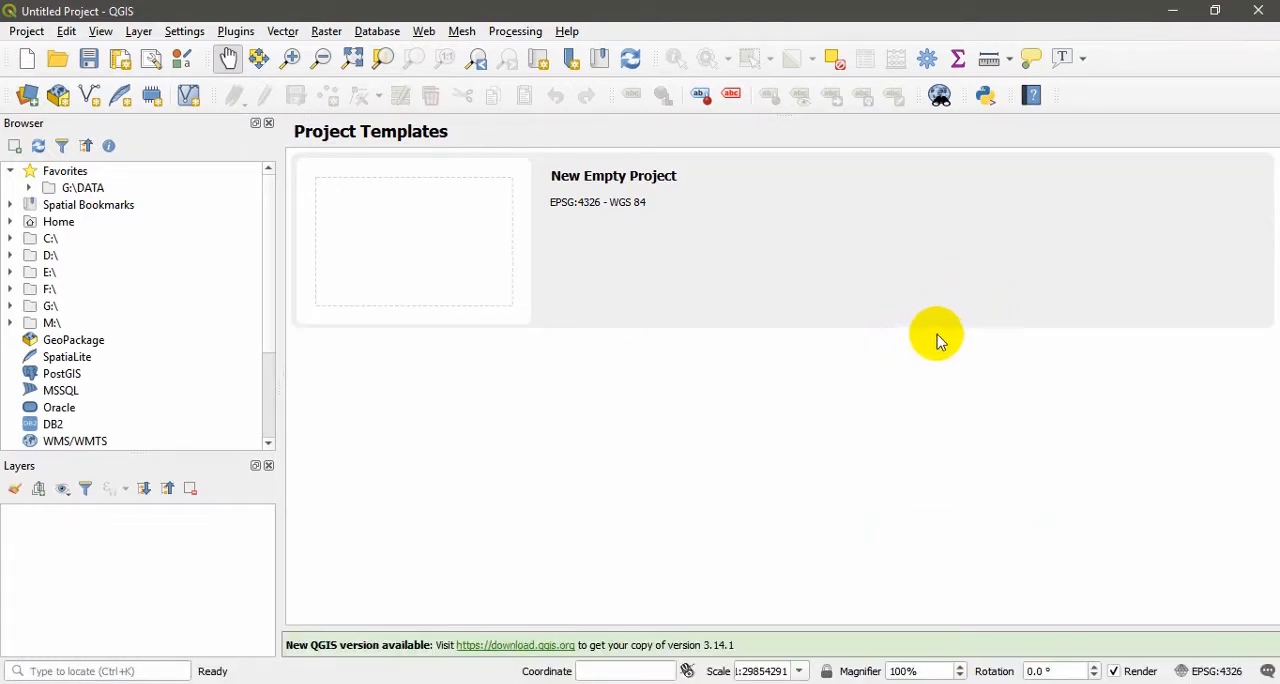
{"action": "mouse_move", "coordinate": [924, 348]}
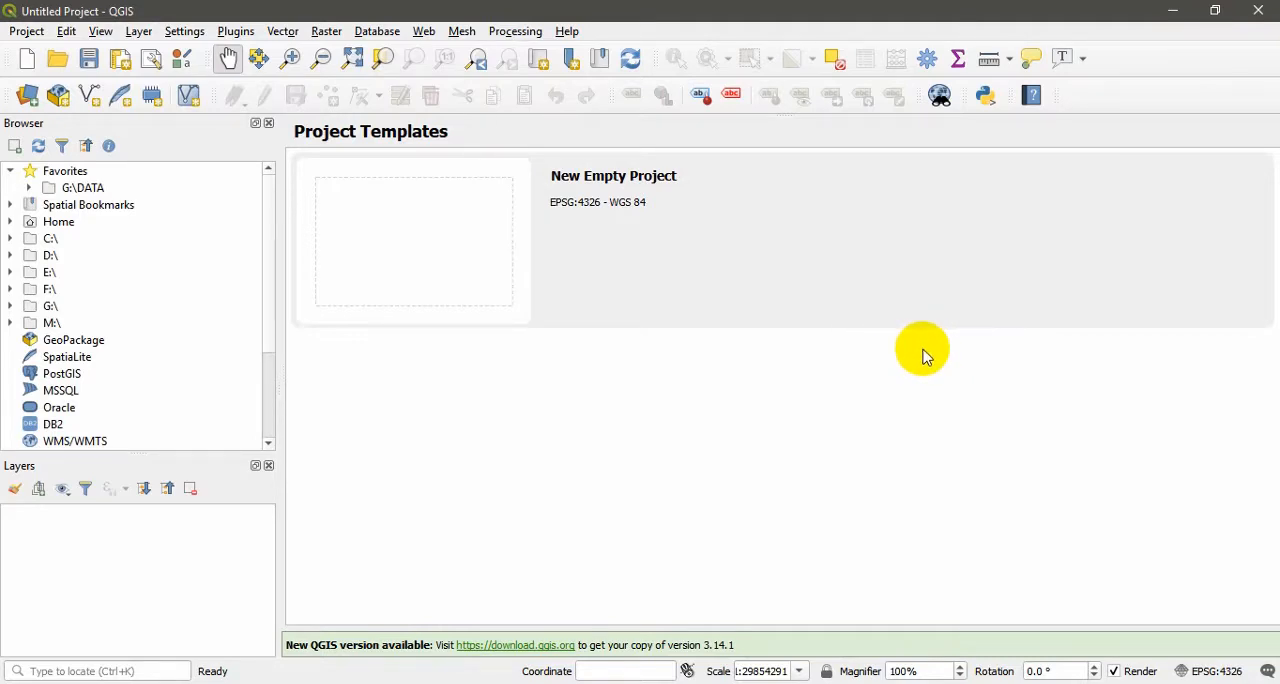
{"action": "mouse_move", "coordinate": [912, 344]}
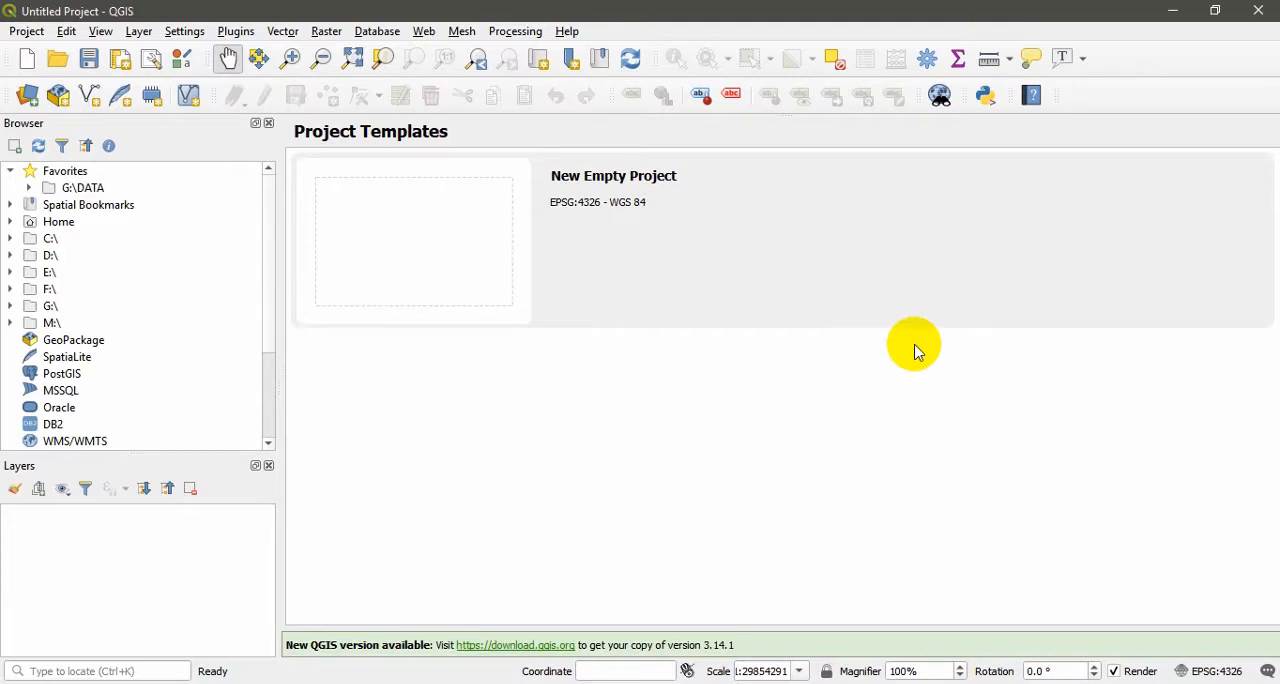
{"action": "mouse_move", "coordinate": [904, 344]}
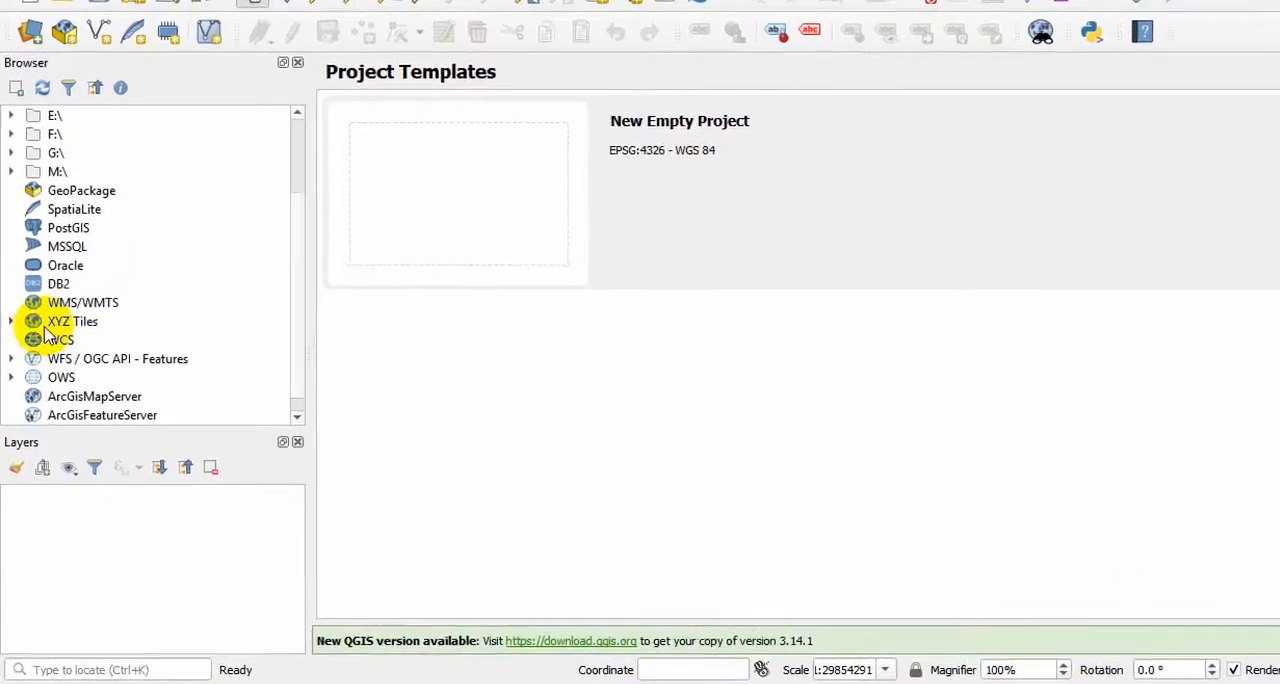
{"action": "left_click", "coordinate": [10, 320]}
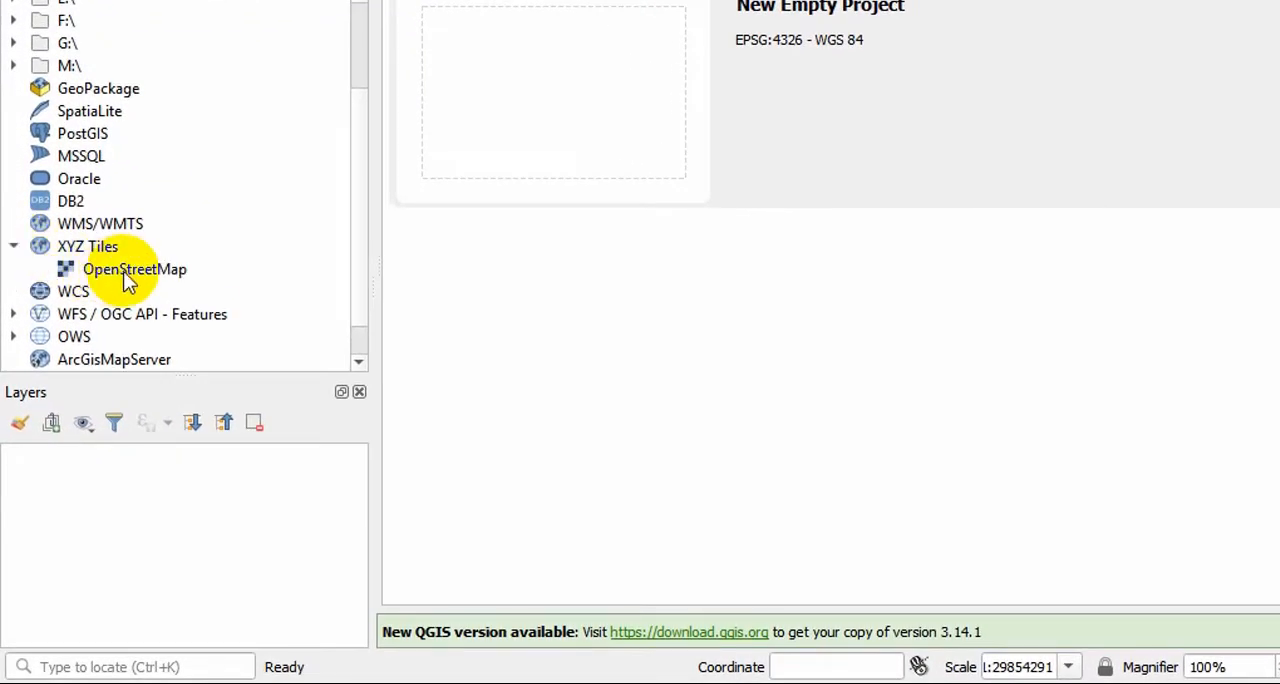
{"action": "left_click", "coordinate": [136, 268]}
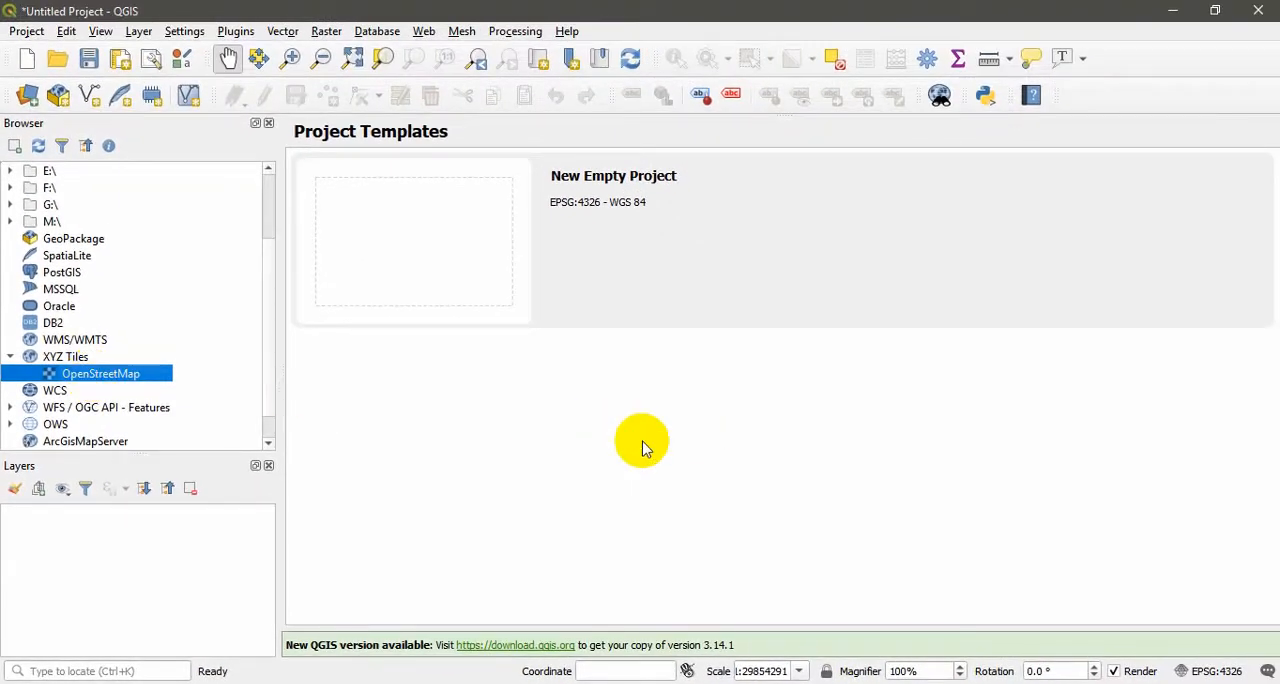
{"action": "double_click", "coordinate": [100, 372]}
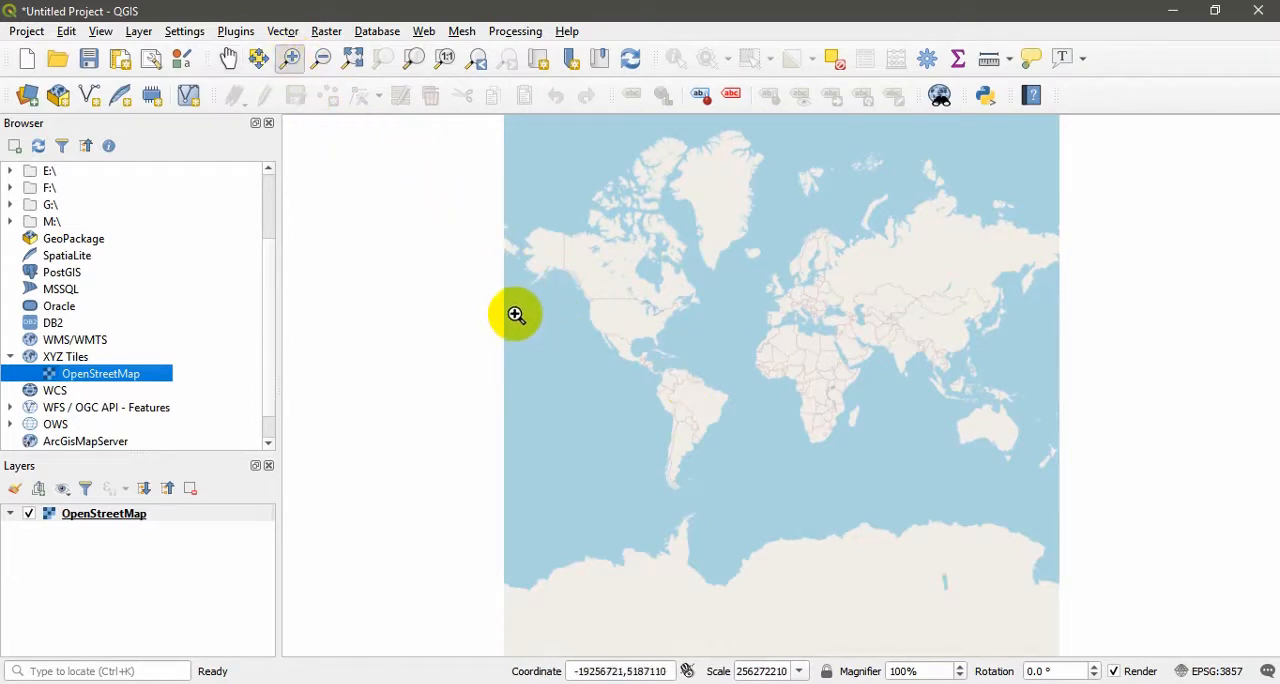
{"action": "left_click", "coordinate": [516, 316]}
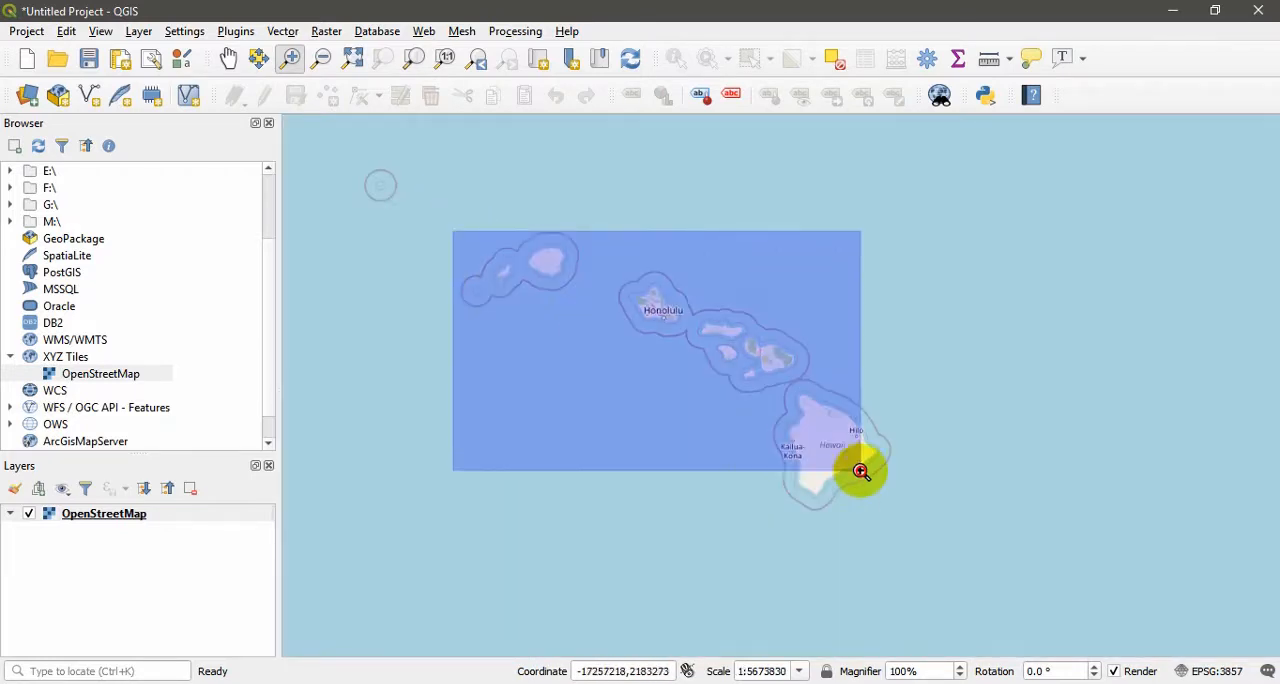
{"action": "left_click", "coordinate": [860, 472]}
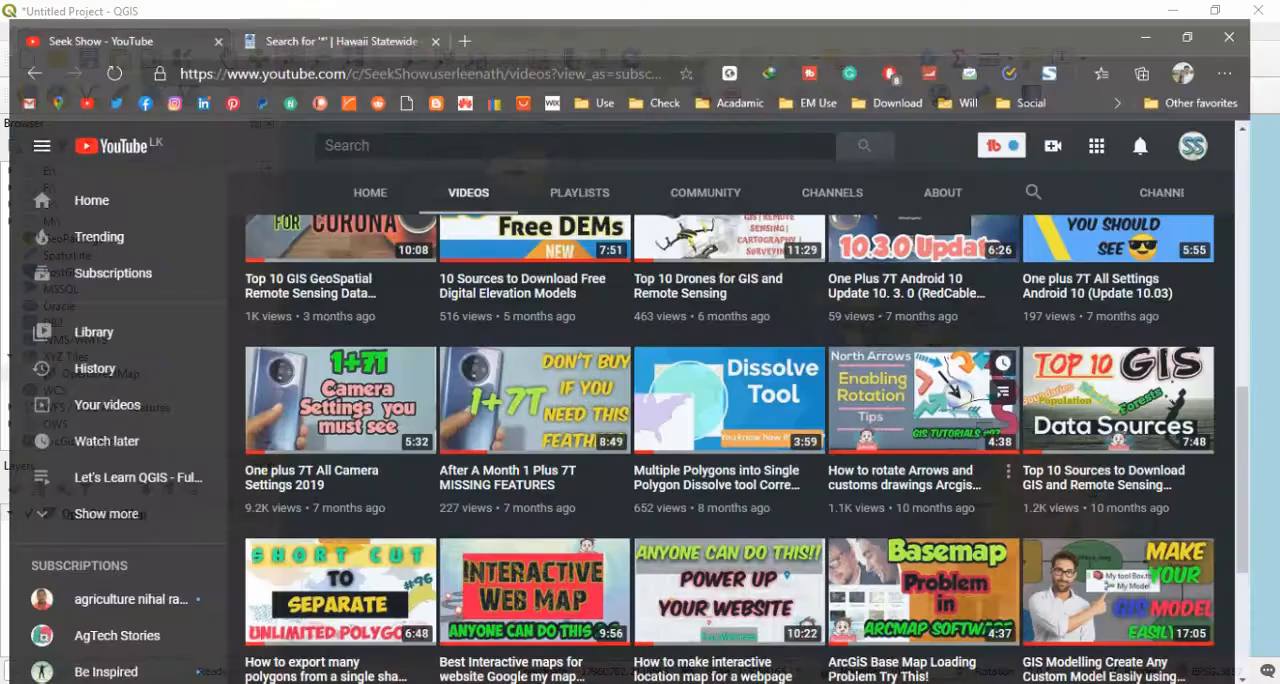
Step: Search the Hawaii GIS portal catalog for 'roads' and open the Roads - Maui County result
{"action": "left_click", "coordinate": [340, 14]}
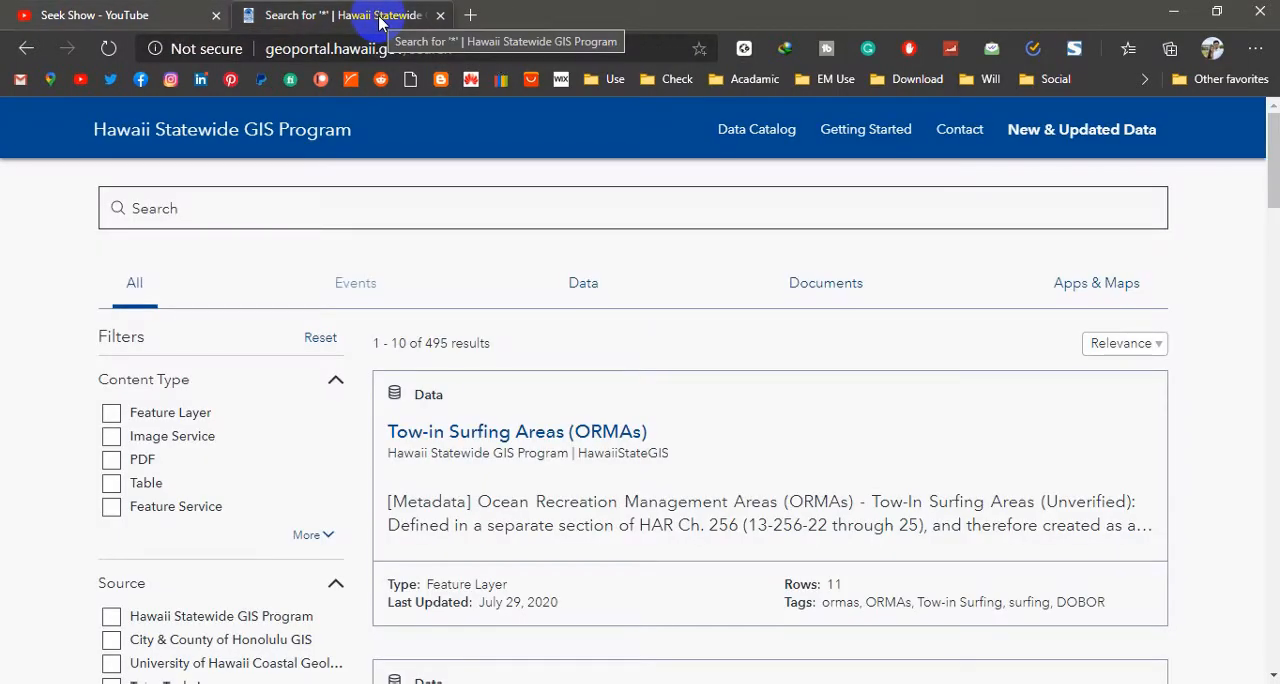
{"action": "left_click", "coordinate": [356, 48]}
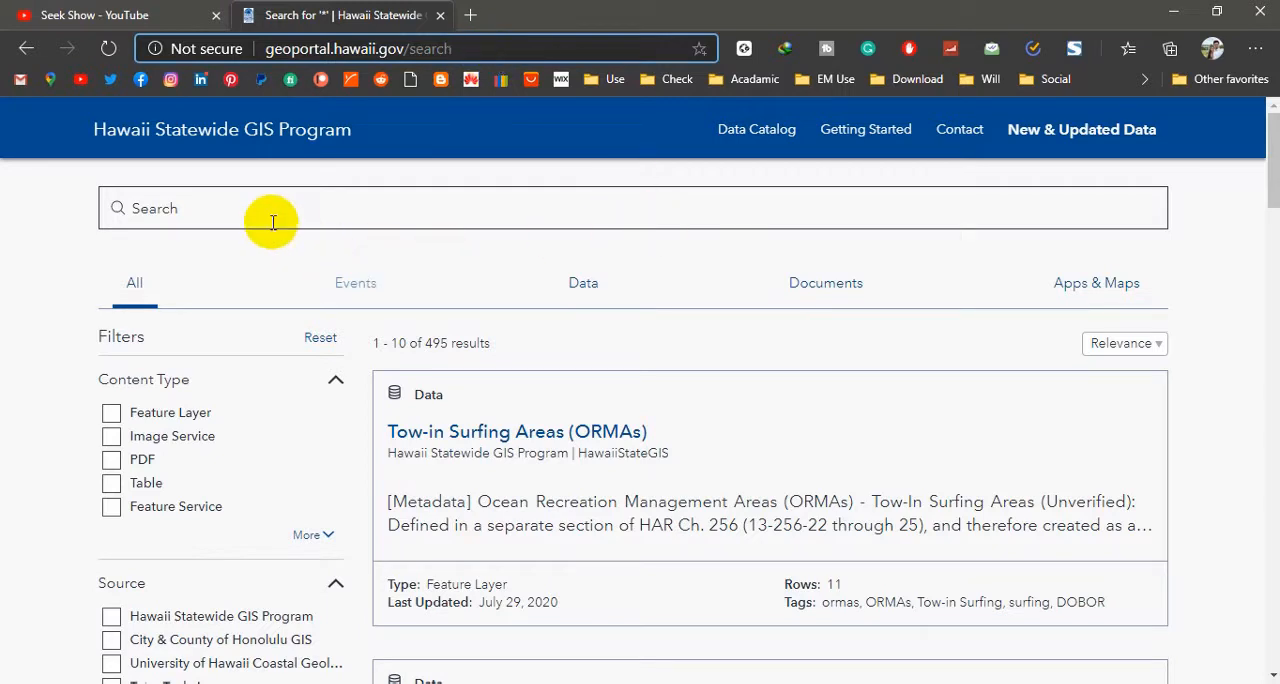
{"action": "left_click", "coordinate": [632, 208]}
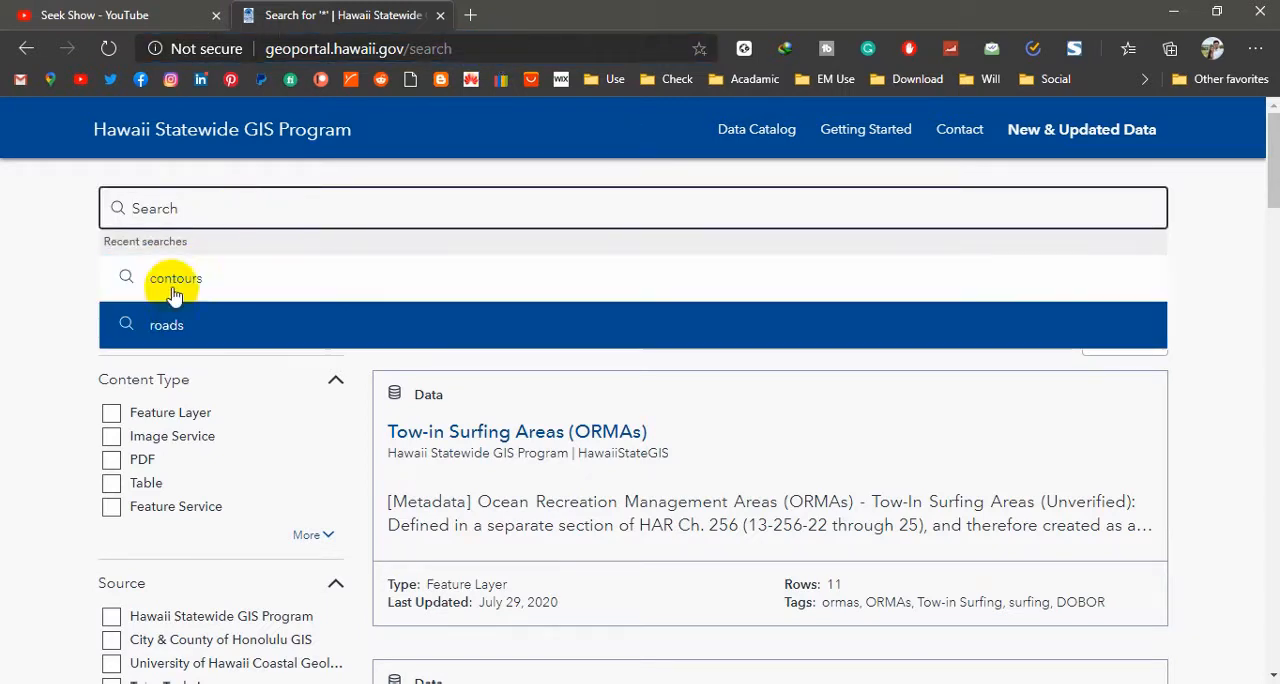
{"action": "left_click", "coordinate": [166, 324]}
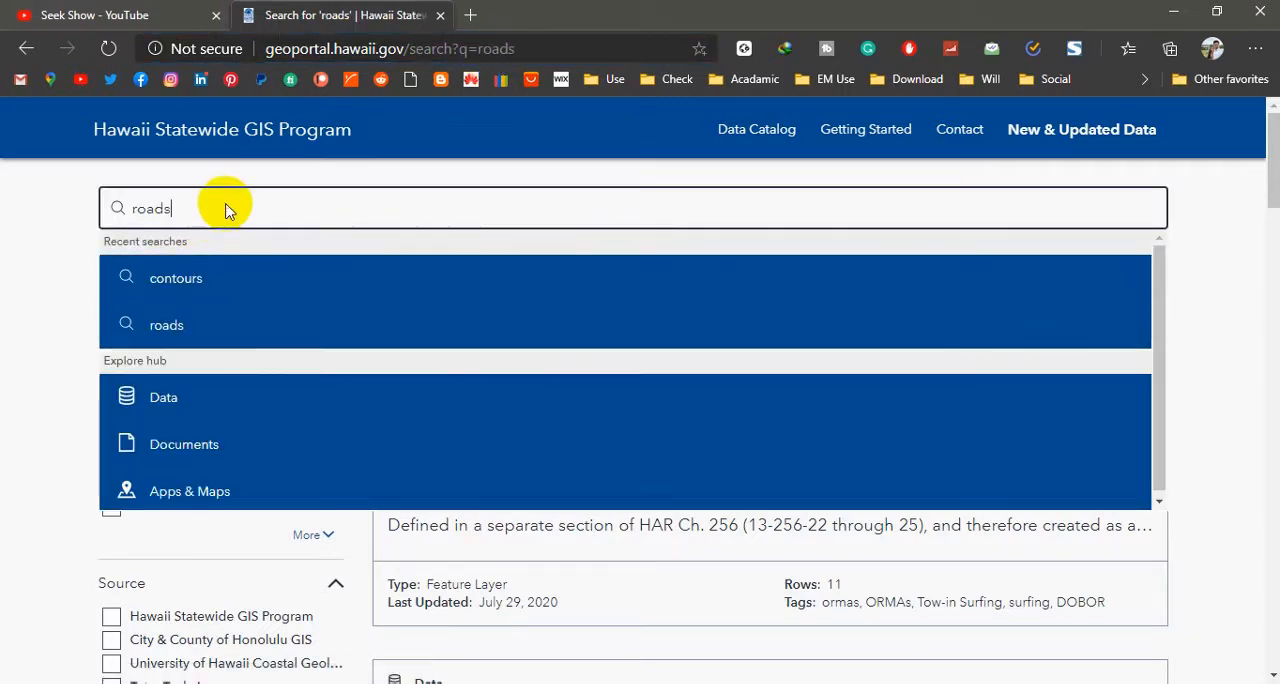
{"action": "mouse_move", "coordinate": [244, 210]}
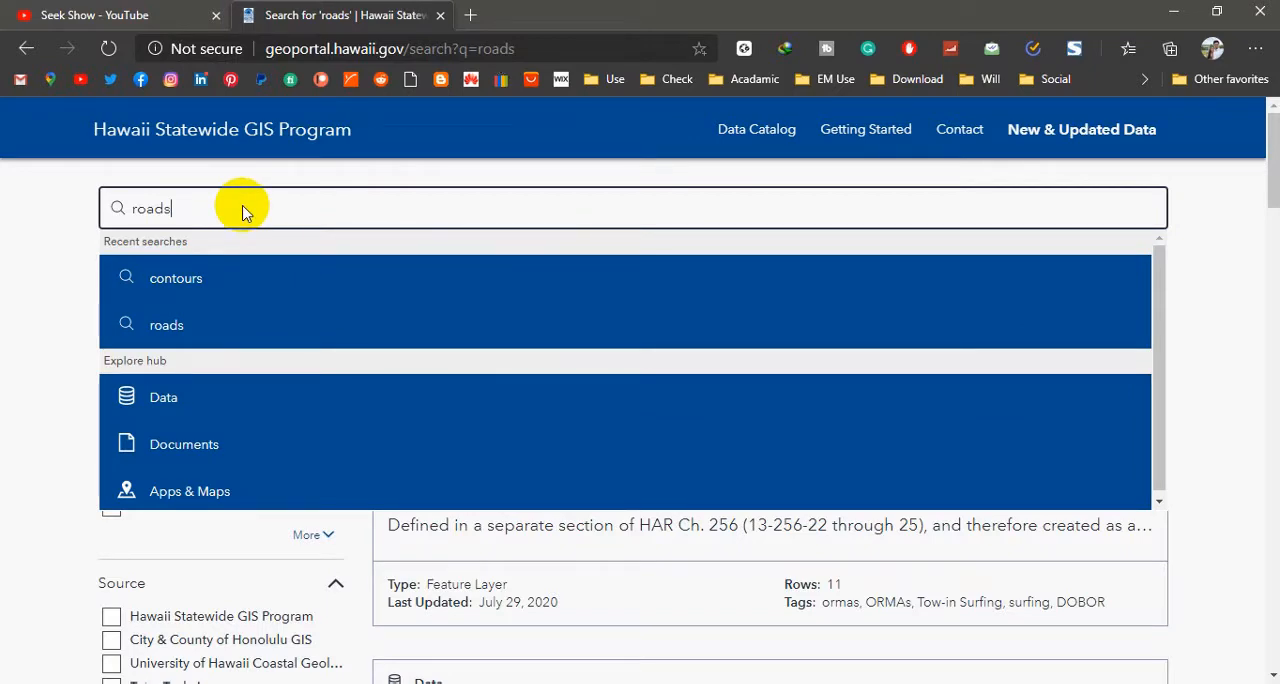
{"action": "key", "text": "Return"}
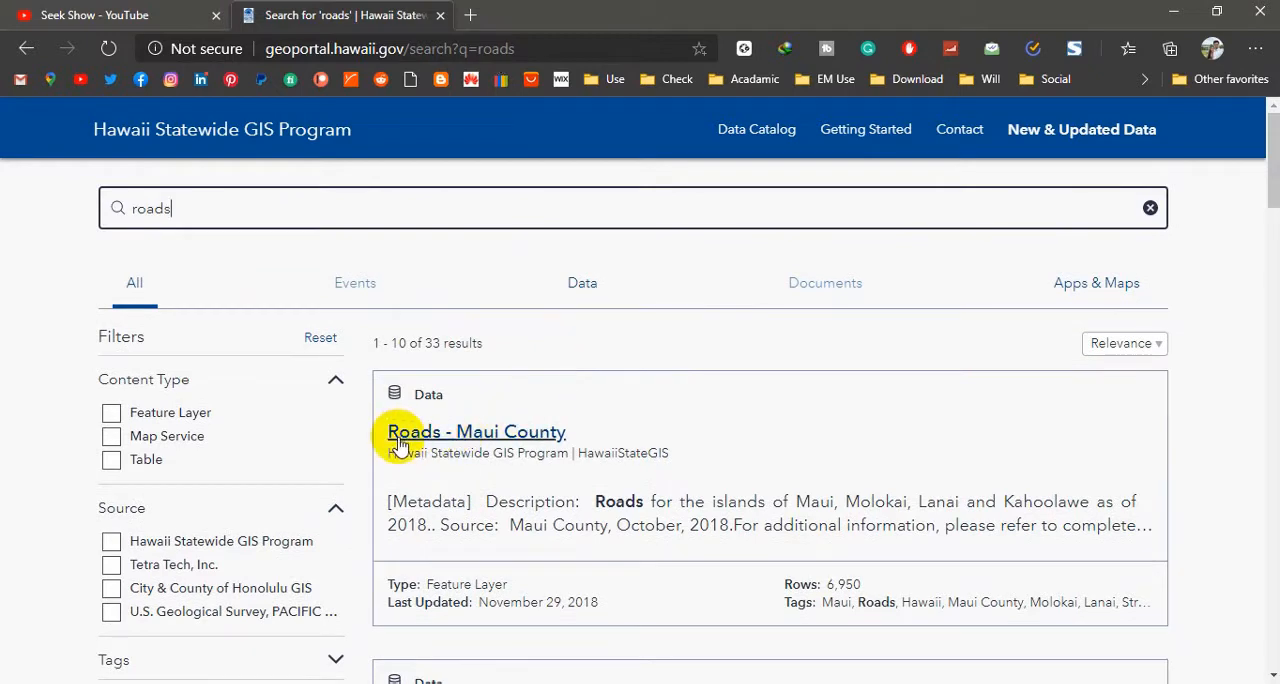
{"action": "mouse_move", "coordinate": [528, 440]}
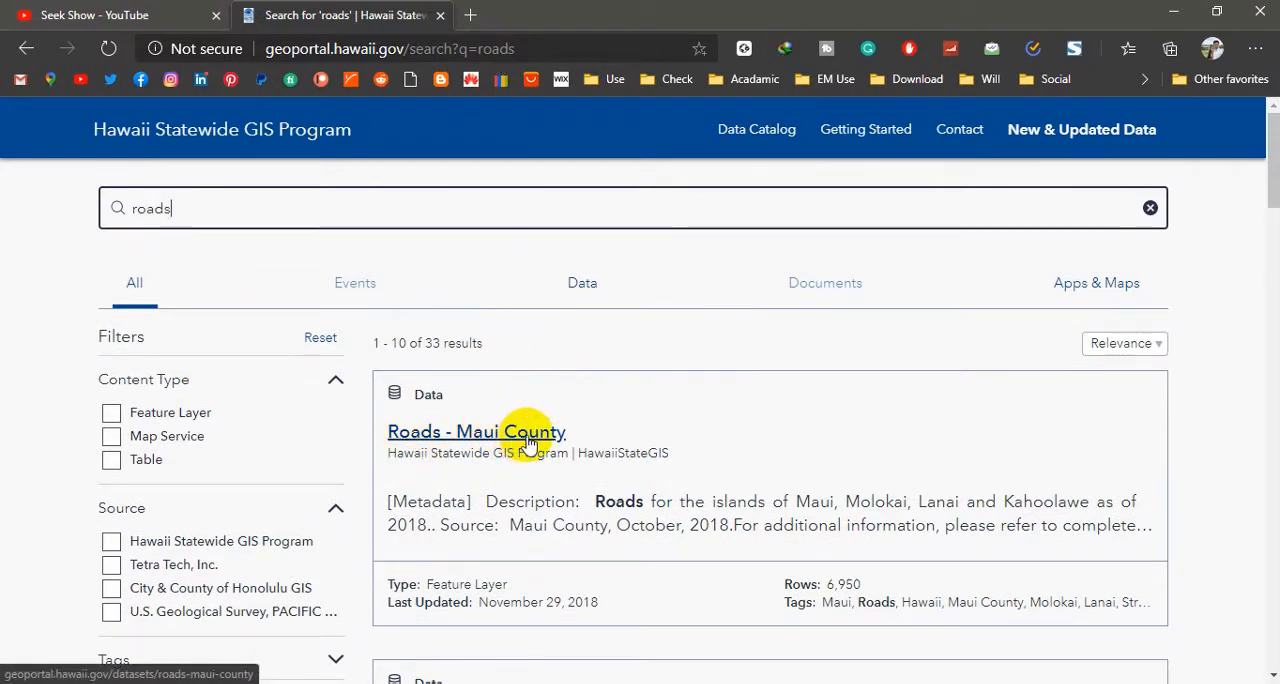
{"action": "left_click", "coordinate": [476, 432]}
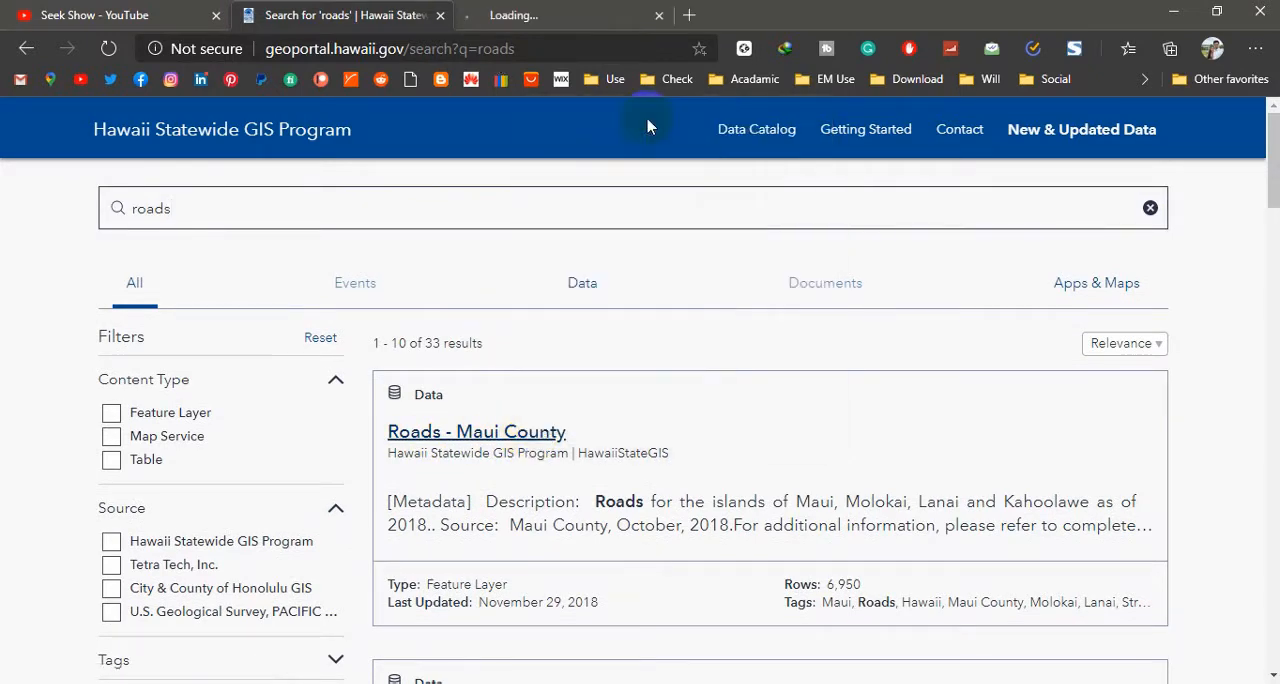
Step: From the dataset's APIs list, select the OGC WFS service URL for copying
{"action": "left_click", "coordinate": [476, 432]}
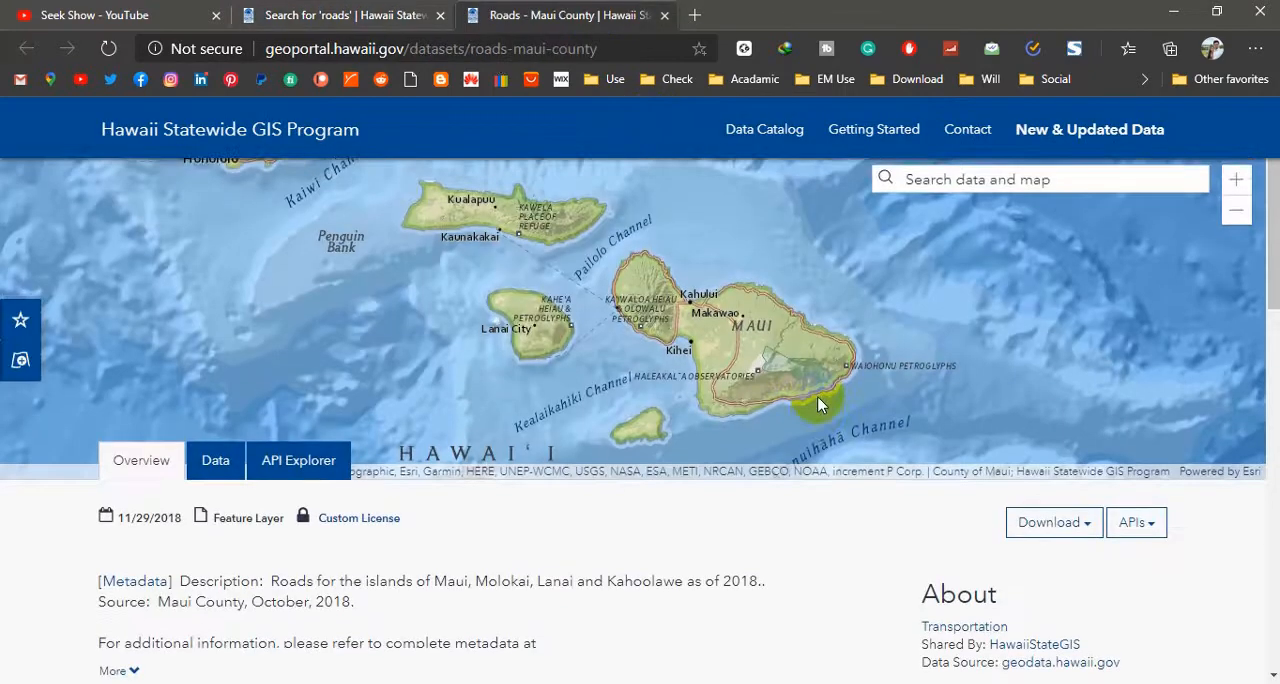
{"action": "scroll", "scroll_direction": "down", "scroll_amount": 3}
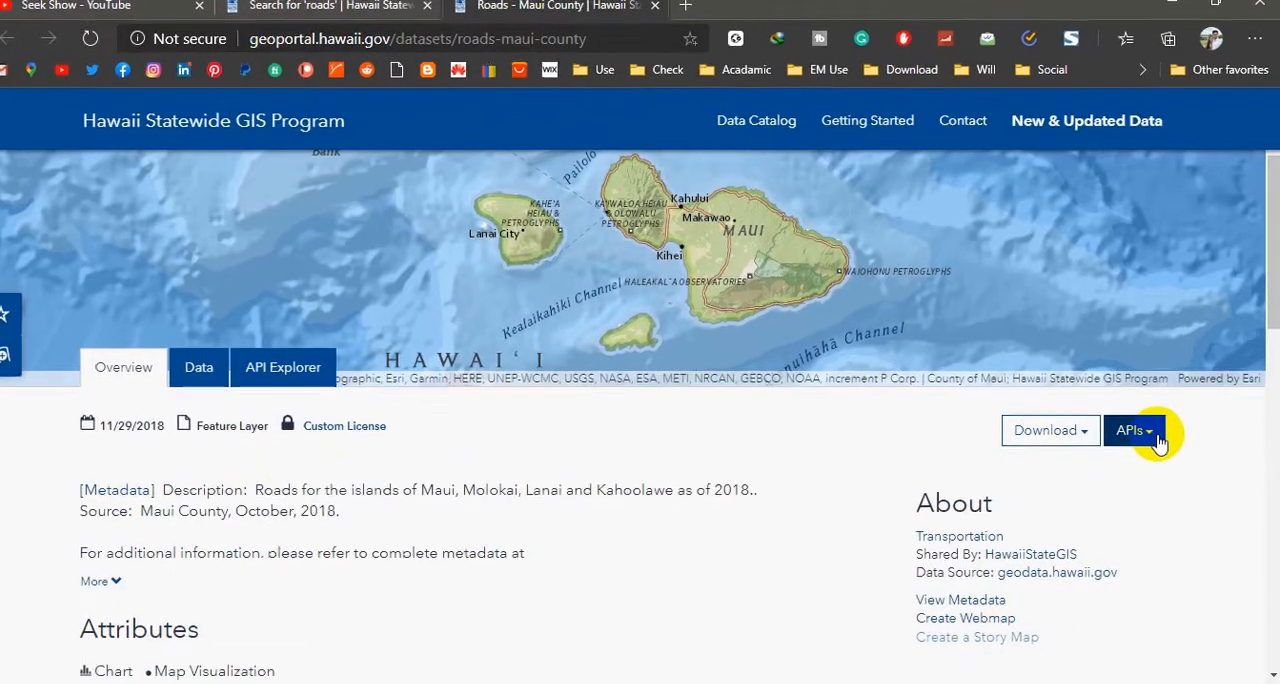
{"action": "left_click", "coordinate": [1132, 430]}
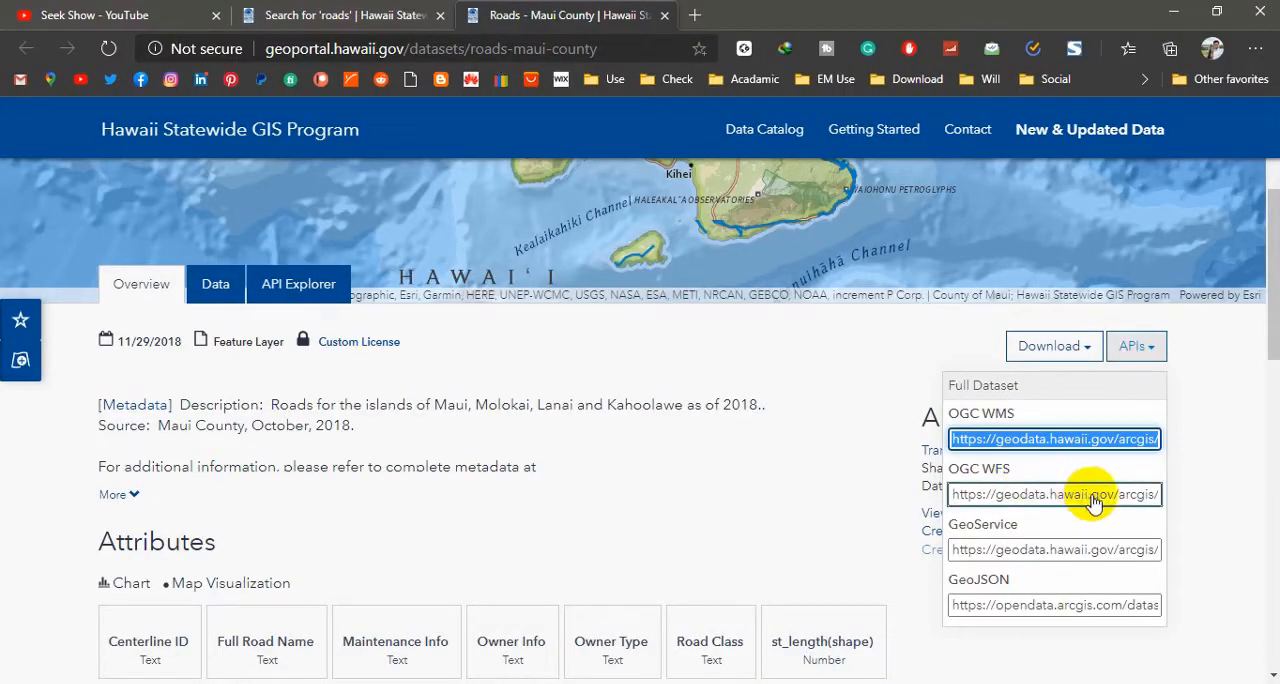
{"action": "left_click", "coordinate": [1054, 494]}
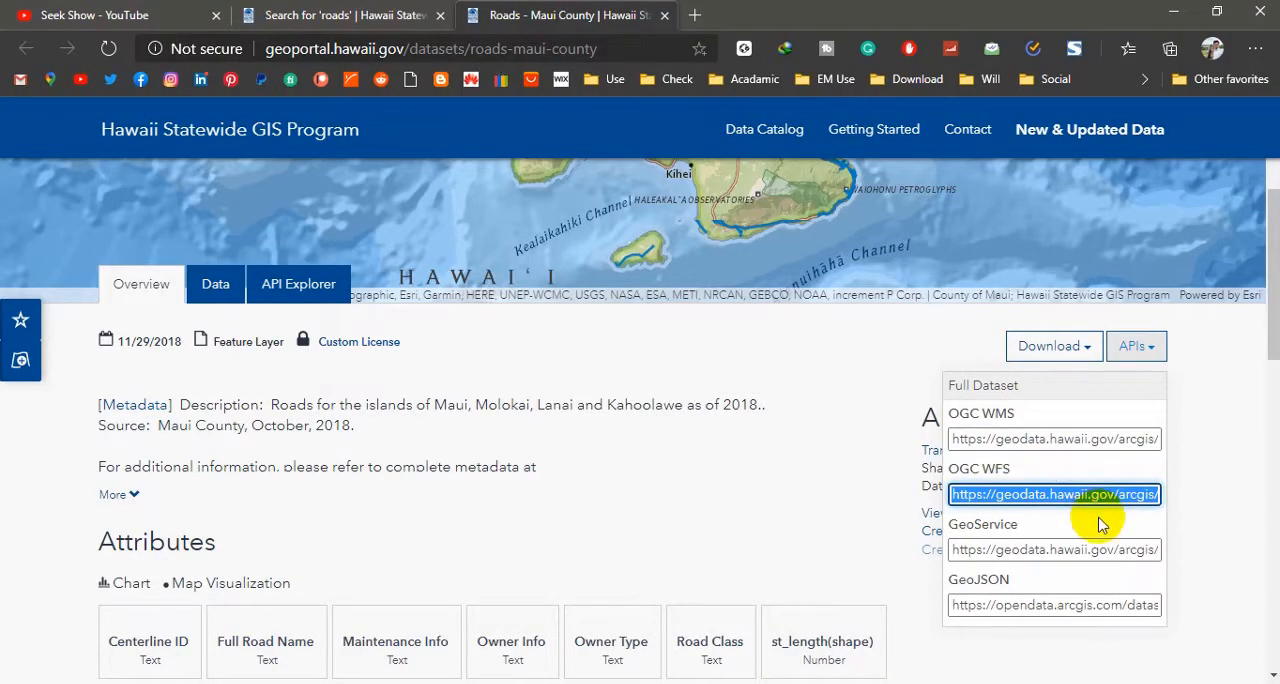
{"action": "left_click", "coordinate": [1052, 438]}
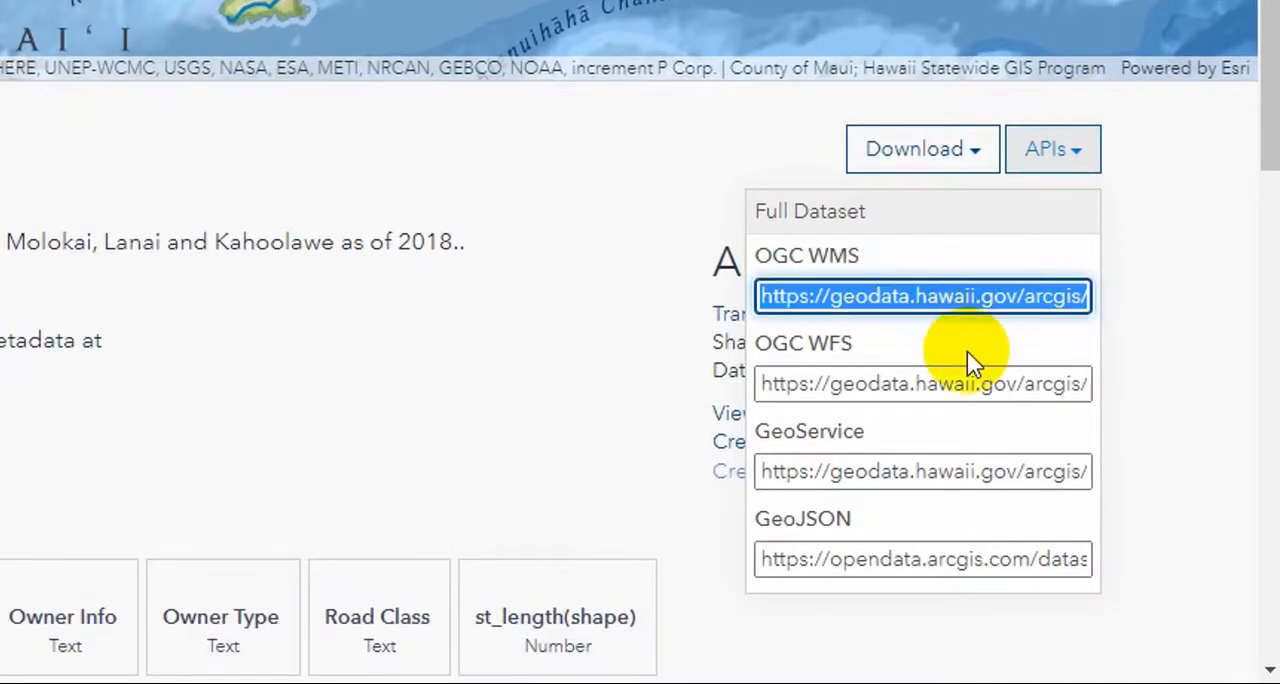
{"action": "left_click", "coordinate": [922, 384]}
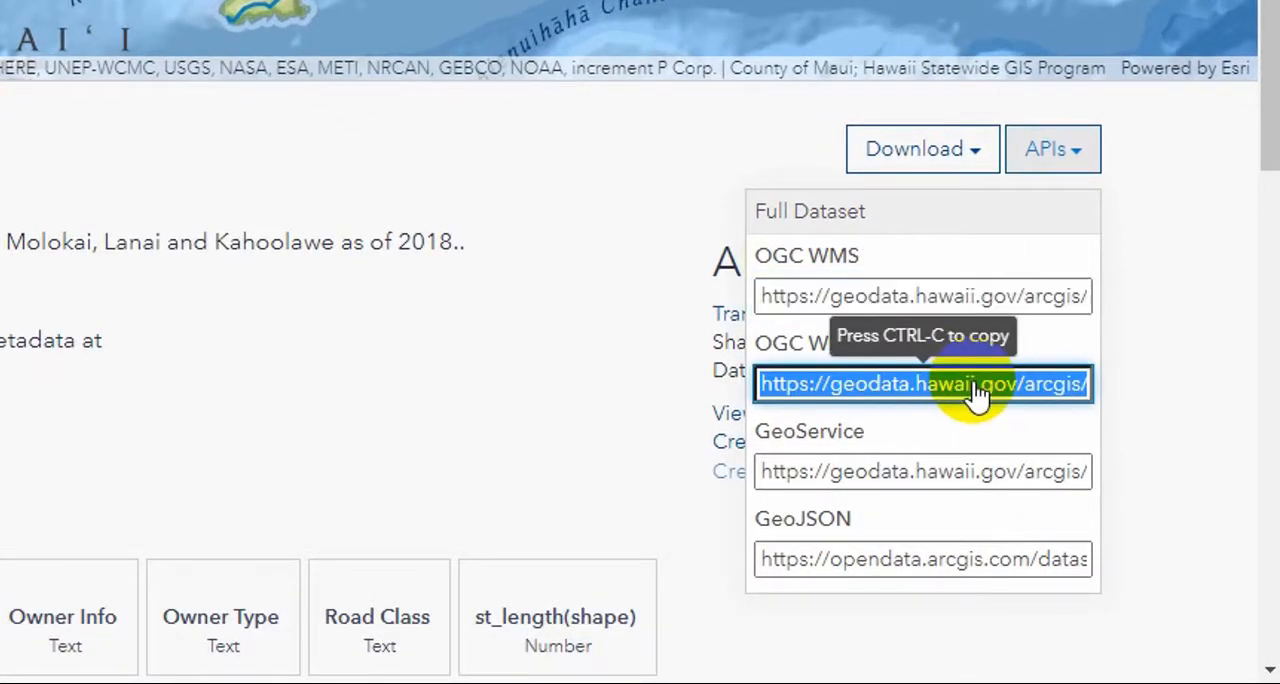
{"action": "left_click", "coordinate": [922, 472]}
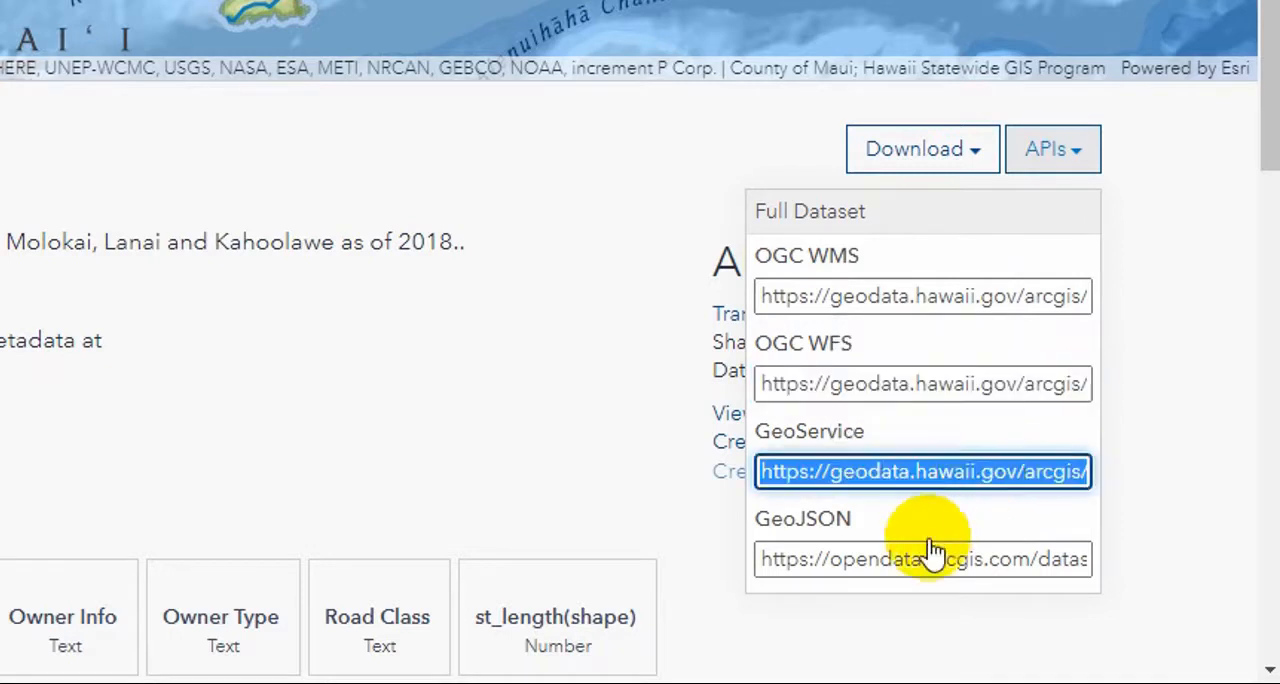
{"action": "left_click", "coordinate": [922, 558]}
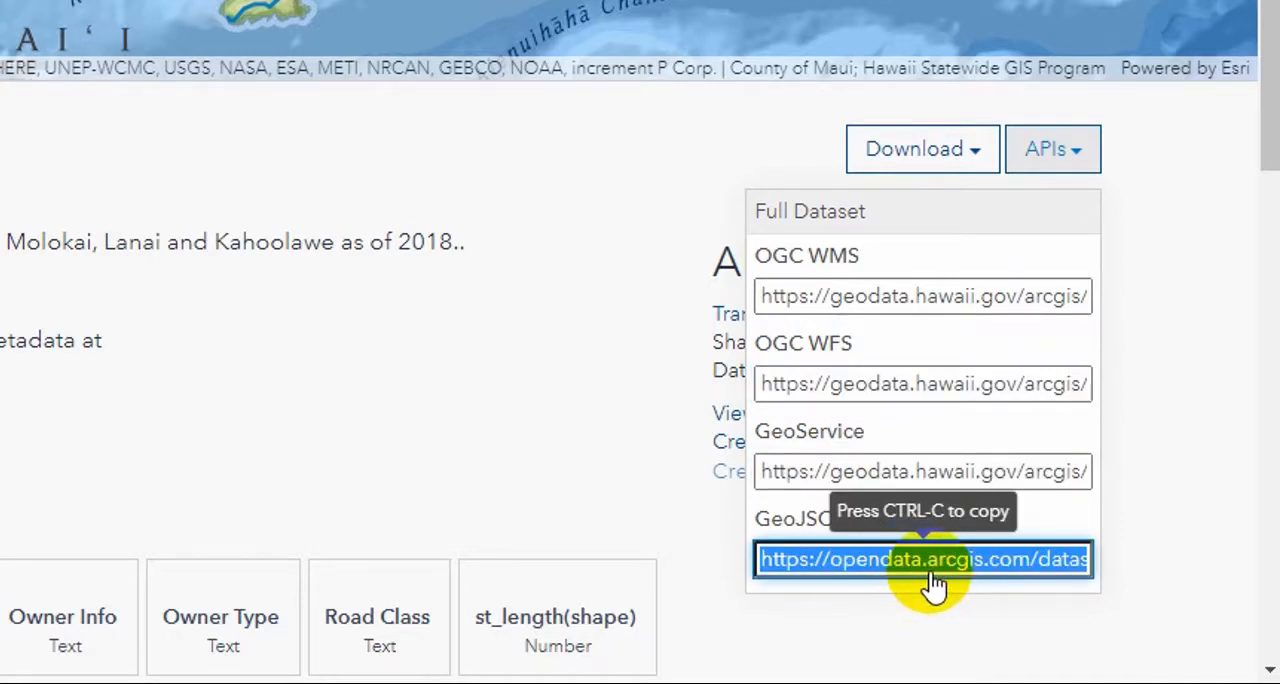
{"action": "left_click", "coordinate": [922, 384]}
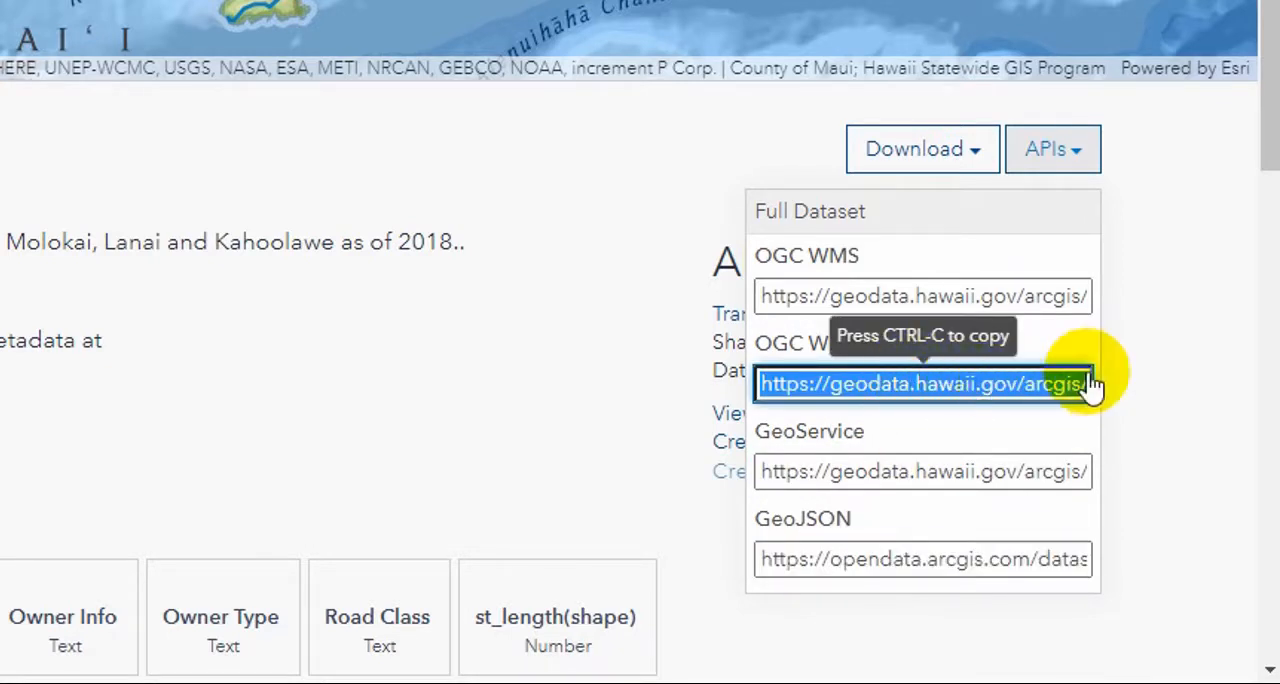
{"action": "mouse_move", "coordinate": [976, 394]}
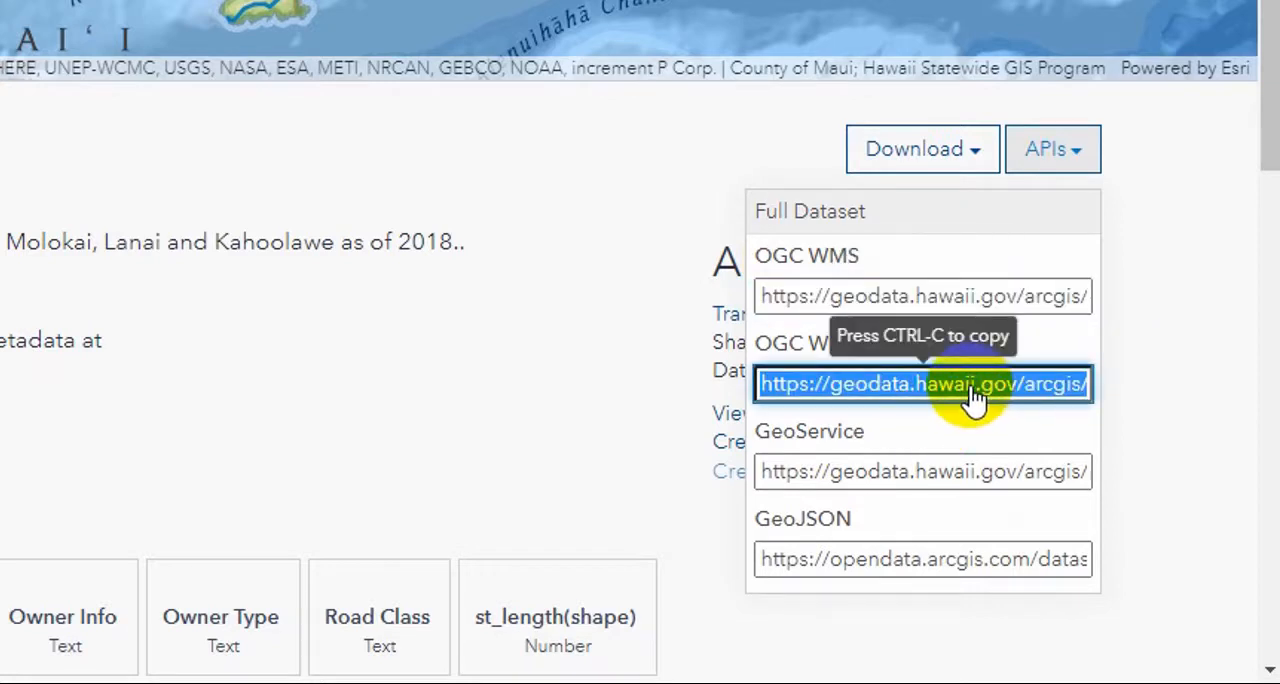
{"action": "mouse_move", "coordinate": [716, 384]}
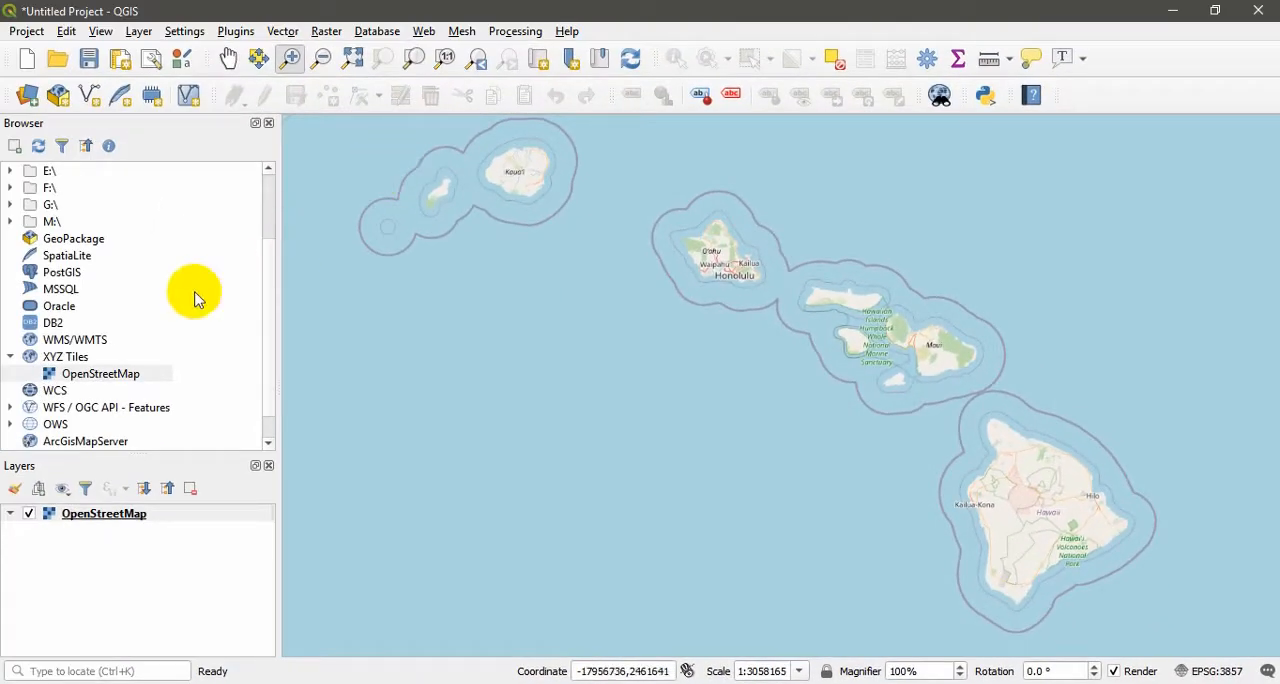
Step: Create a WFS connection named Roads with the pasted roads URL, overwriting the existing one
{"action": "scroll", "scroll_direction": "down", "scroll_amount": 3}
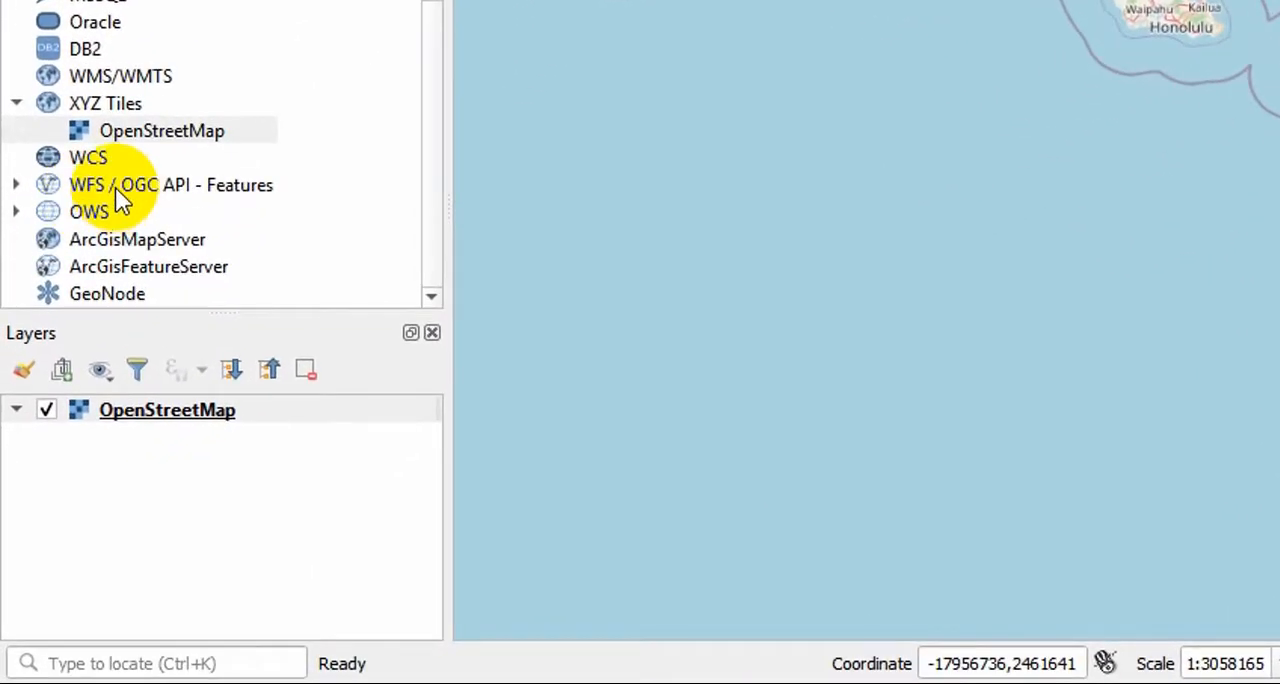
{"action": "right_click", "coordinate": [170, 184]}
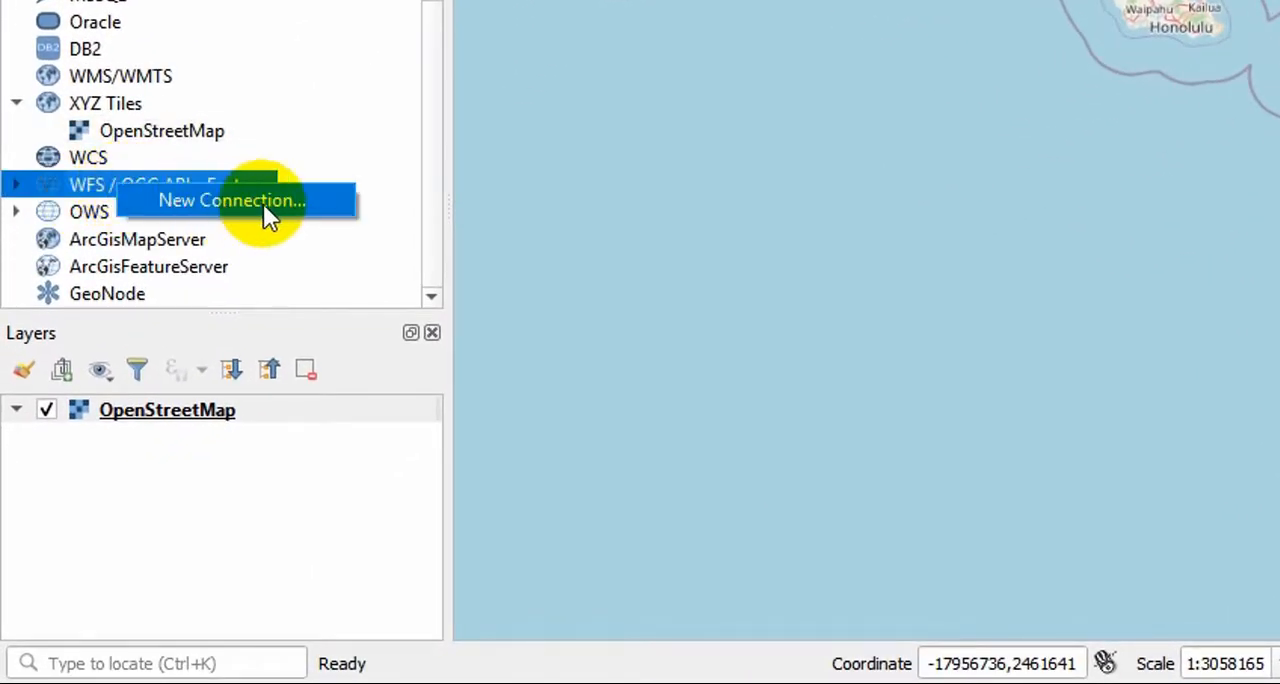
{"action": "left_click", "coordinate": [232, 200]}
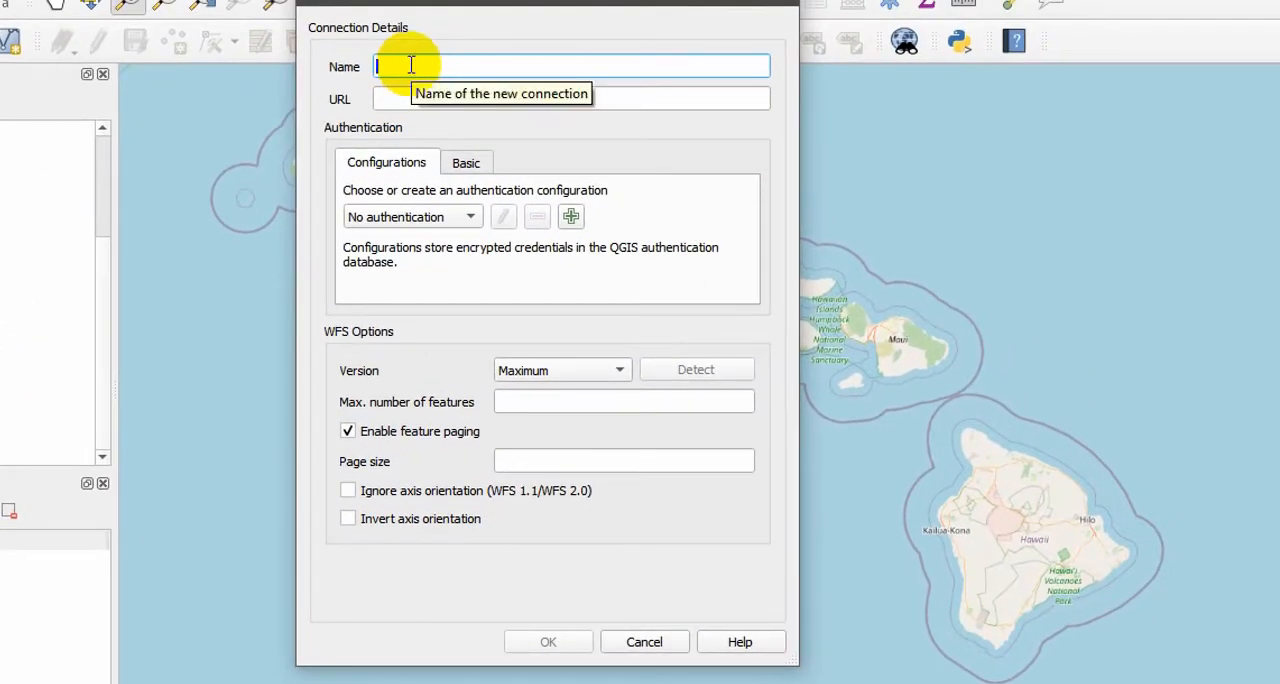
{"action": "type", "text": "R"}
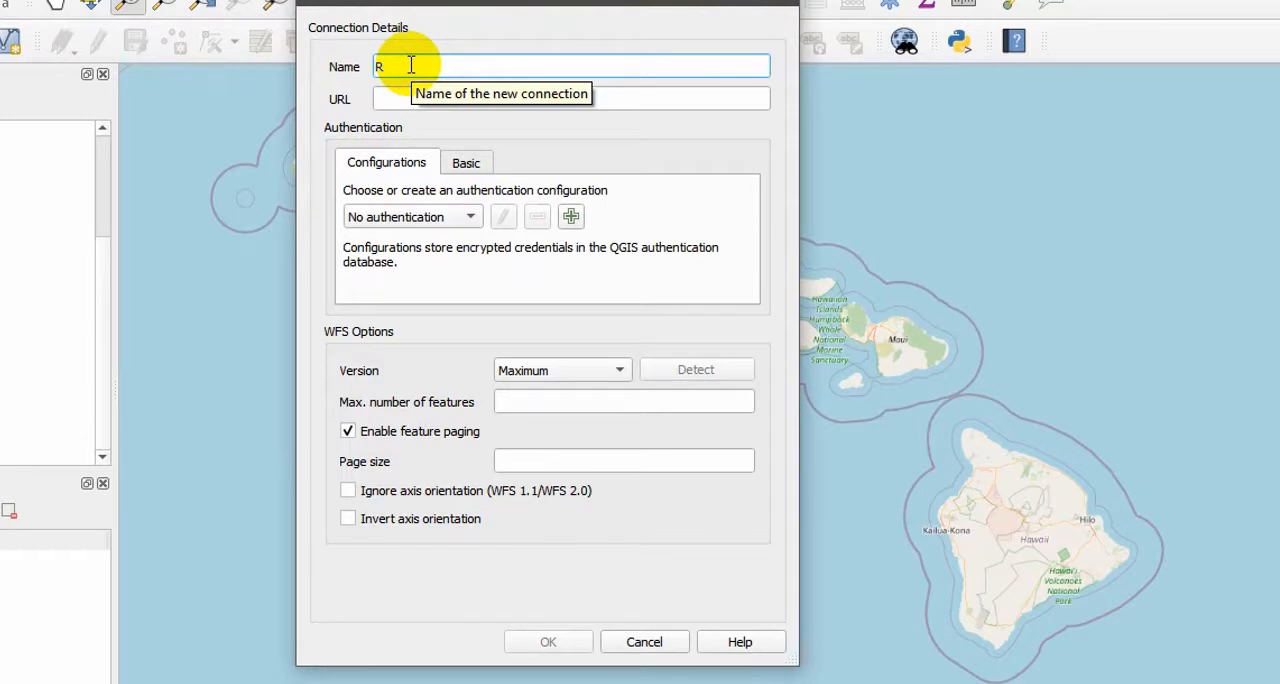
{"action": "type", "text": "oads"}
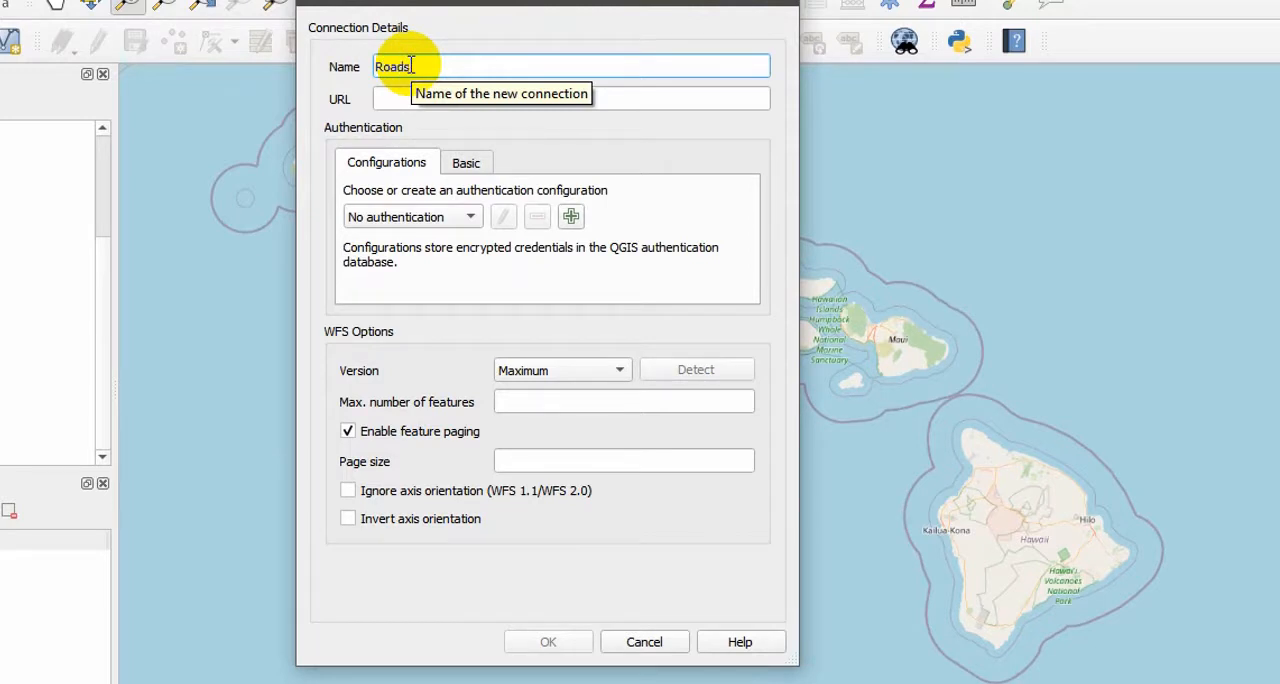
{"action": "right_click", "coordinate": [572, 98]}
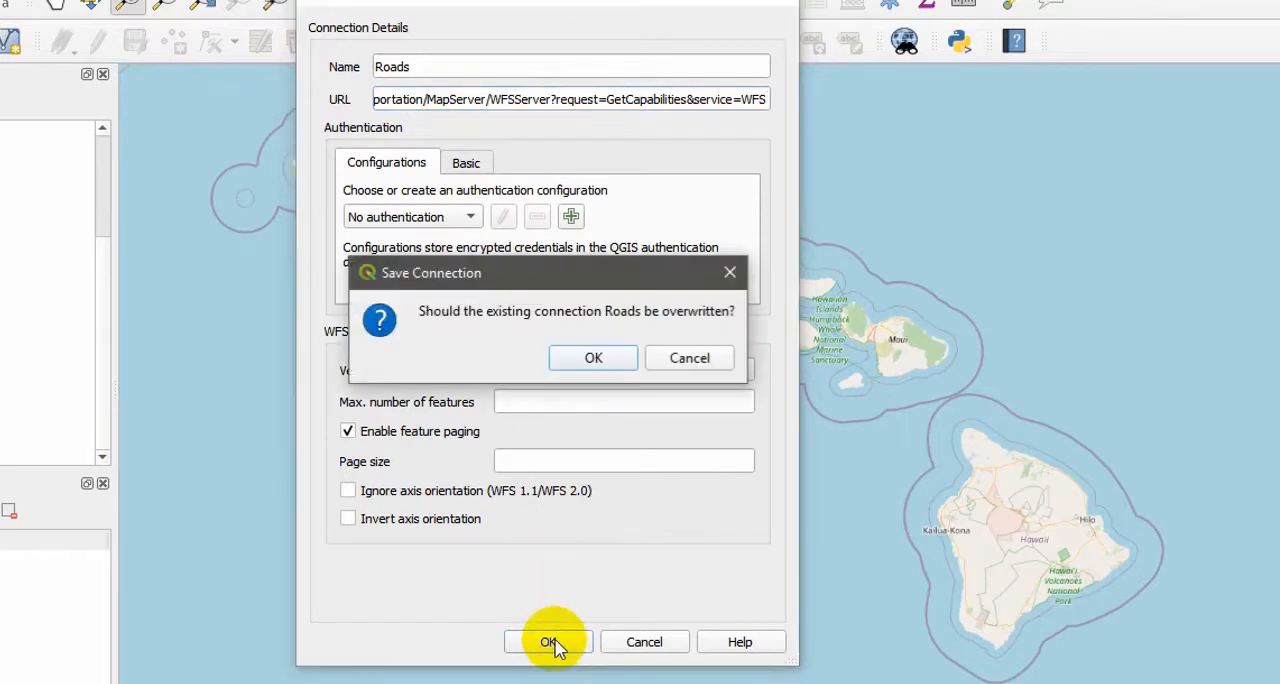
{"action": "left_click", "coordinate": [592, 356]}
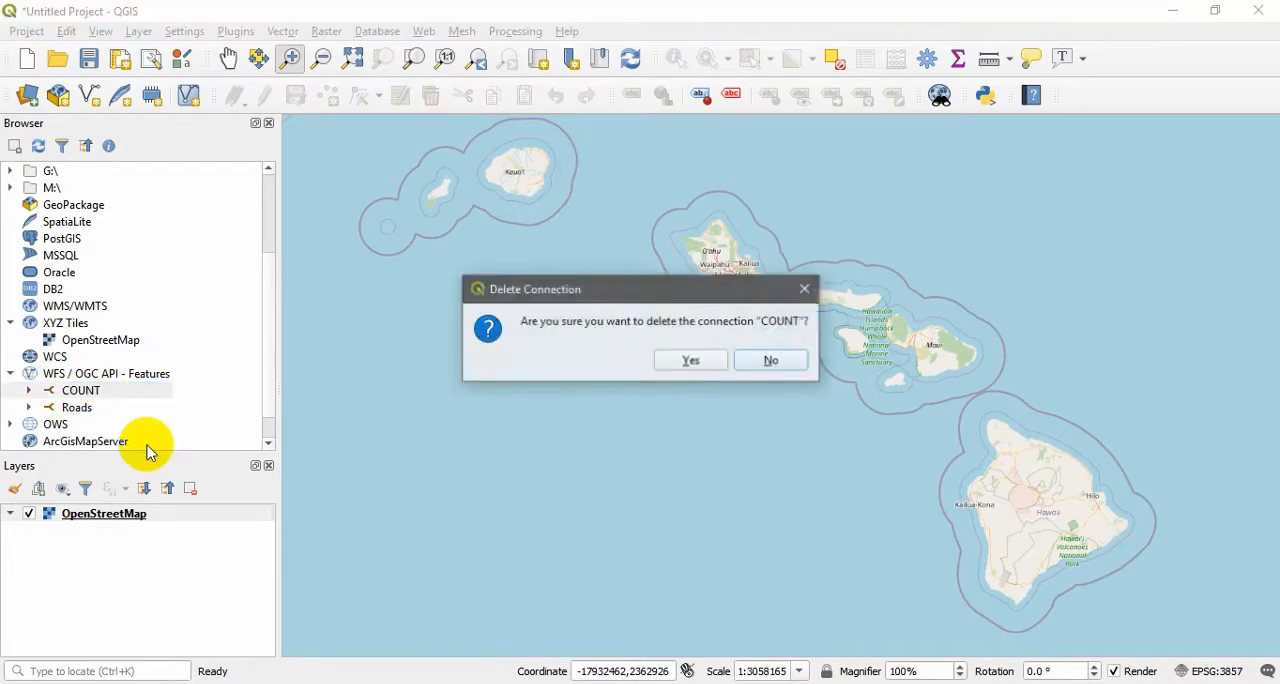
Step: Delete the COUNT connection and add the Hawaii_Roads layer from Roads onto the map
{"action": "left_click", "coordinate": [690, 360]}
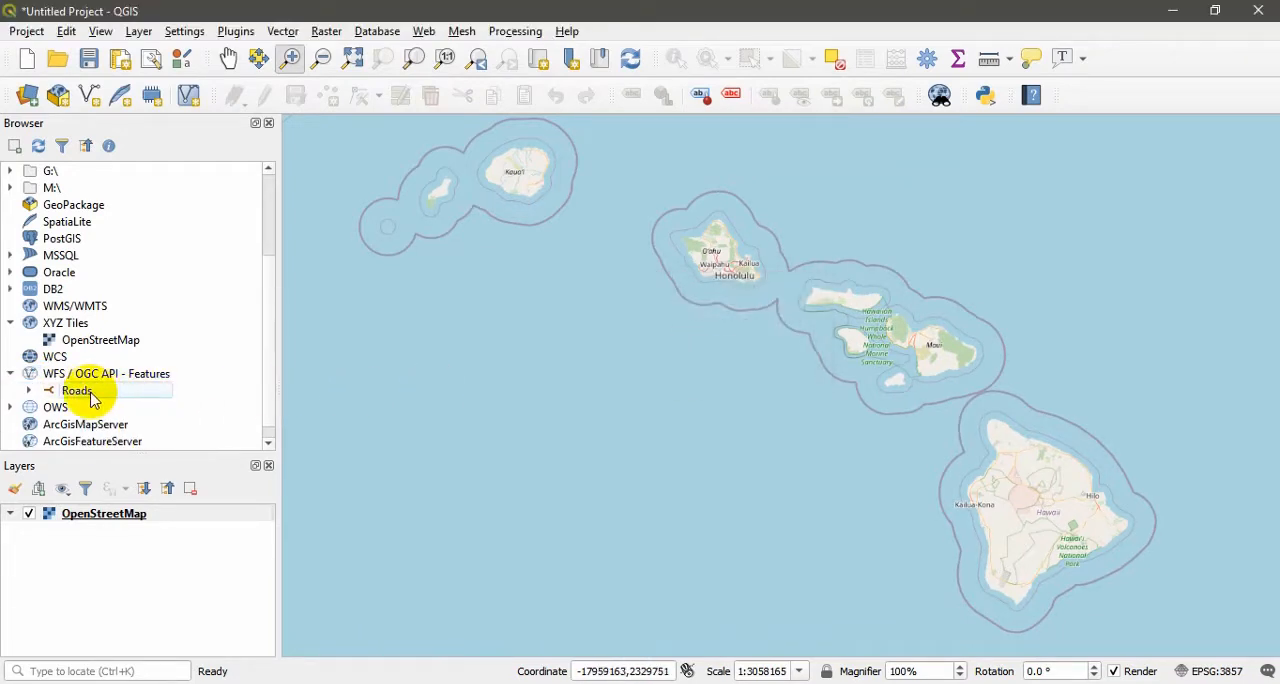
{"action": "left_click", "coordinate": [28, 390]}
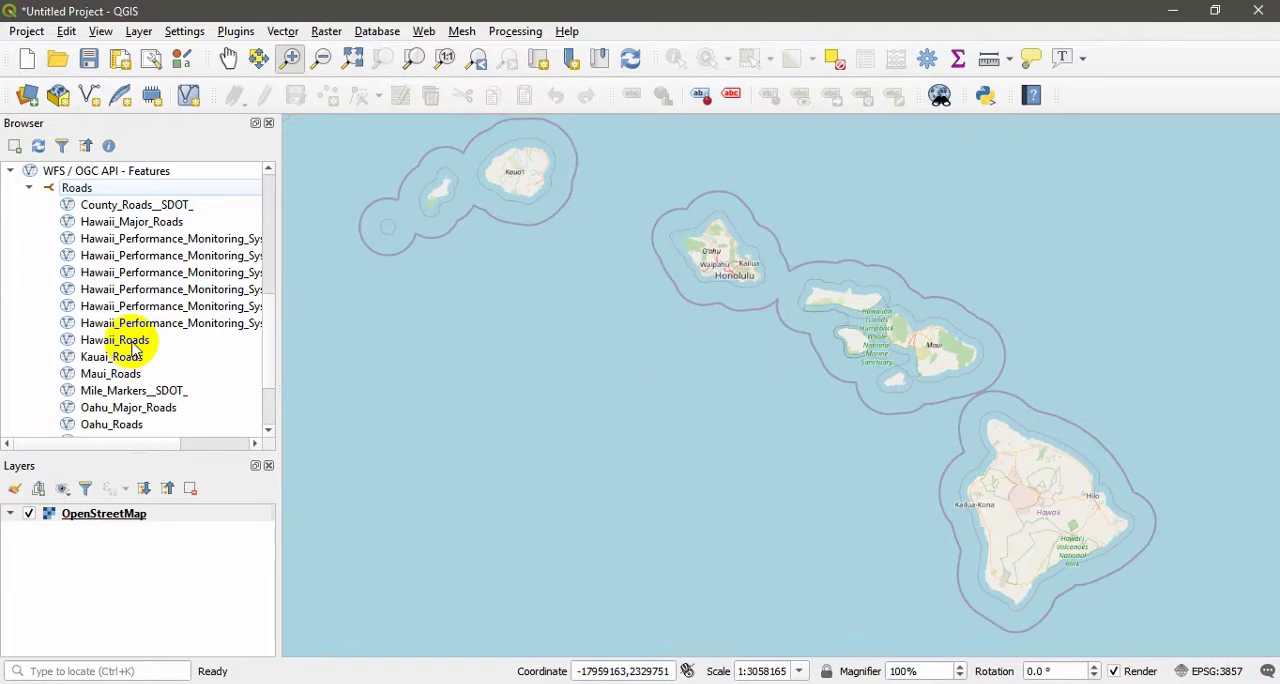
{"action": "double_click", "coordinate": [114, 340]}
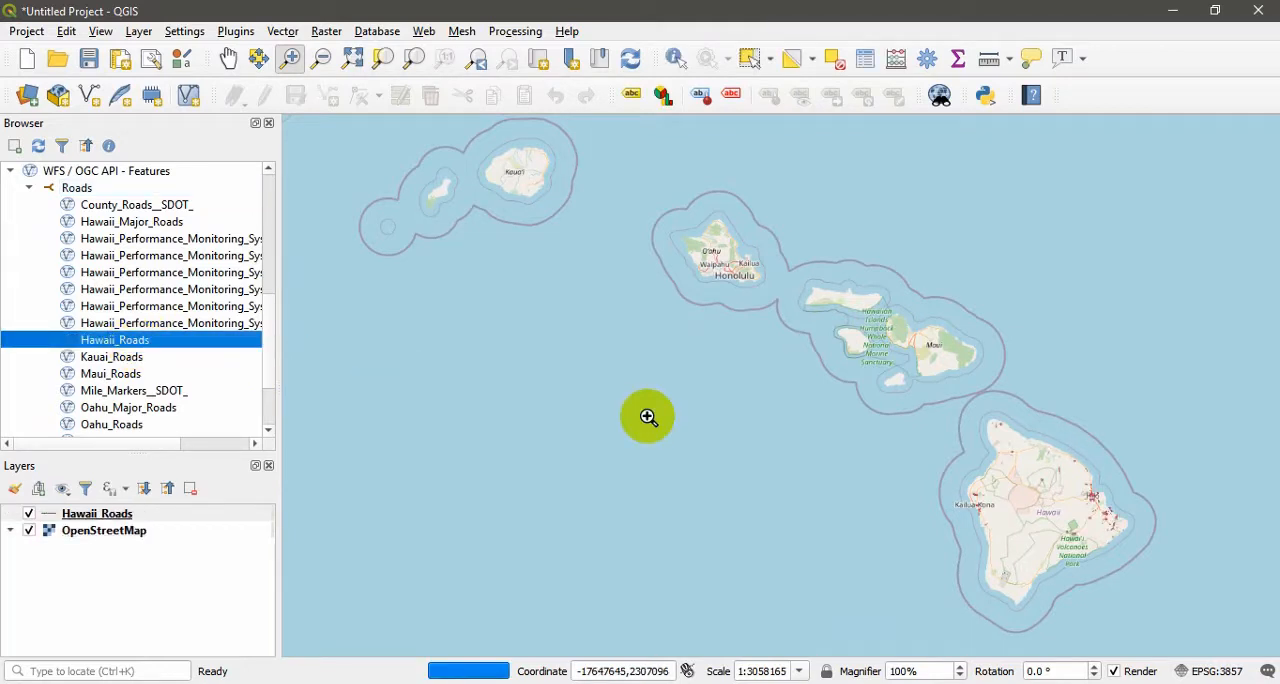
{"action": "left_click_drag", "start_coordinate": [648, 416], "coordinate": [940, 530]}
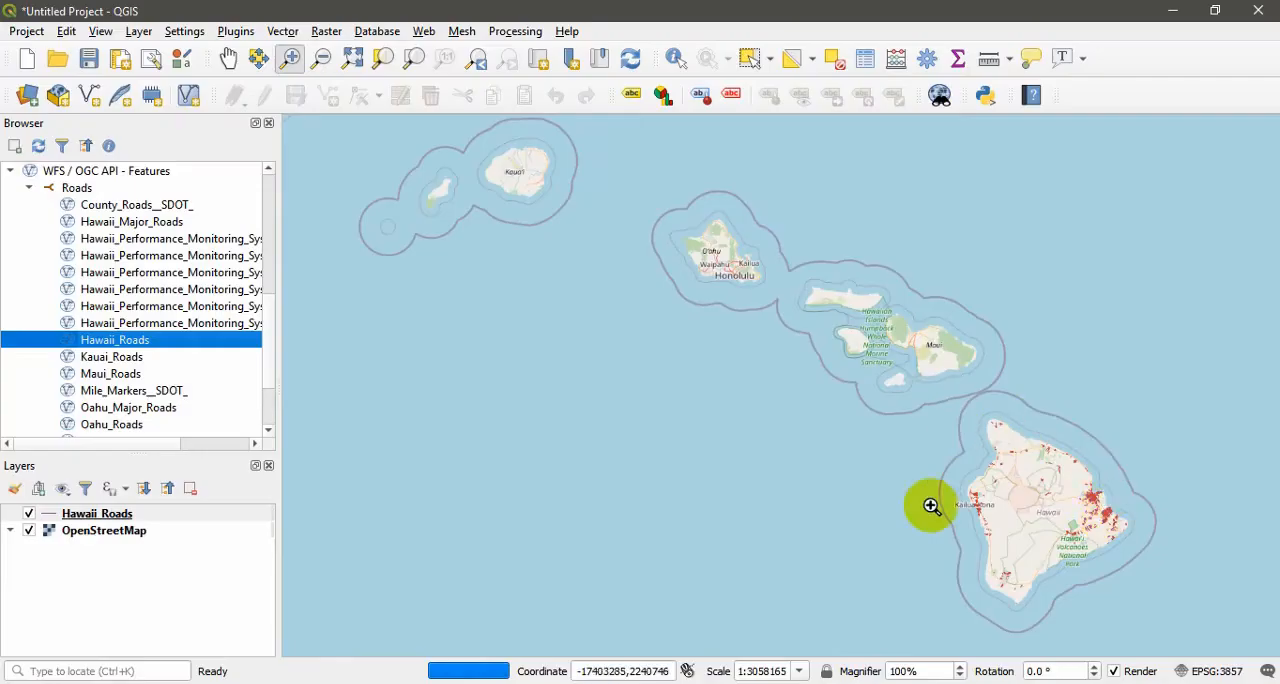
{"action": "mouse_move", "coordinate": [952, 524]}
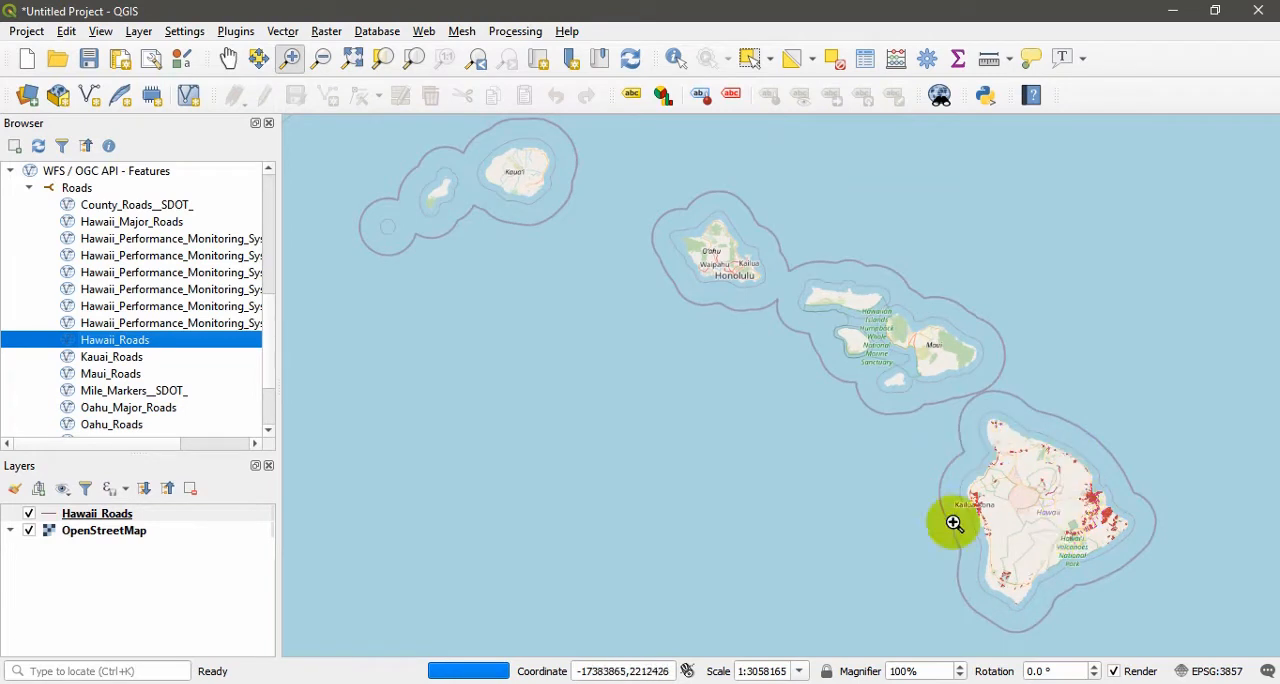
{"action": "mouse_move", "coordinate": [1036, 546]}
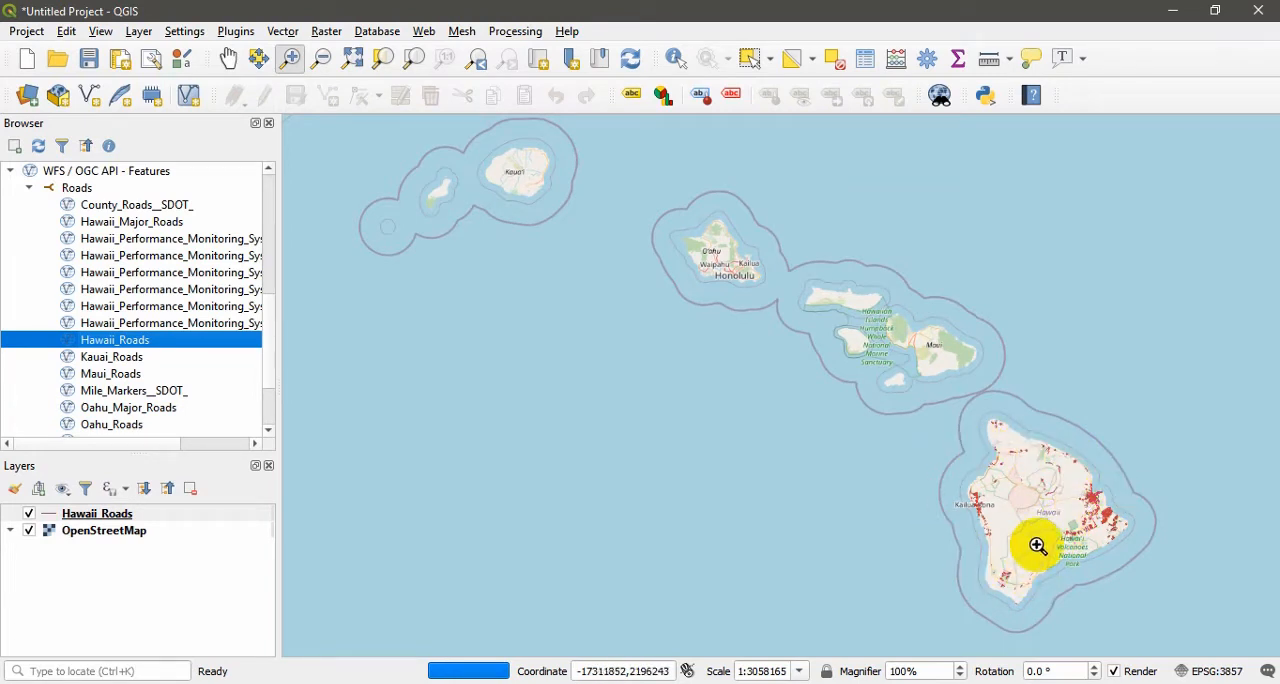
{"action": "mouse_move", "coordinate": [964, 520]}
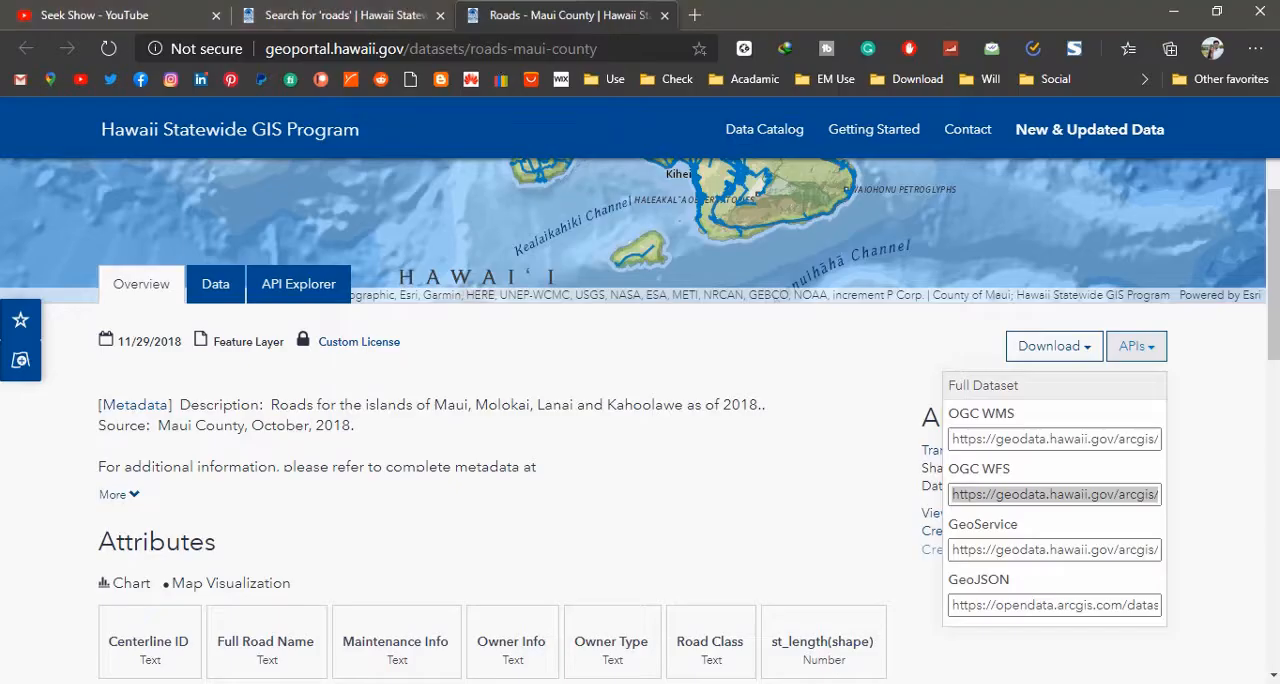
Step: Search the portal catalog for 'contours' and scroll through the results
{"action": "scroll", "scroll_direction": "up", "scroll_amount": 3}
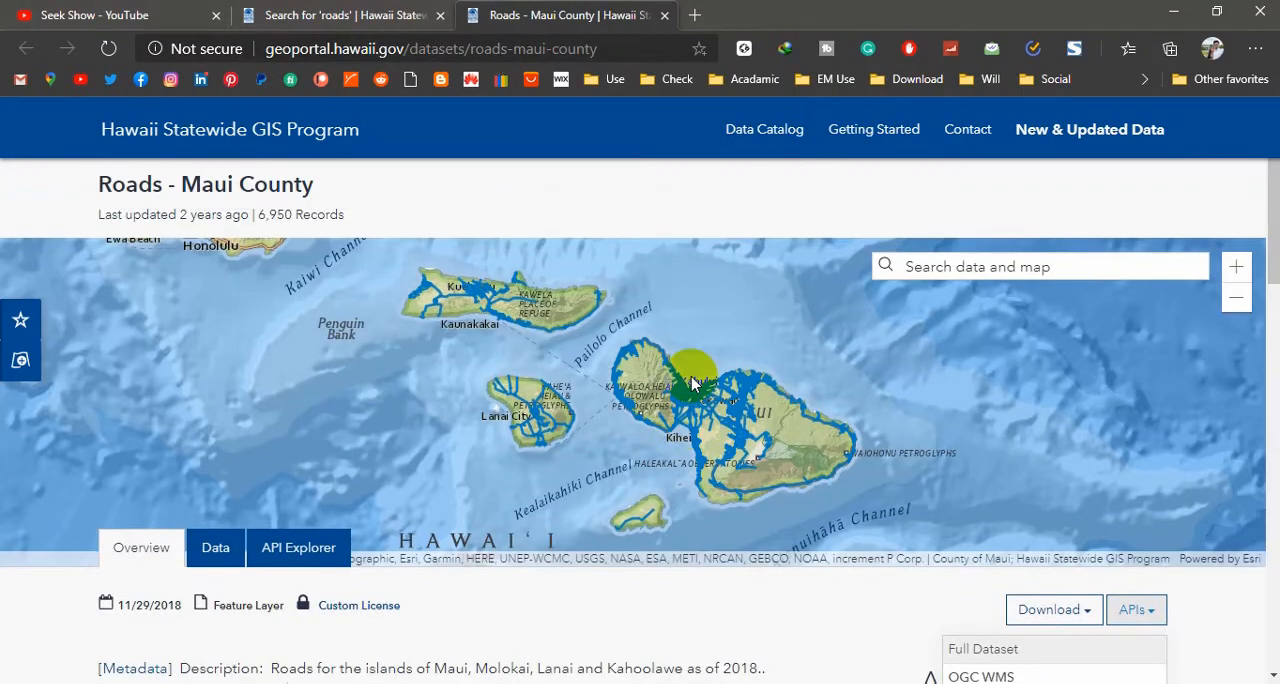
{"action": "mouse_move", "coordinate": [684, 370]}
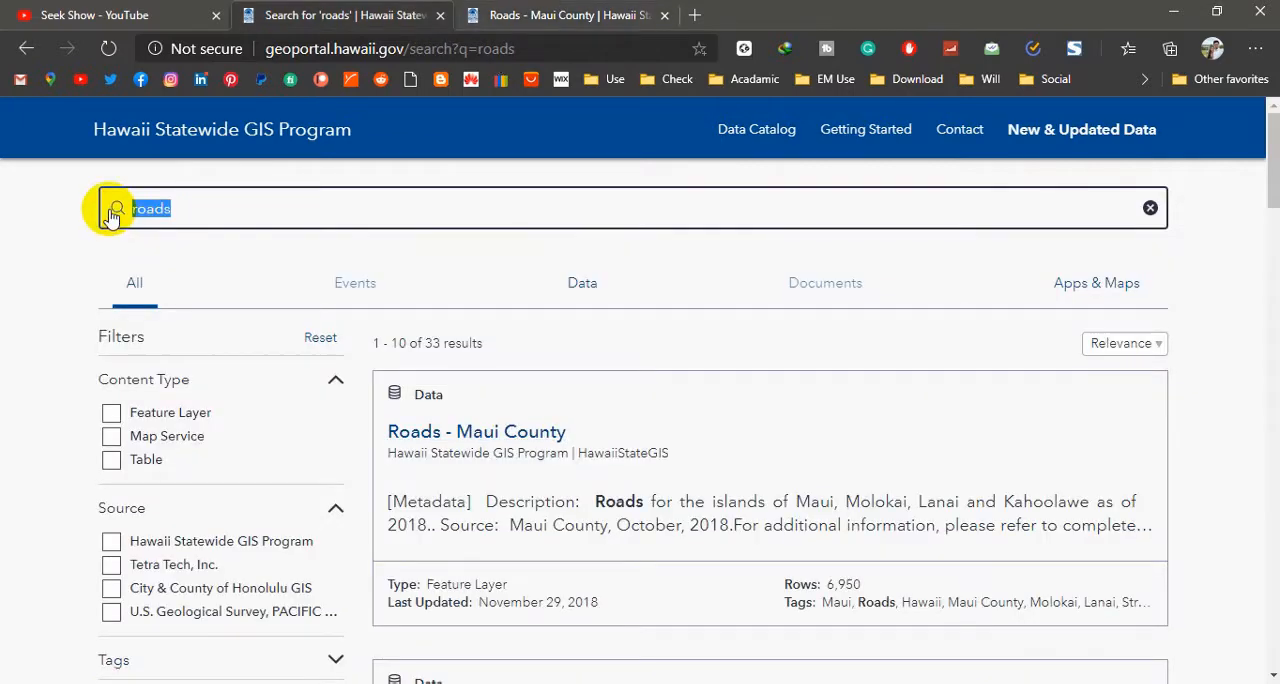
{"action": "type", "text": "contours"}
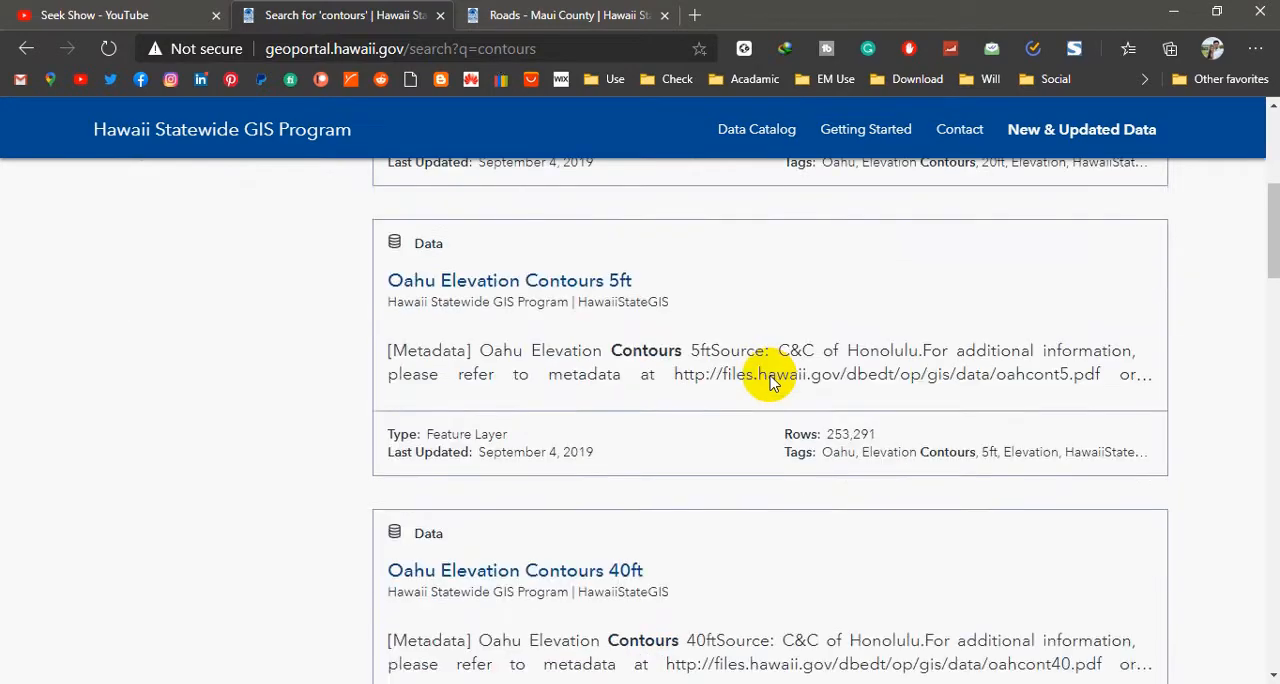
{"action": "scroll", "scroll_direction": "down", "scroll_amount": 3}
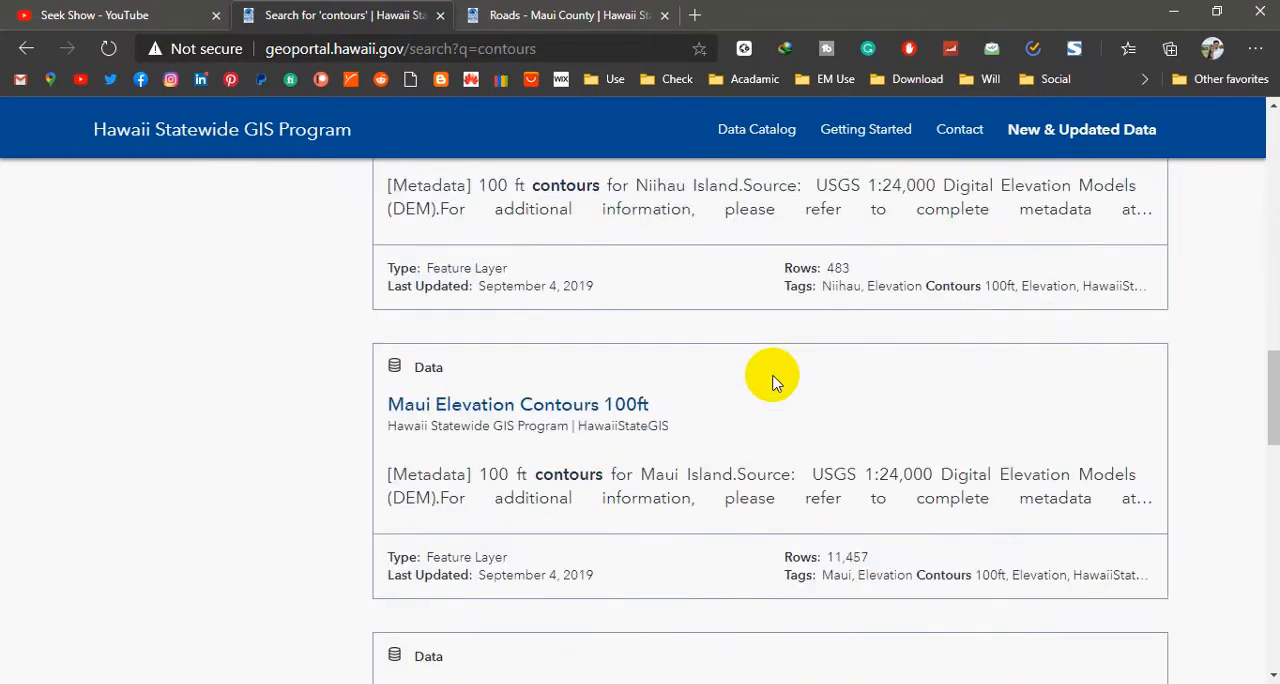
{"action": "scroll", "scroll_direction": "down", "scroll_amount": 3}
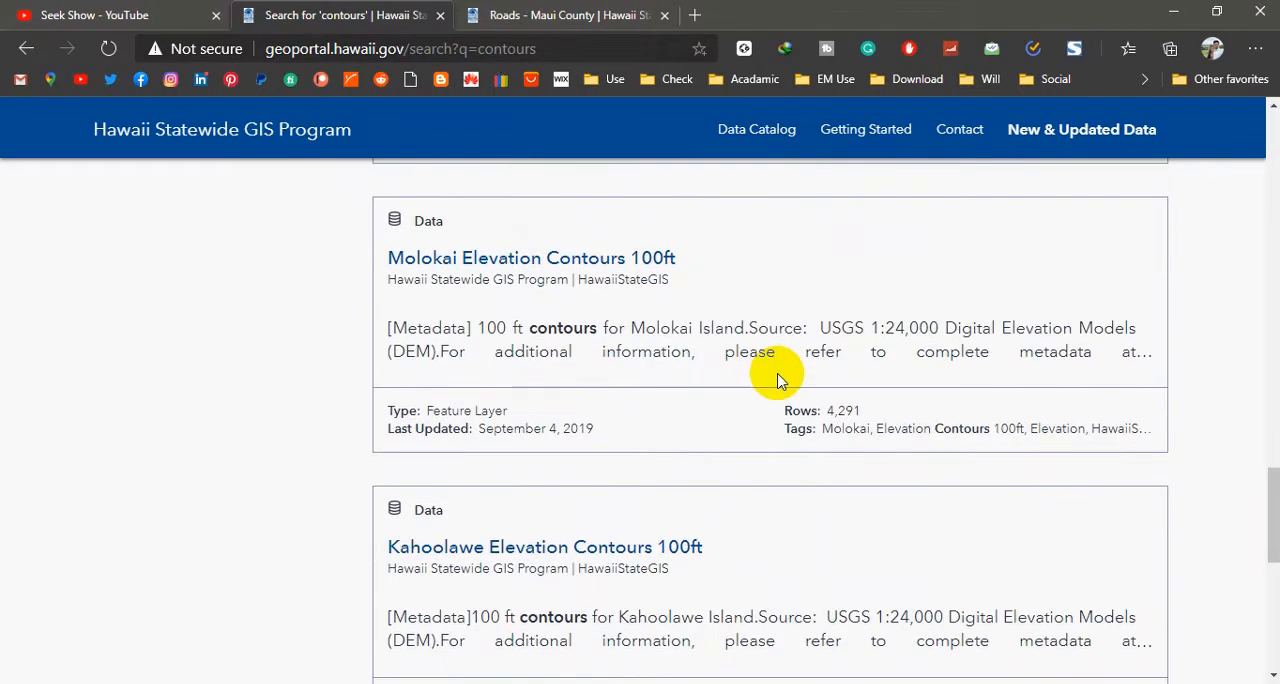
{"action": "scroll", "scroll_direction": "down", "scroll_amount": 3}
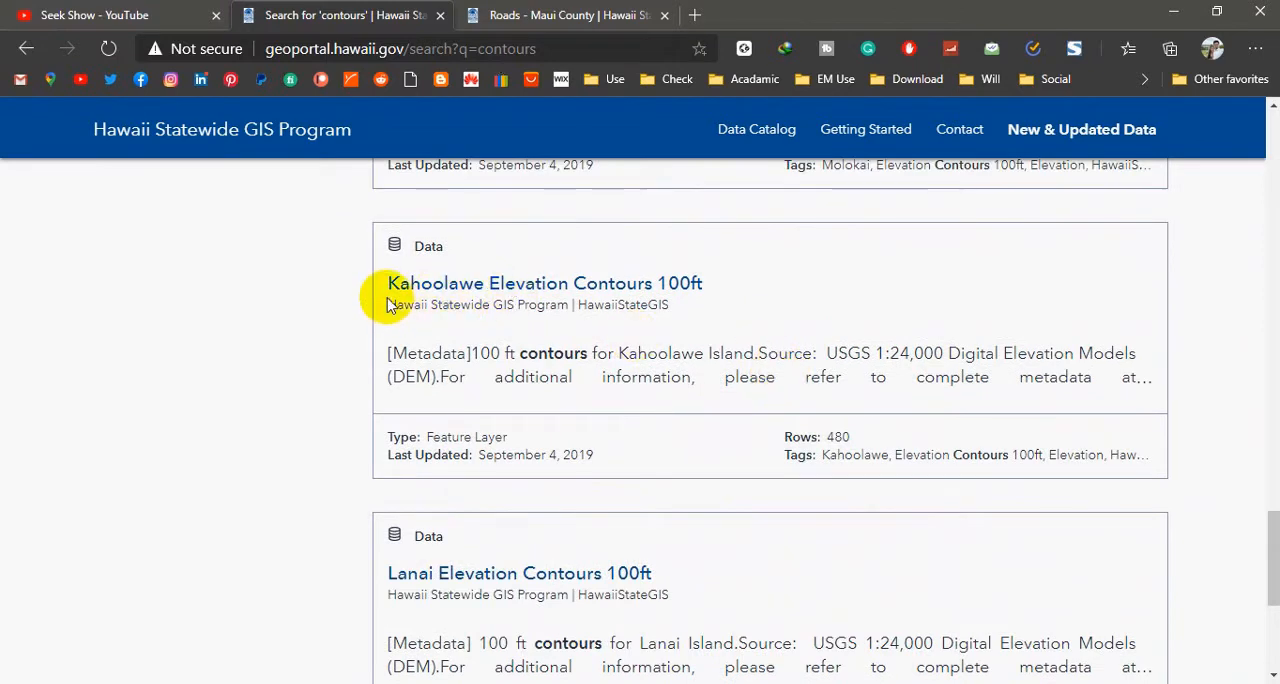
{"action": "mouse_move", "coordinate": [632, 296]}
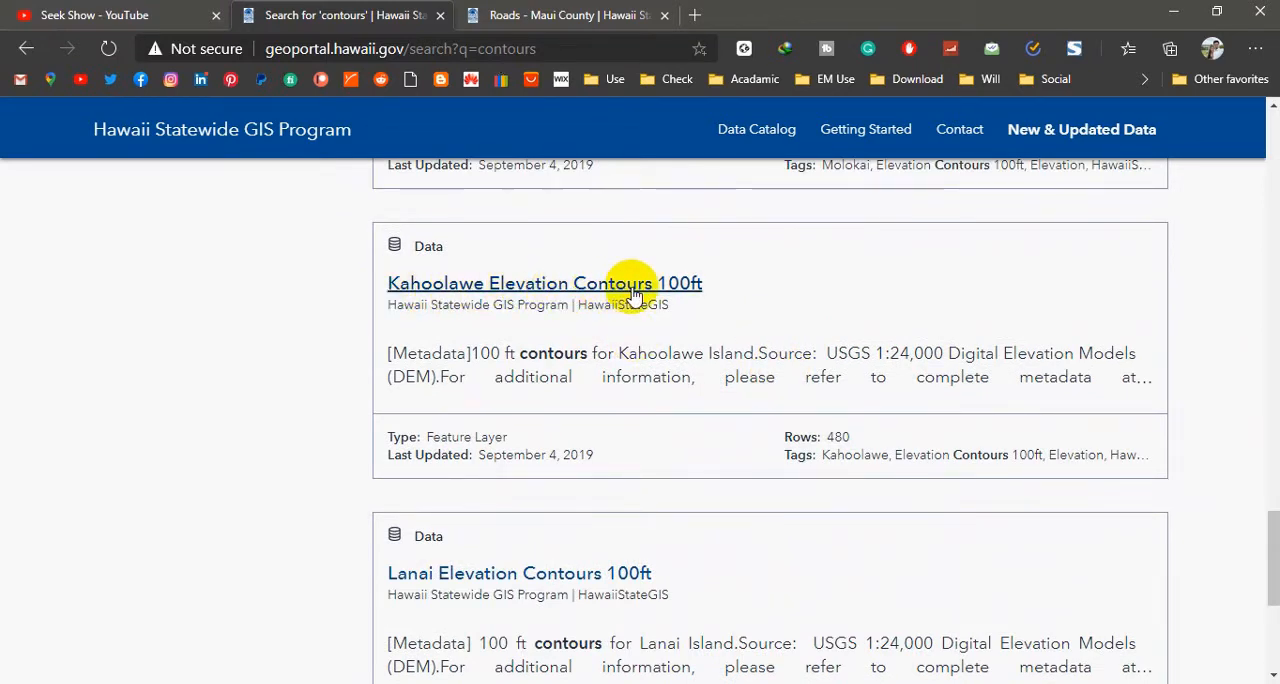
Step: Open Kahoolawe Elevation Contours 100ft in a new tab and select its WFS address
{"action": "right_click", "coordinate": [636, 284]}
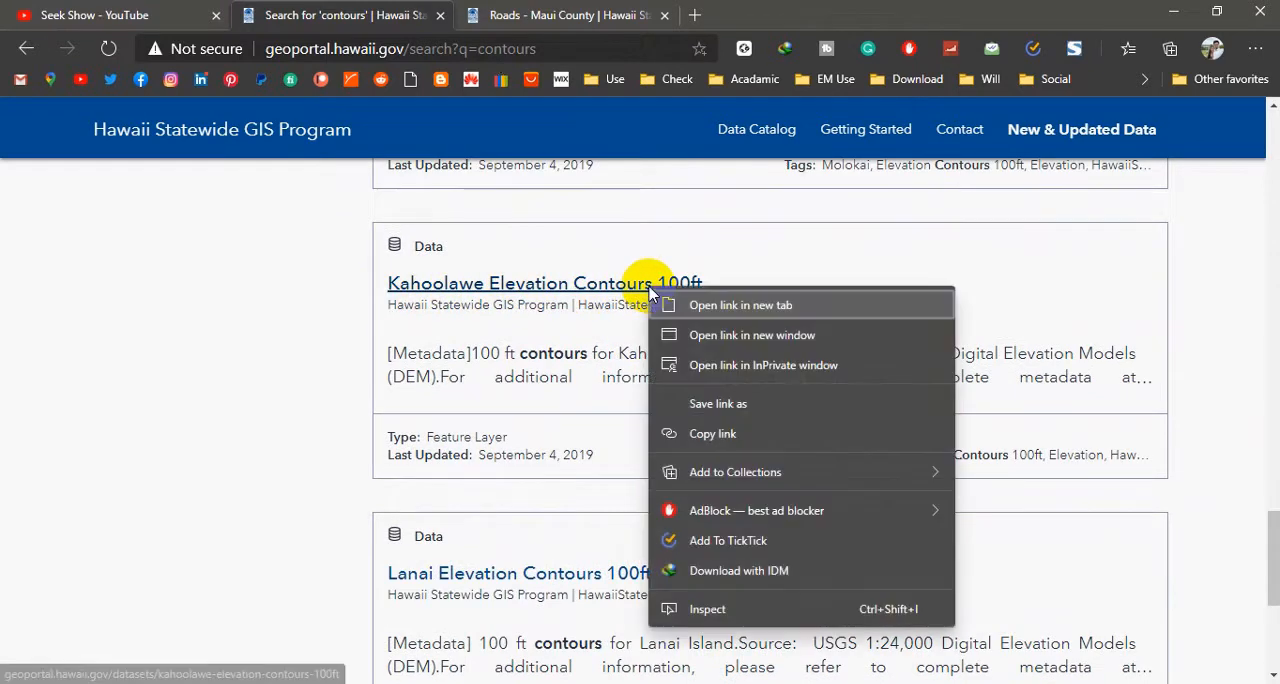
{"action": "left_click", "coordinate": [740, 304]}
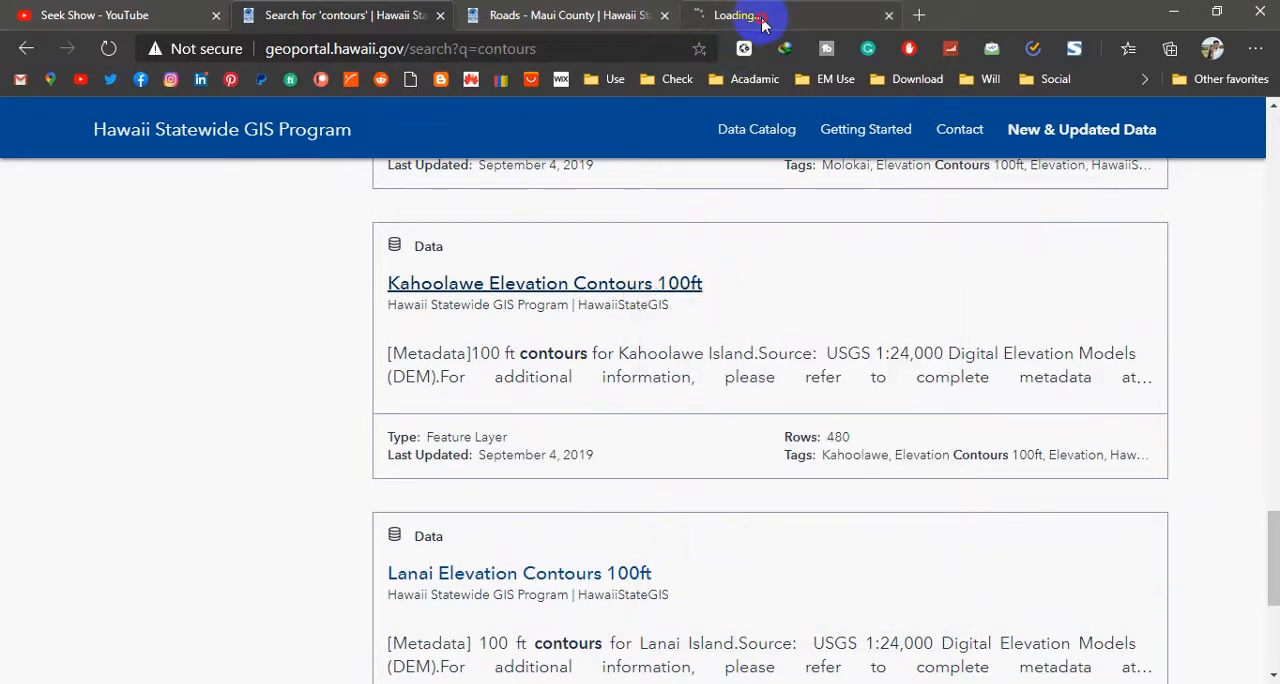
{"action": "left_click", "coordinate": [544, 282]}
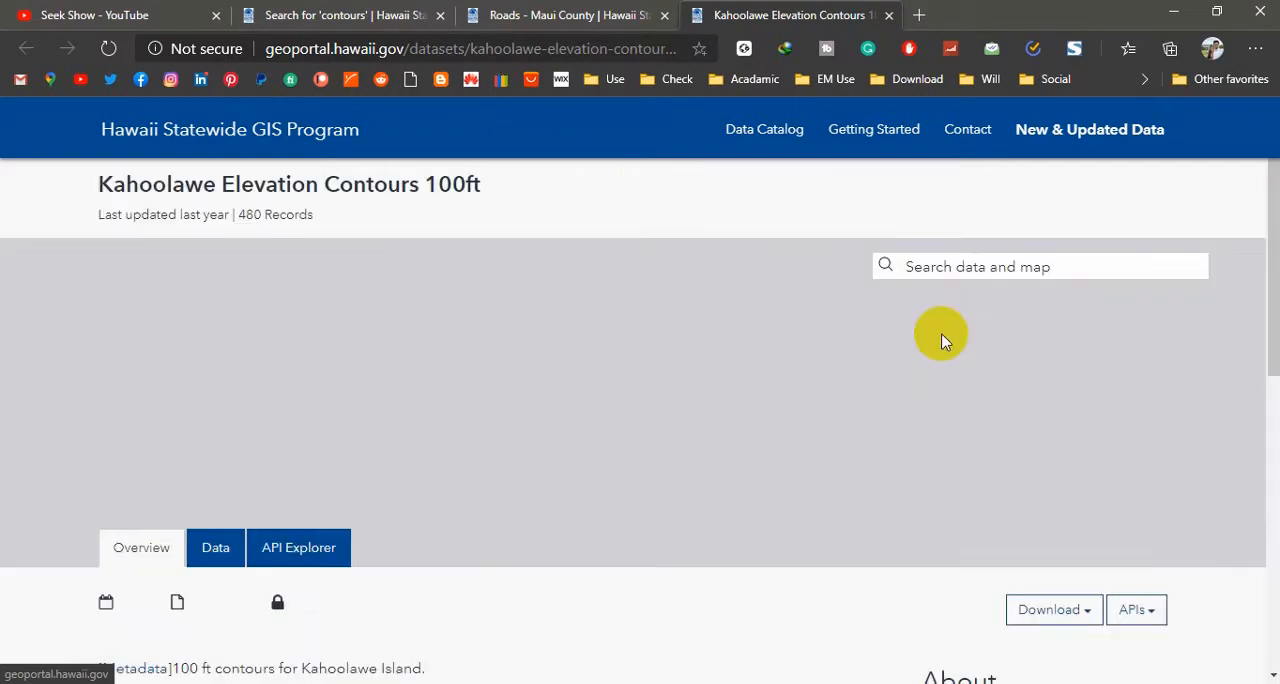
{"action": "scroll", "scroll_direction": "down", "scroll_amount": 3}
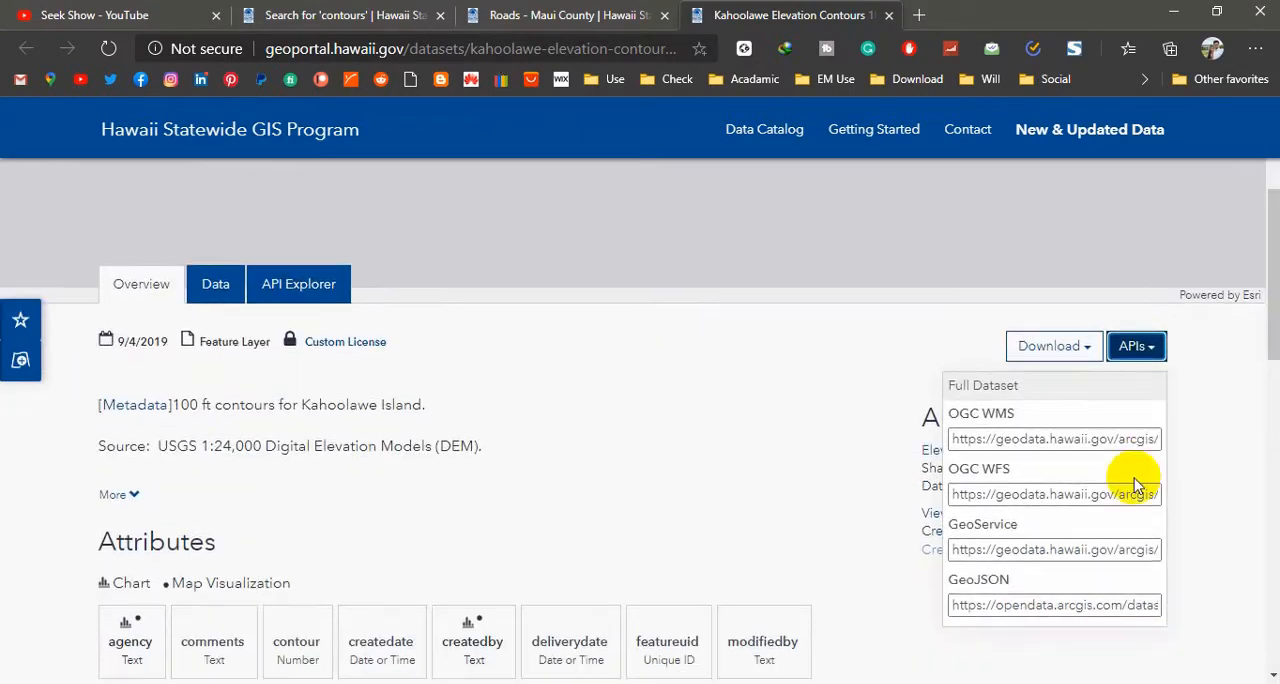
{"action": "left_click", "coordinate": [1054, 494]}
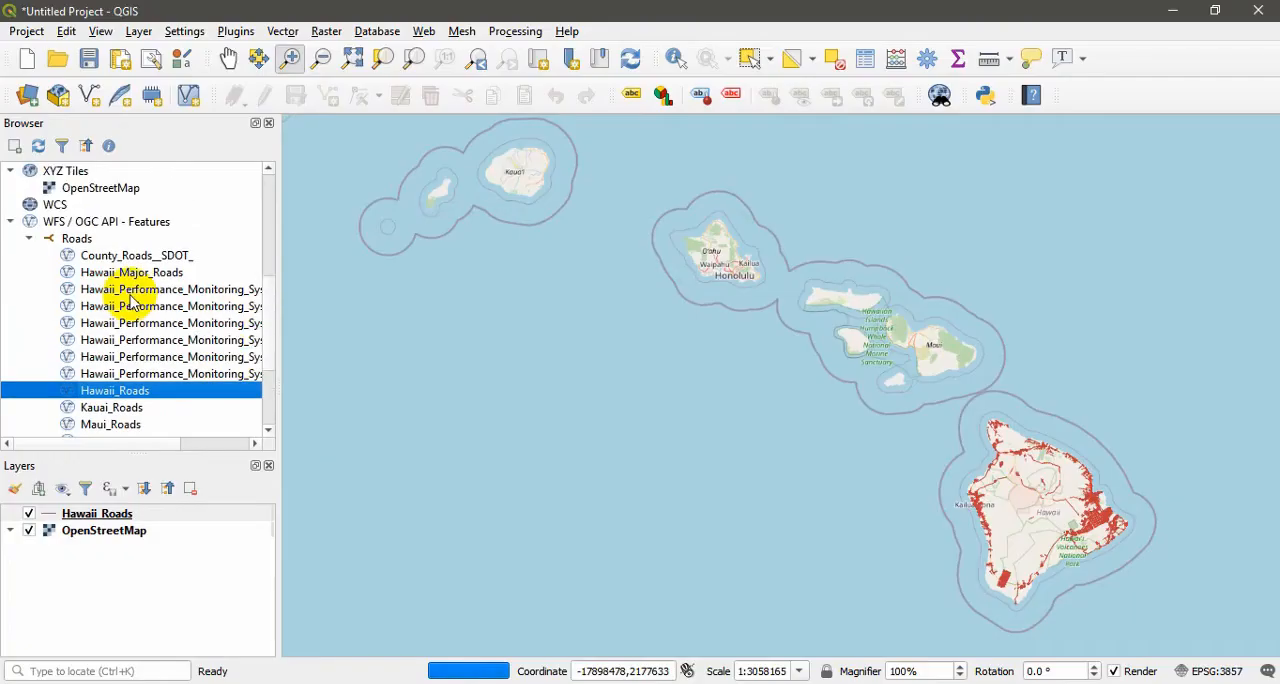
Step: Create a second WFS connection named Countors with the contours service URL
{"action": "scroll", "scroll_direction": "up", "scroll_amount": 3}
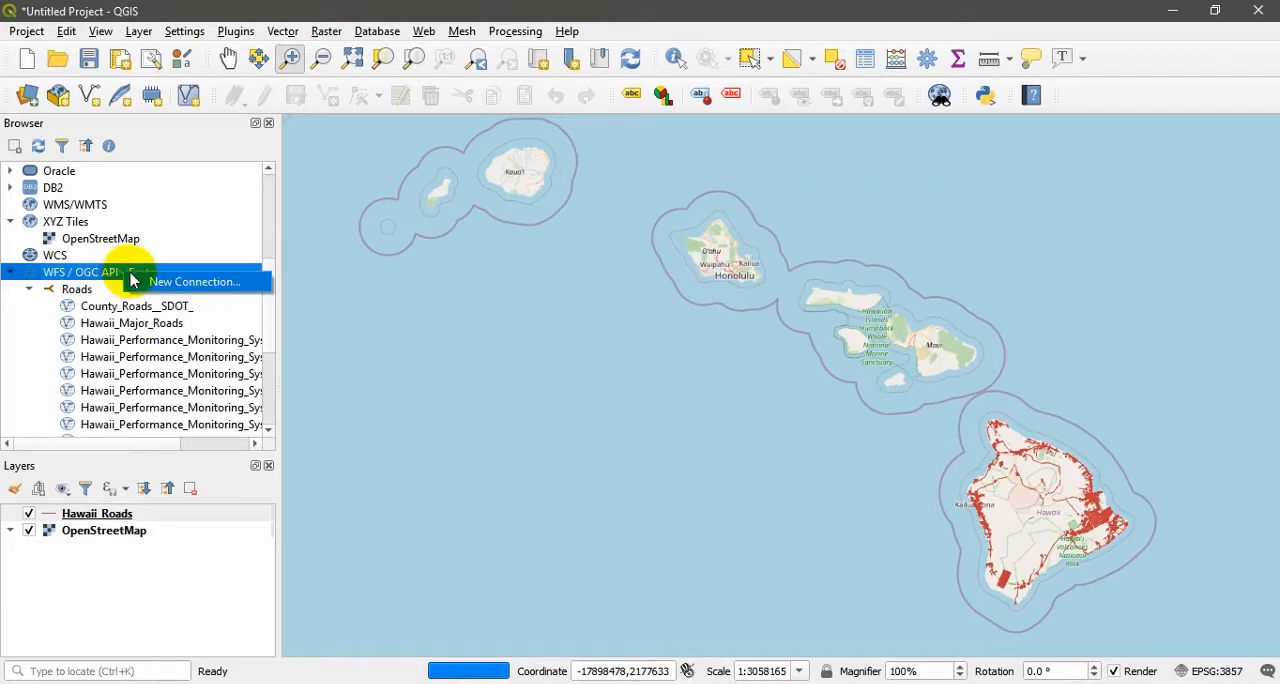
{"action": "left_click", "coordinate": [192, 280]}
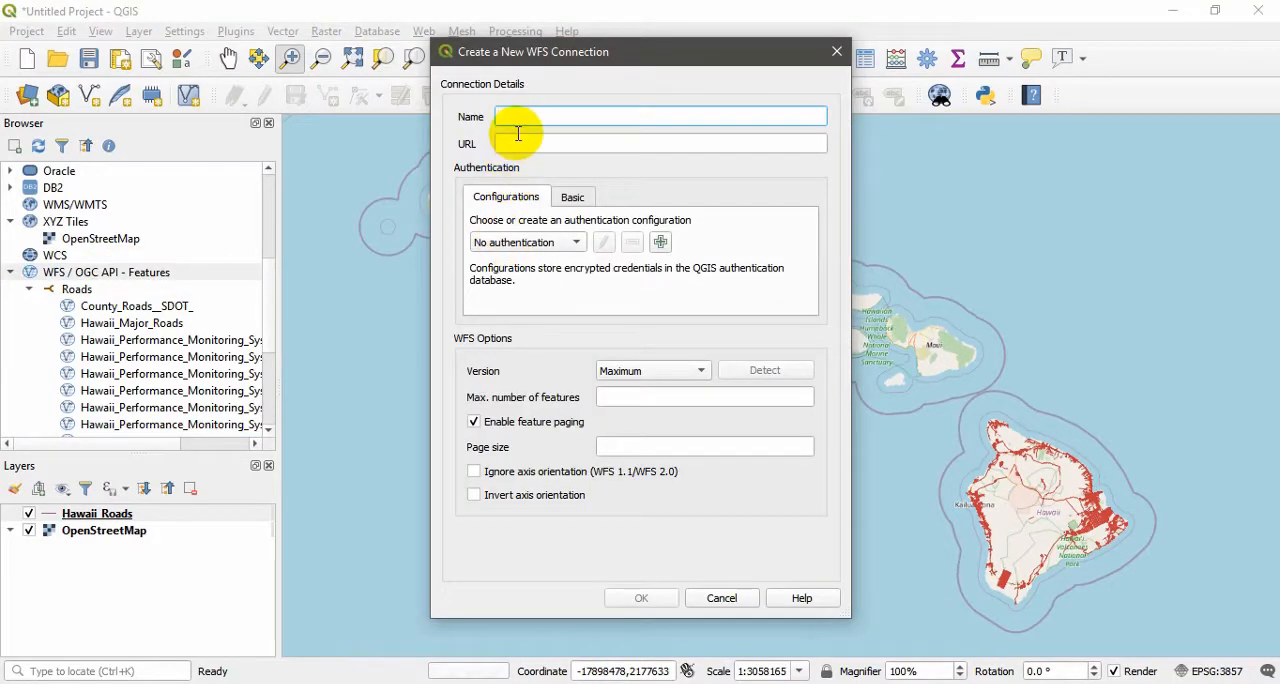
{"action": "type", "text": "Cl"}
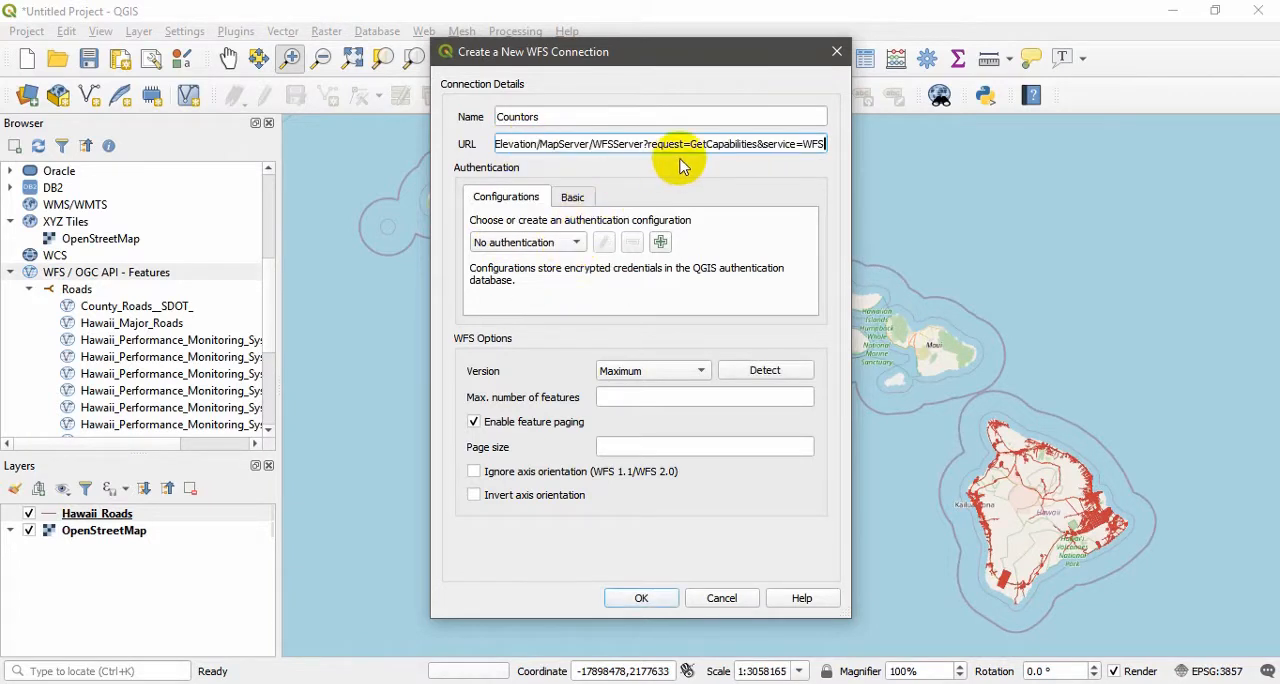
{"action": "mouse_move", "coordinate": [640, 596]}
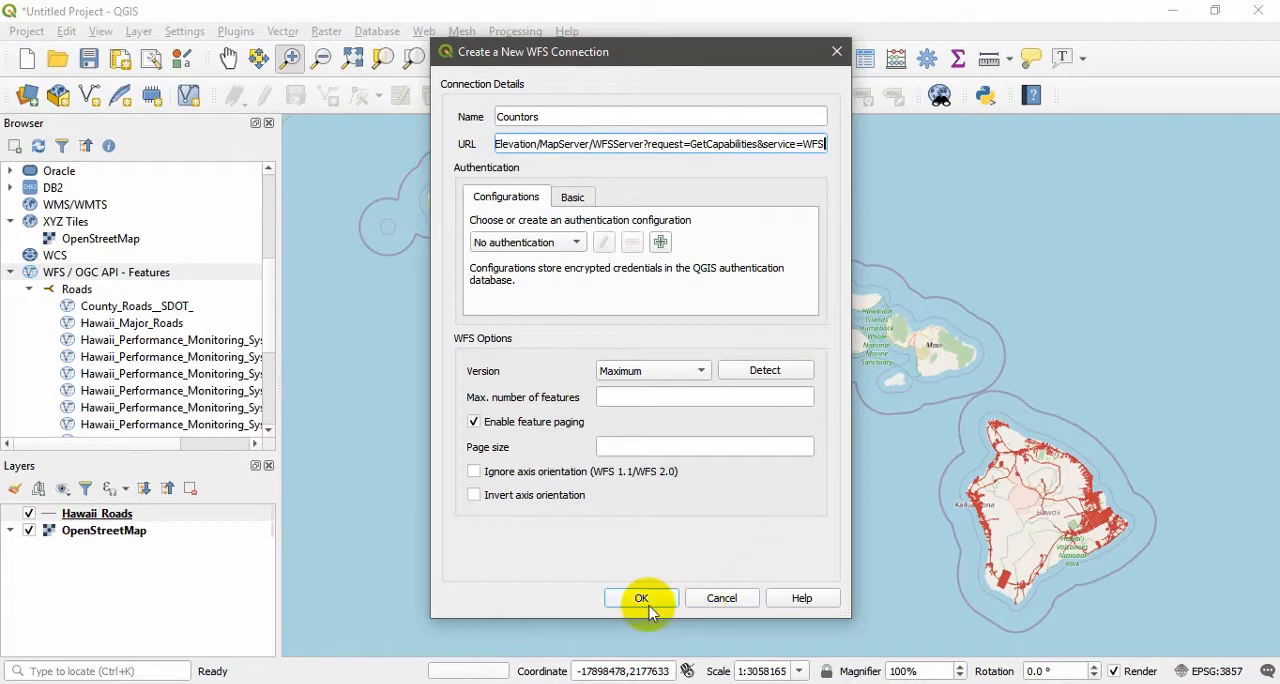
{"action": "left_click", "coordinate": [640, 598]}
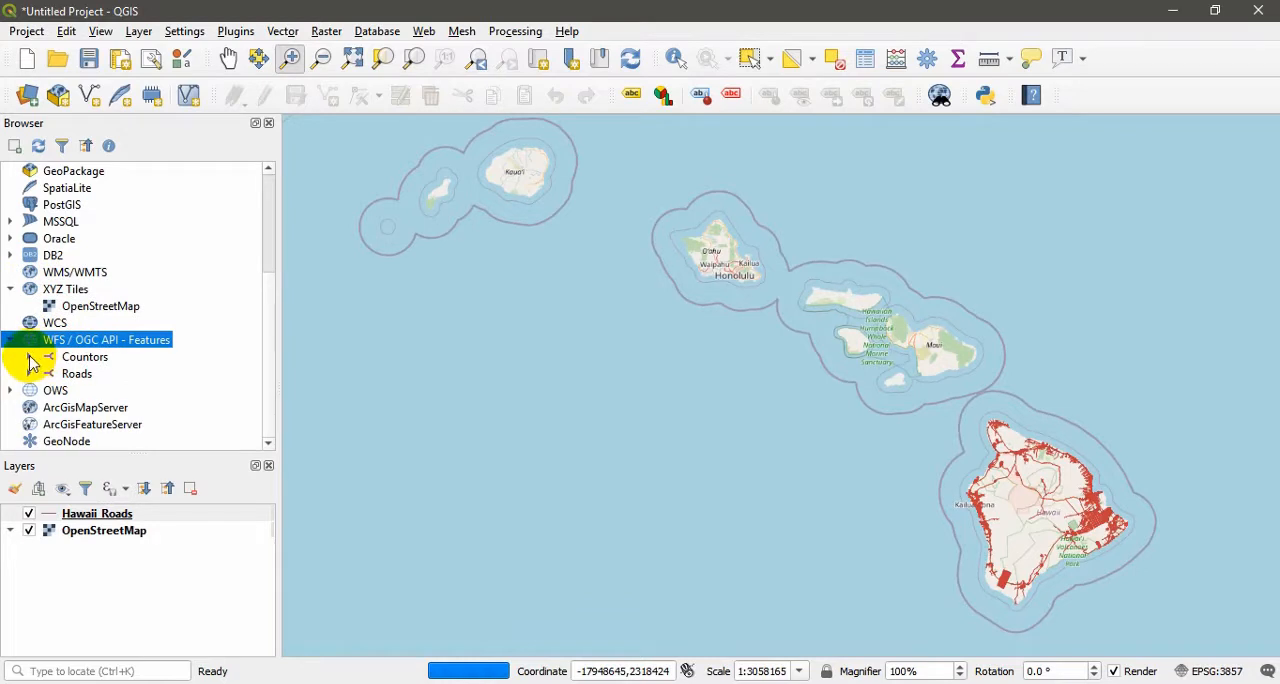
Step: Add Kahoolawe_100_Foot_Contours from the Countors connection to the map
{"action": "left_click", "coordinate": [10, 356]}
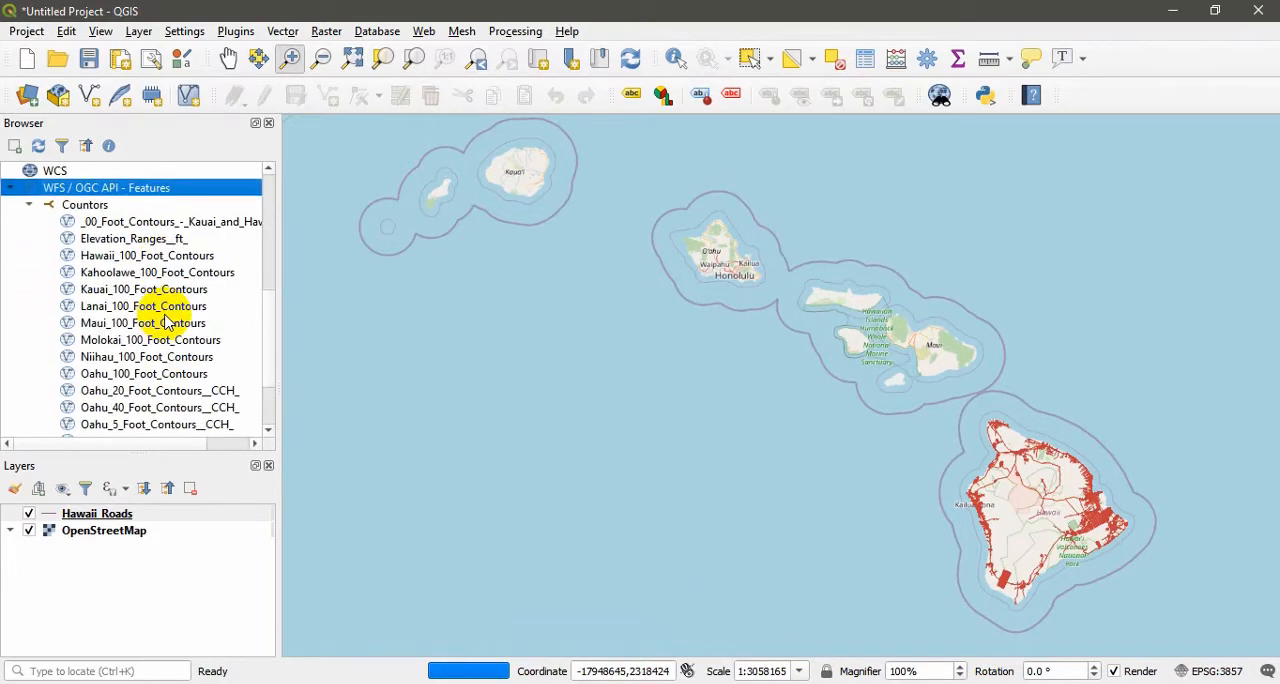
{"action": "scroll", "scroll_direction": "down", "scroll_amount": 3}
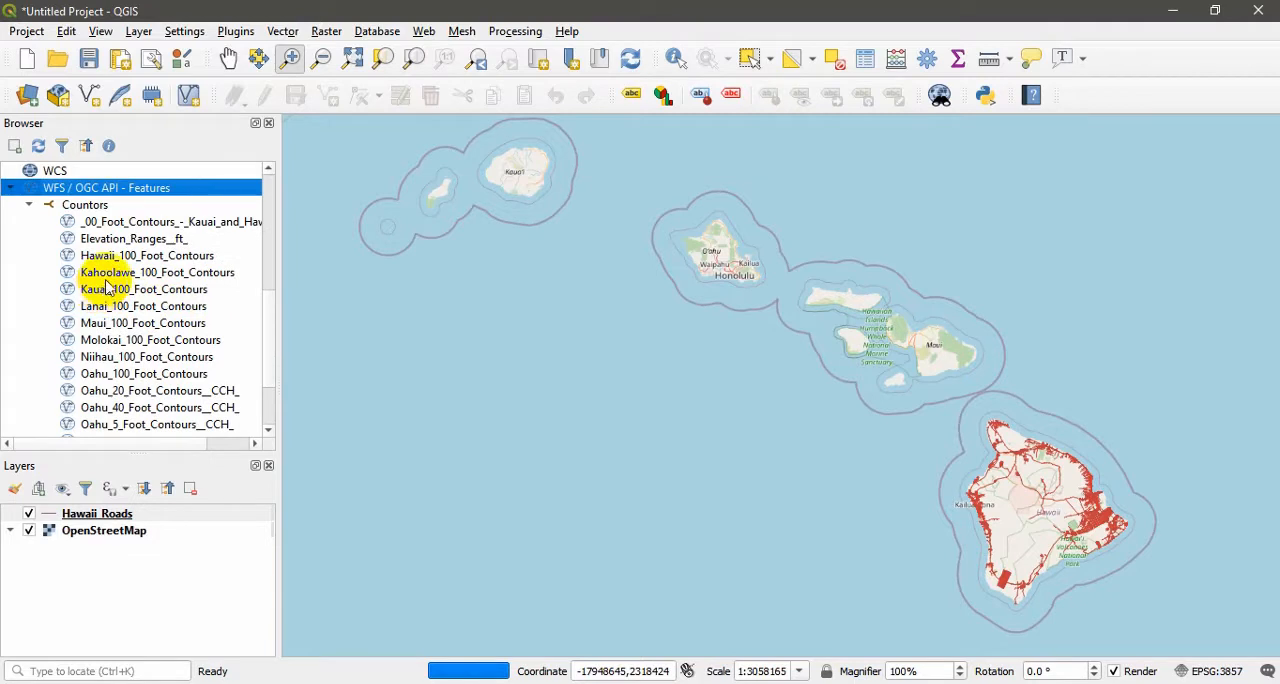
{"action": "left_click_drag", "start_coordinate": [156, 272], "coordinate": [450, 320]}
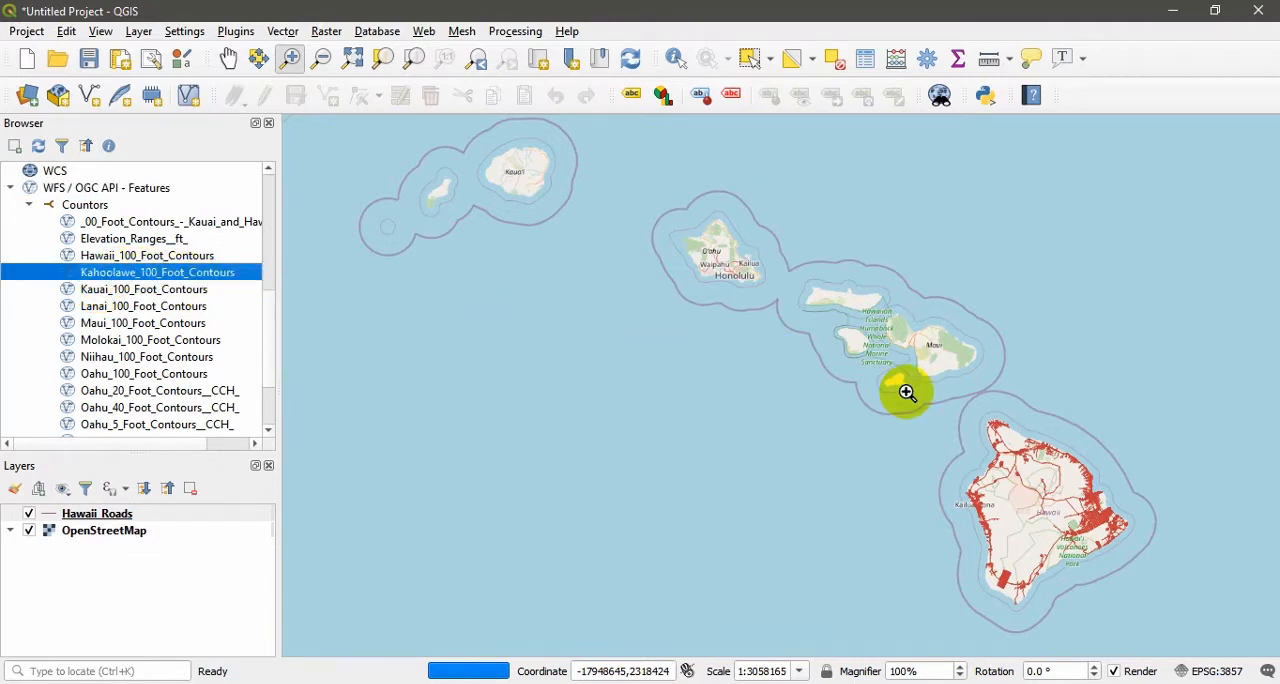
Step: Zoom in on Kahoolawe and pan so Lanai and Kahoolawe show together
{"action": "left_click", "coordinate": [906, 392]}
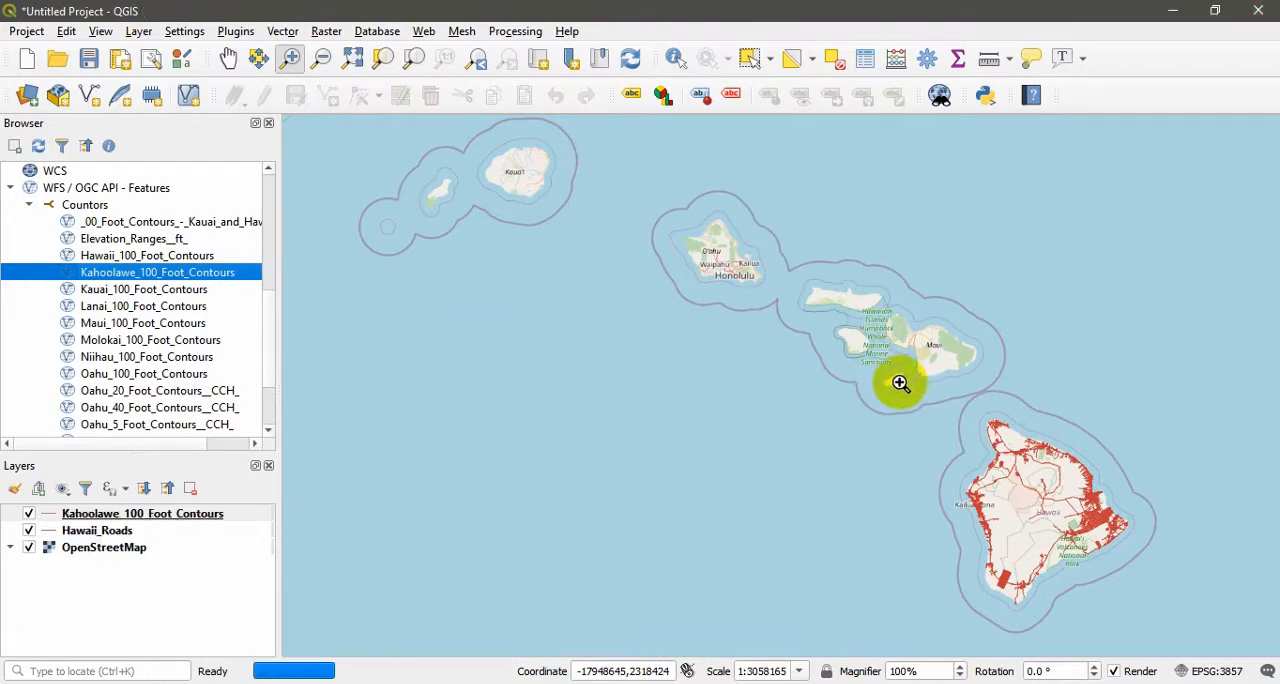
{"action": "left_click", "coordinate": [900, 384]}
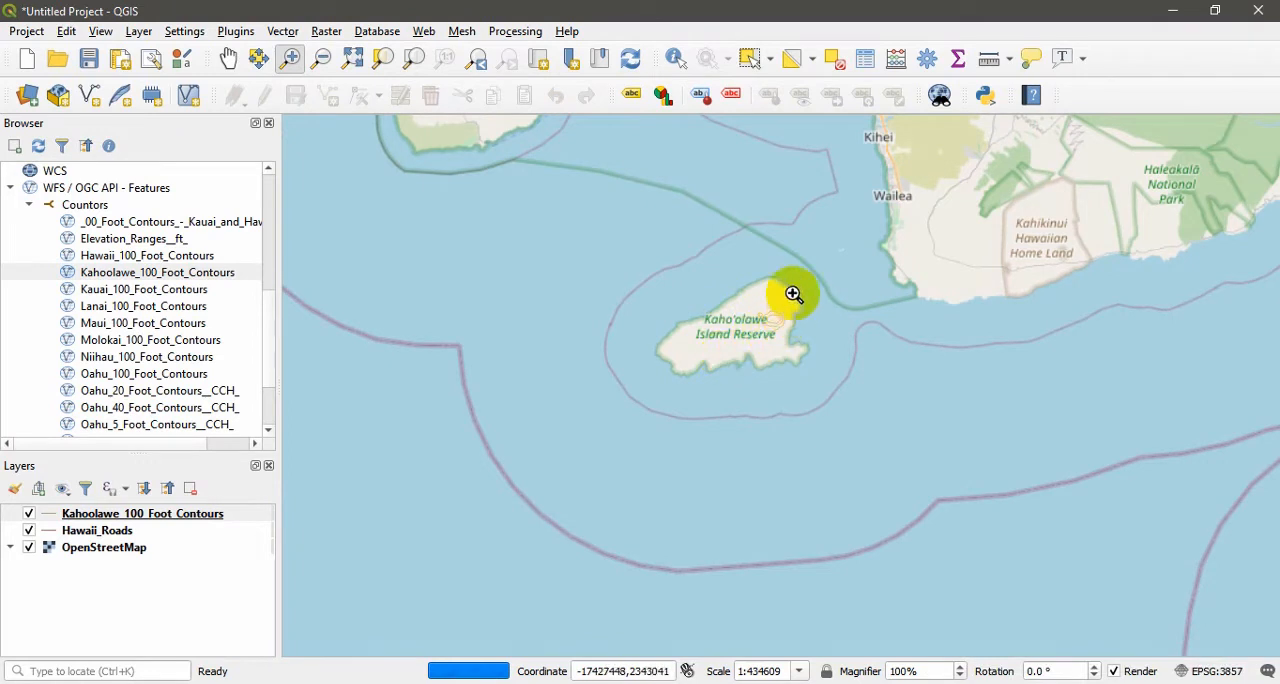
{"action": "mouse_move", "coordinate": [768, 386]}
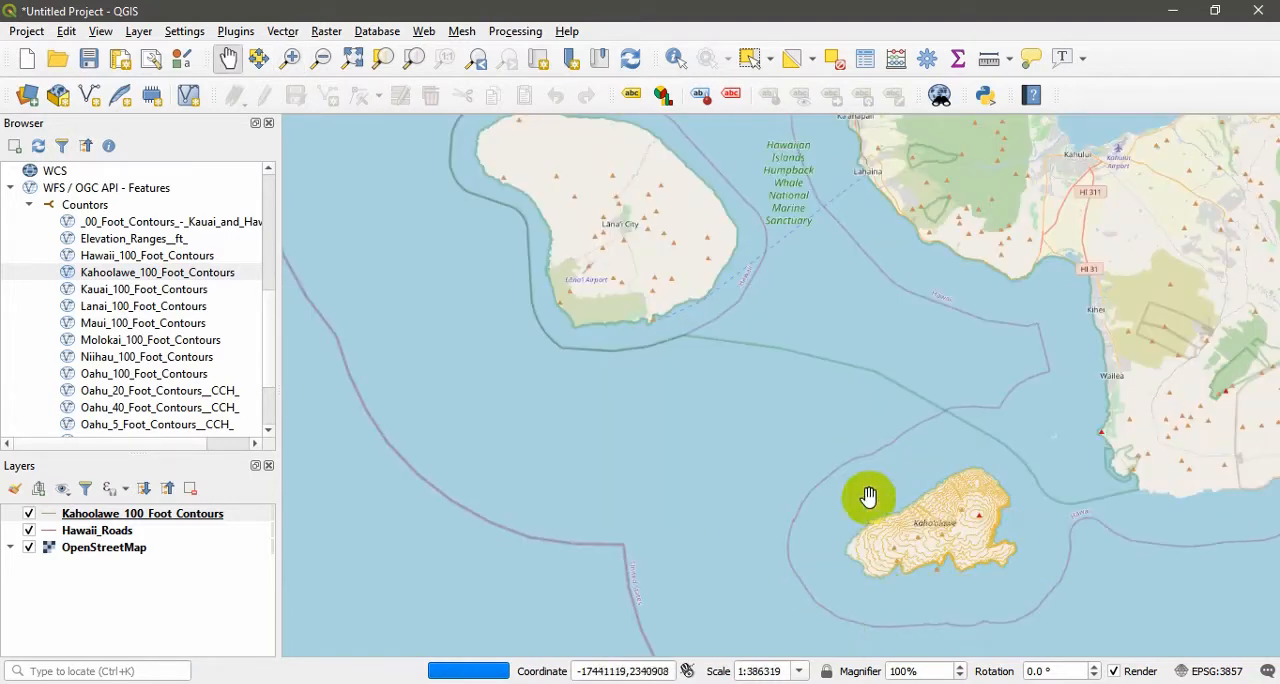
{"action": "left_click_drag", "start_coordinate": [868, 496], "coordinate": [492, 284]}
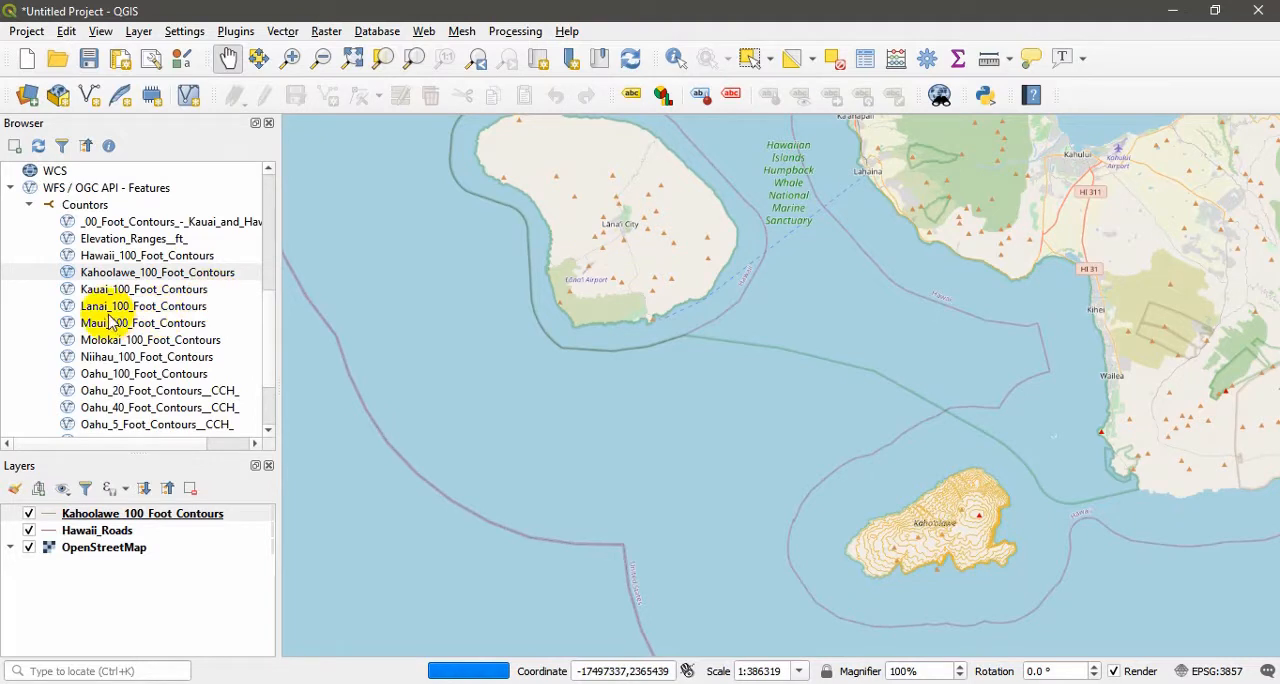
Step: Add Lanai_100_Foot_Contours to the map and pan the view over both islands
{"action": "left_click", "coordinate": [144, 306]}
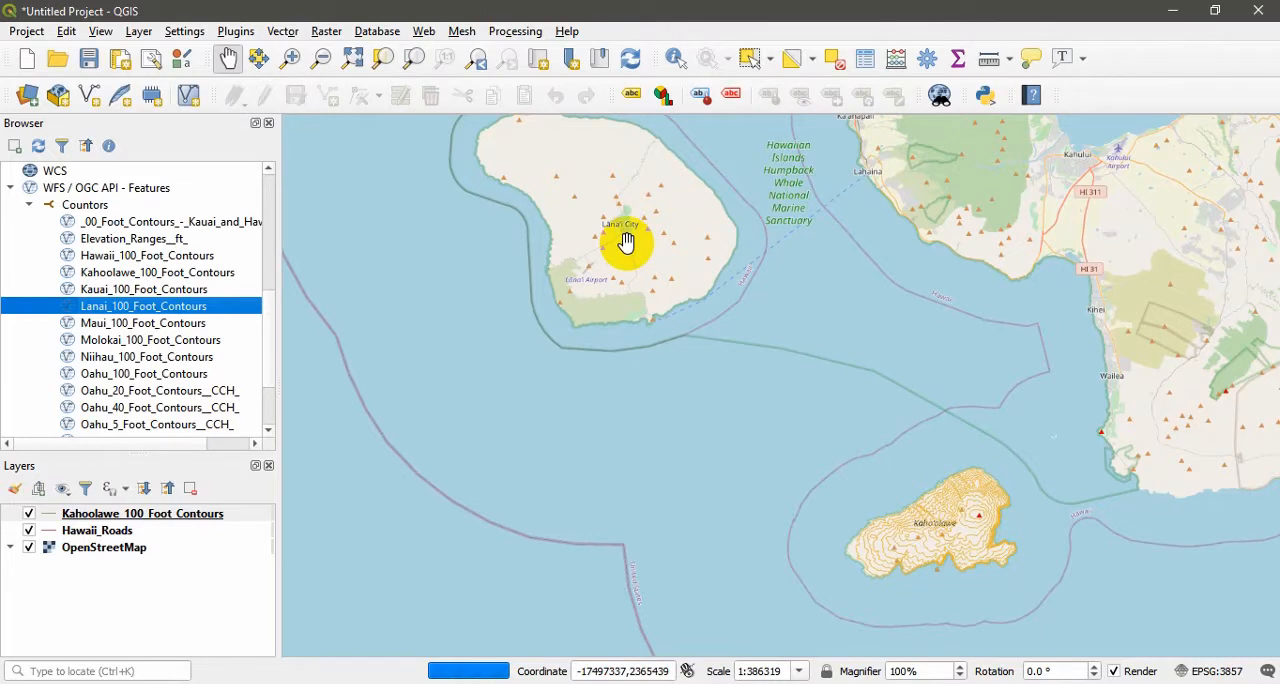
{"action": "double_click", "coordinate": [144, 306]}
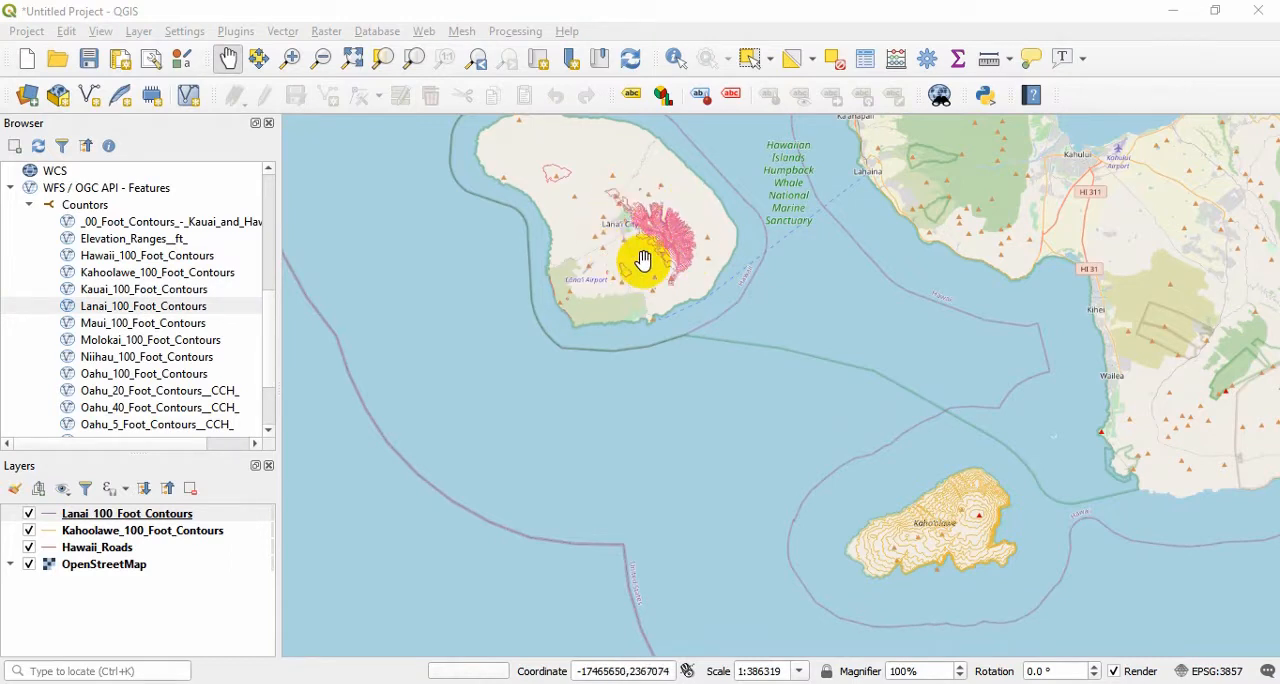
{"action": "left_click_drag", "start_coordinate": [644, 258], "coordinate": [620, 254]}
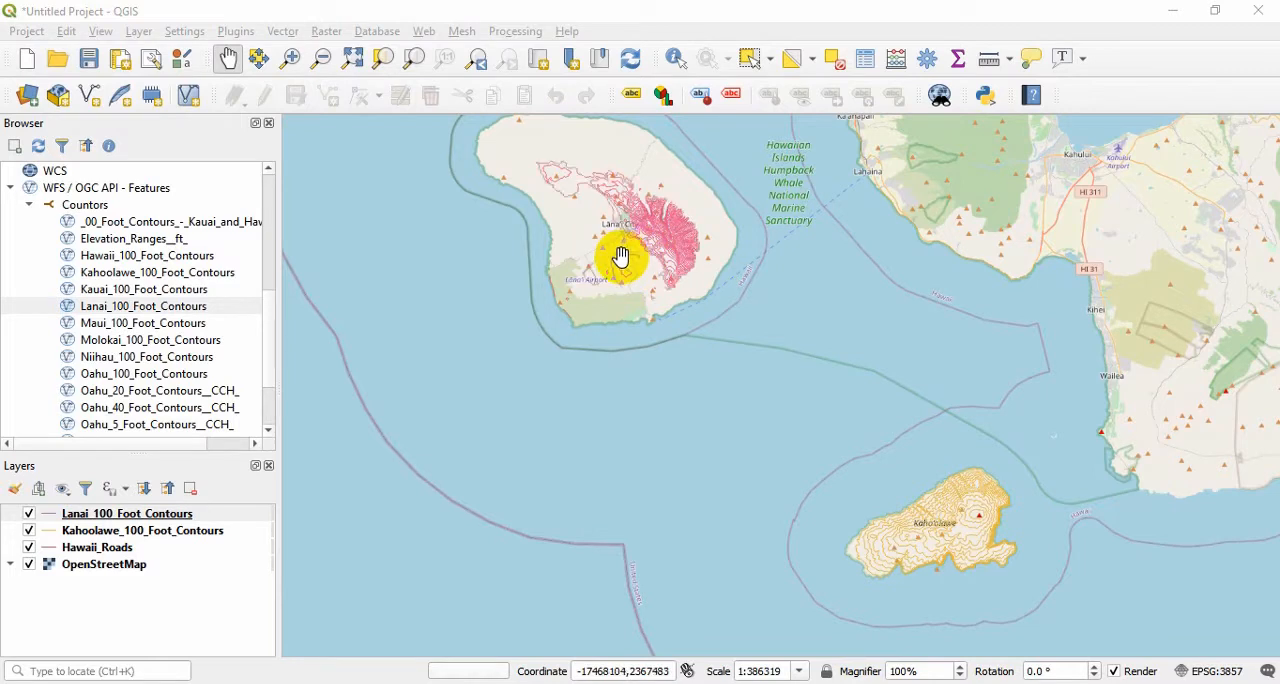
{"action": "left_click_drag", "start_coordinate": [620, 256], "coordinate": [332, 418]}
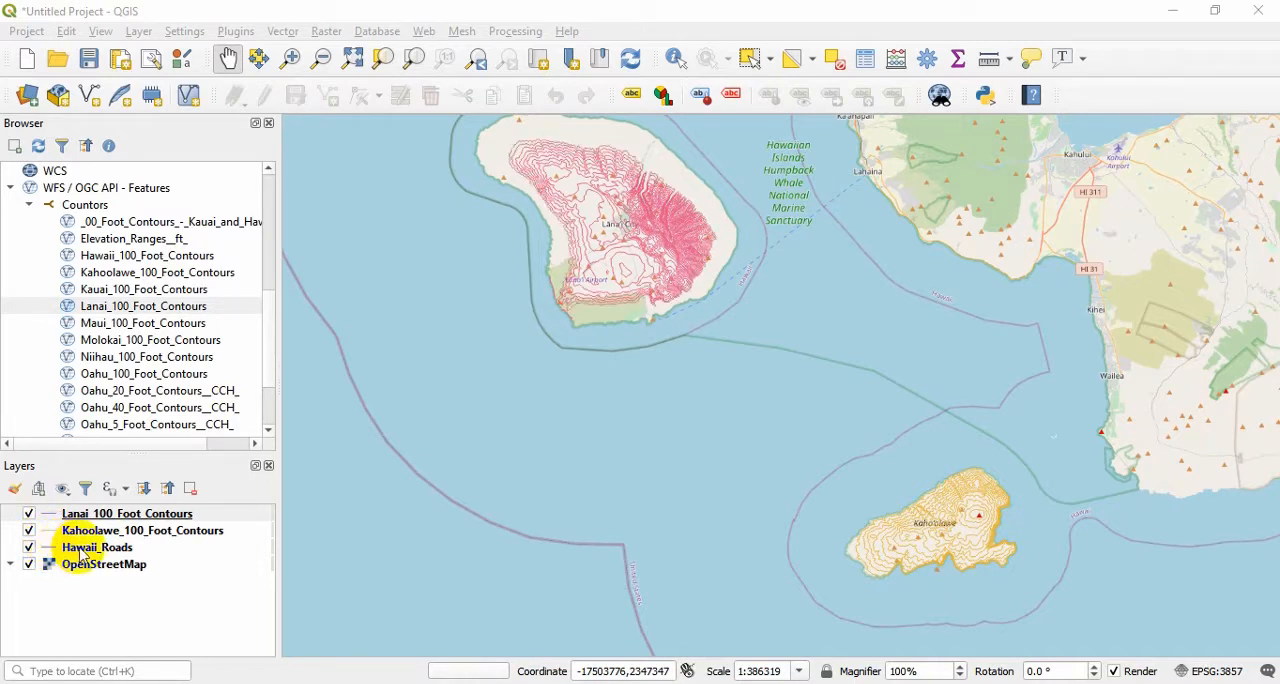
Step: Set the Hawaii_Roads layer's line colour to bright red in Symbology
{"action": "double_click", "coordinate": [96, 548]}
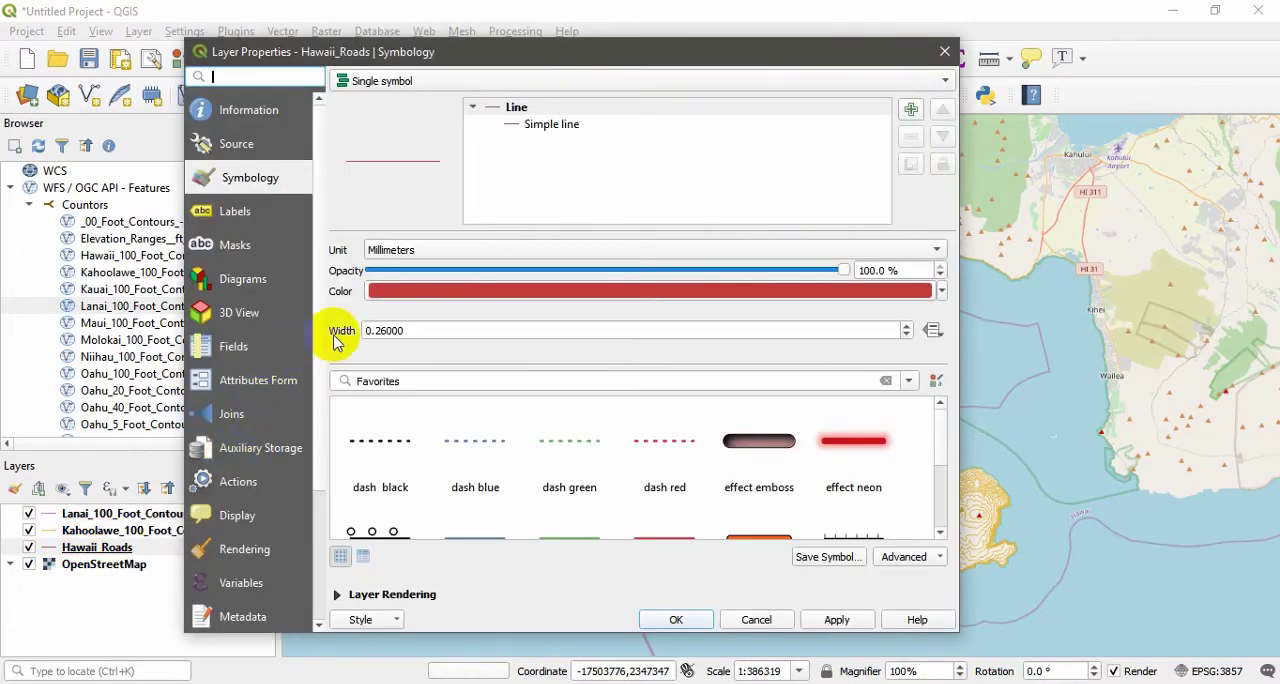
{"action": "left_click", "coordinate": [650, 292]}
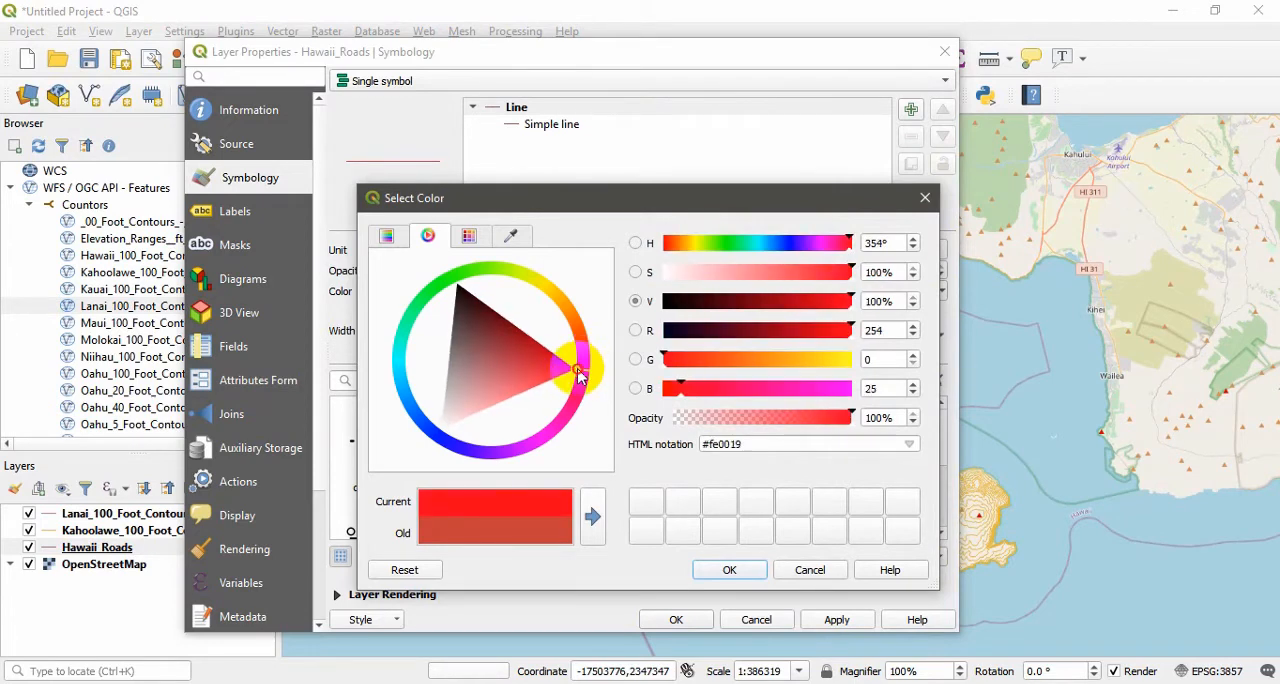
{"action": "left_click", "coordinate": [728, 568]}
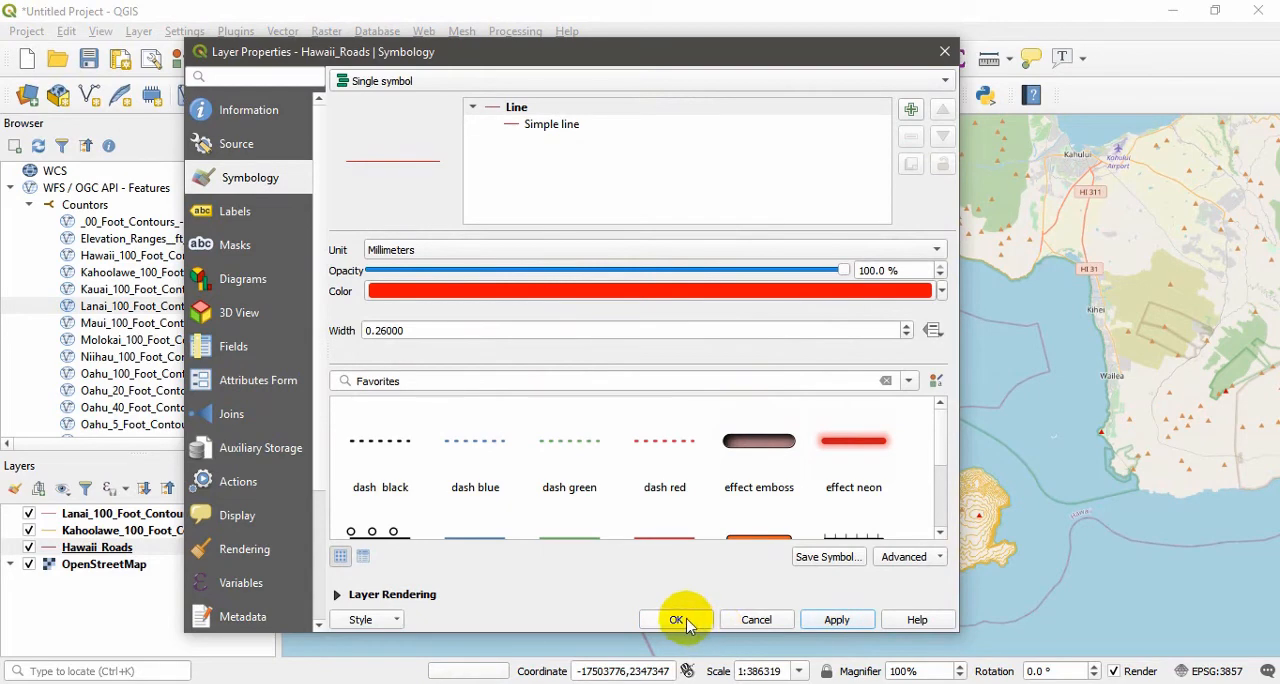
{"action": "left_click", "coordinate": [676, 620]}
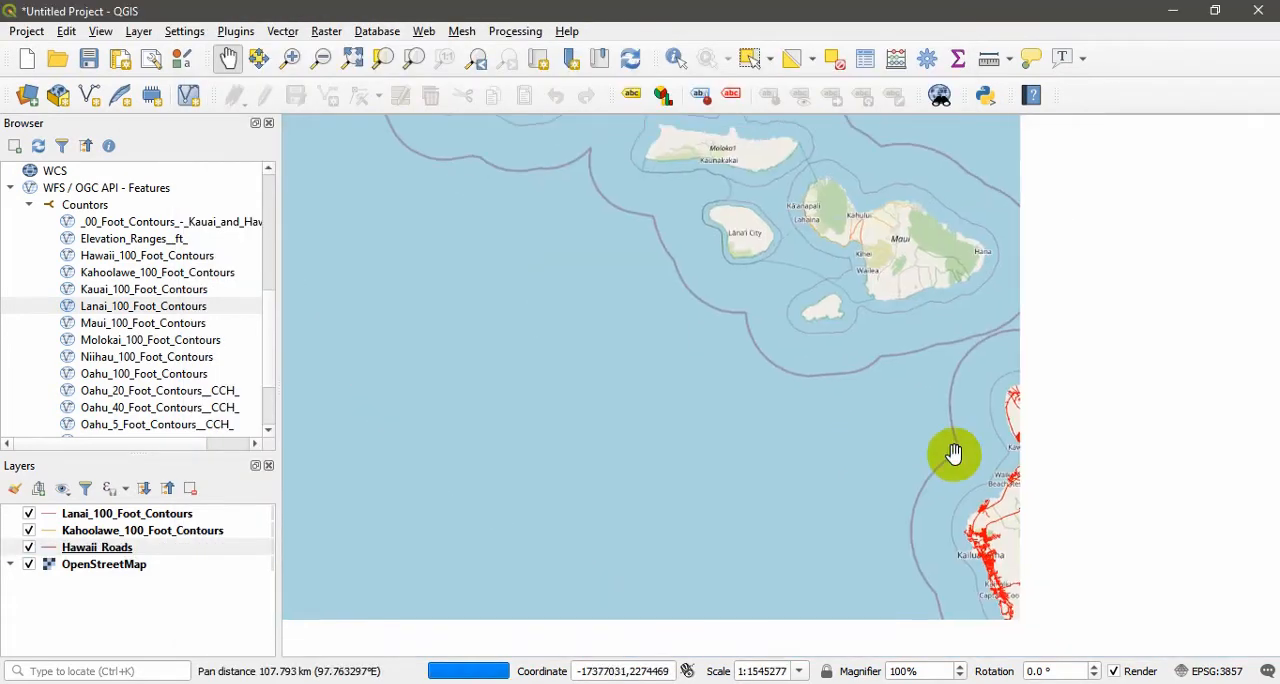
Step: Set the Kahoolawe_100_Foot_Contours line colour to bright pink
{"action": "scroll", "scroll_direction": "down", "scroll_amount": 3}
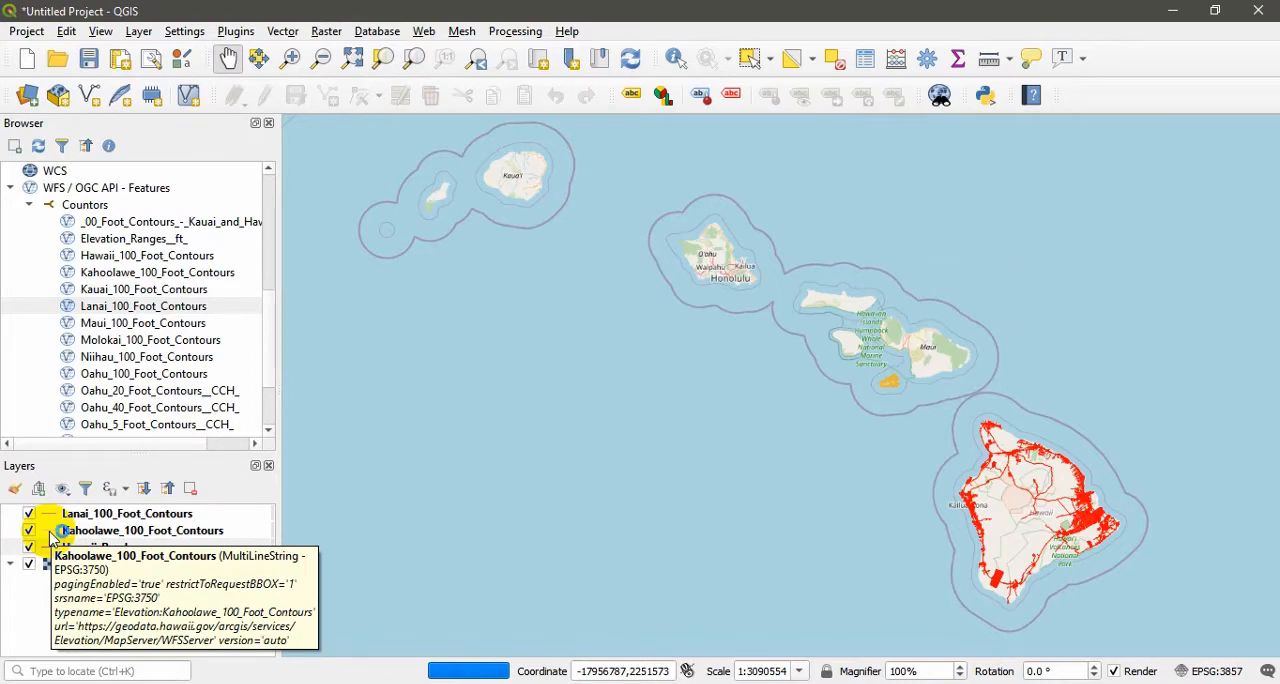
{"action": "double_click", "coordinate": [144, 530]}
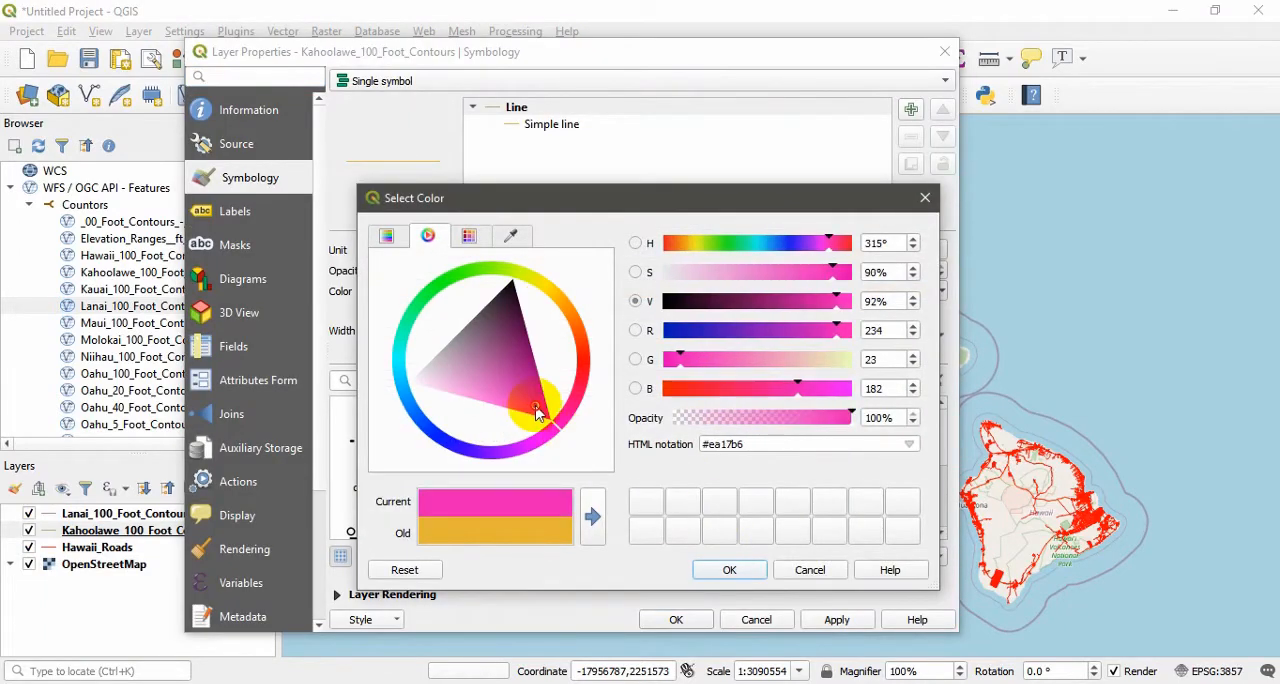
{"action": "left_click", "coordinate": [728, 568]}
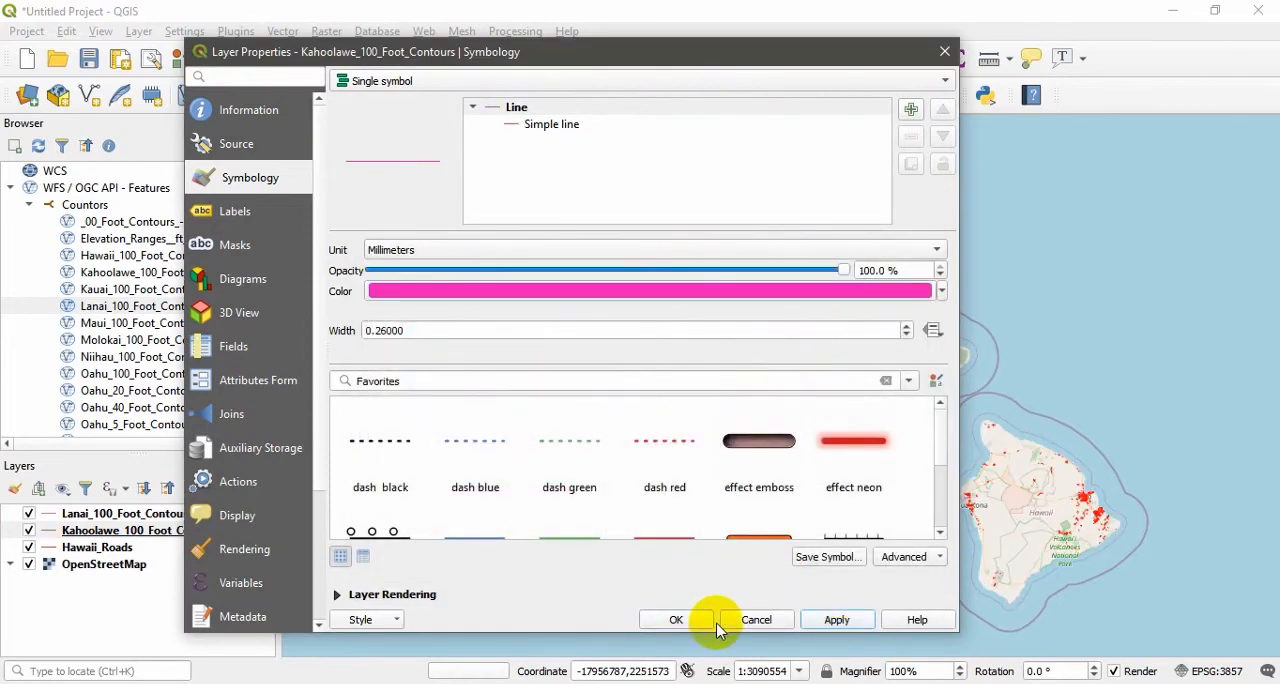
{"action": "left_click", "coordinate": [676, 620]}
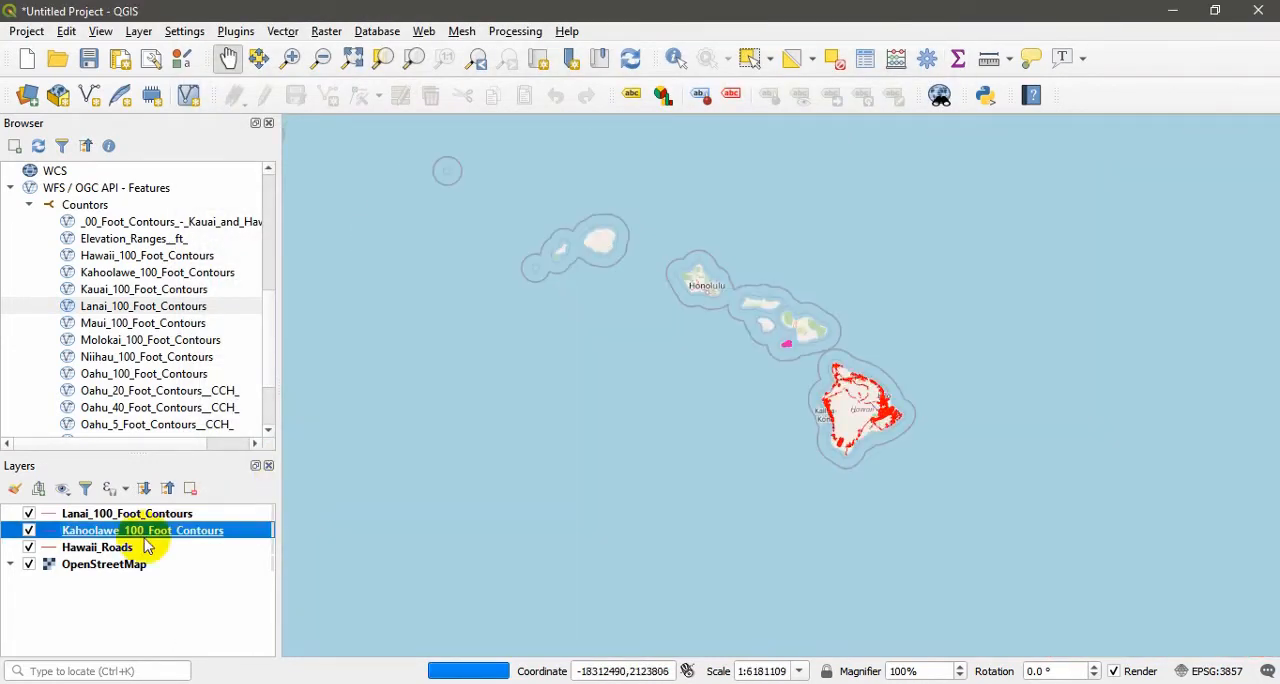
{"action": "mouse_move", "coordinate": [96, 548]}
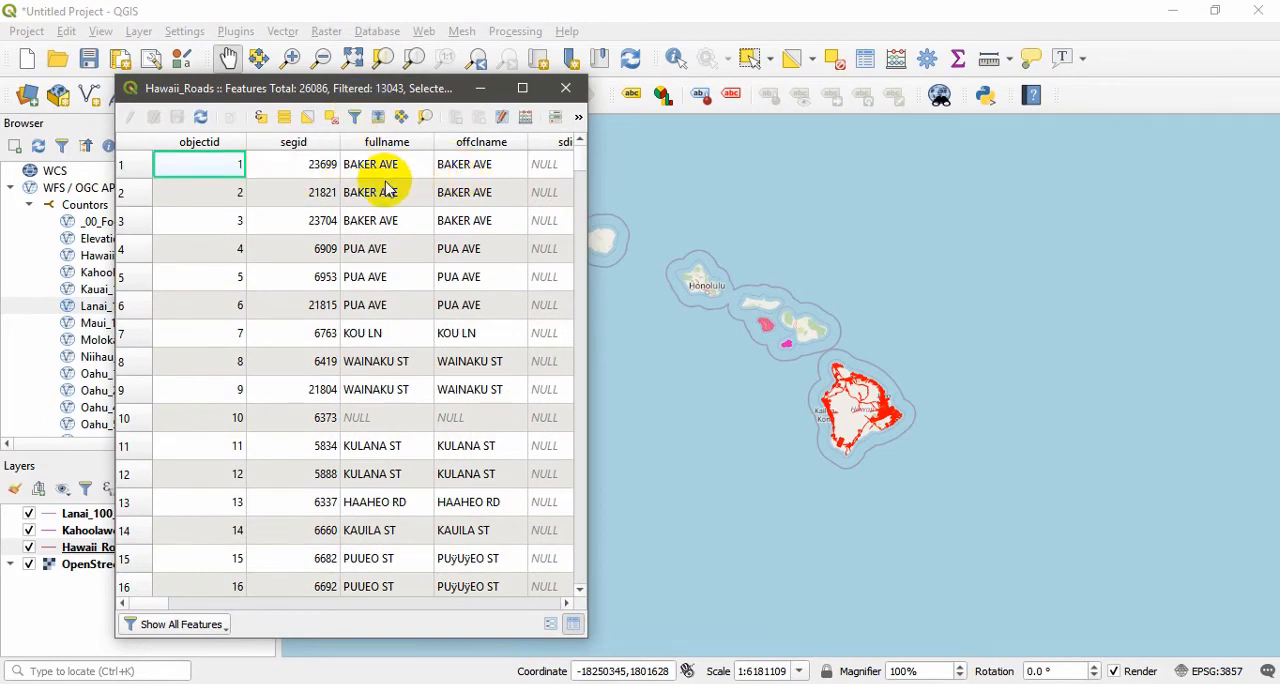
Step: Select the WAINAKU ST record (row 8) in Hawaii_Roads and zoom the map to it
{"action": "scroll", "scroll_direction": "down", "scroll_amount": 3}
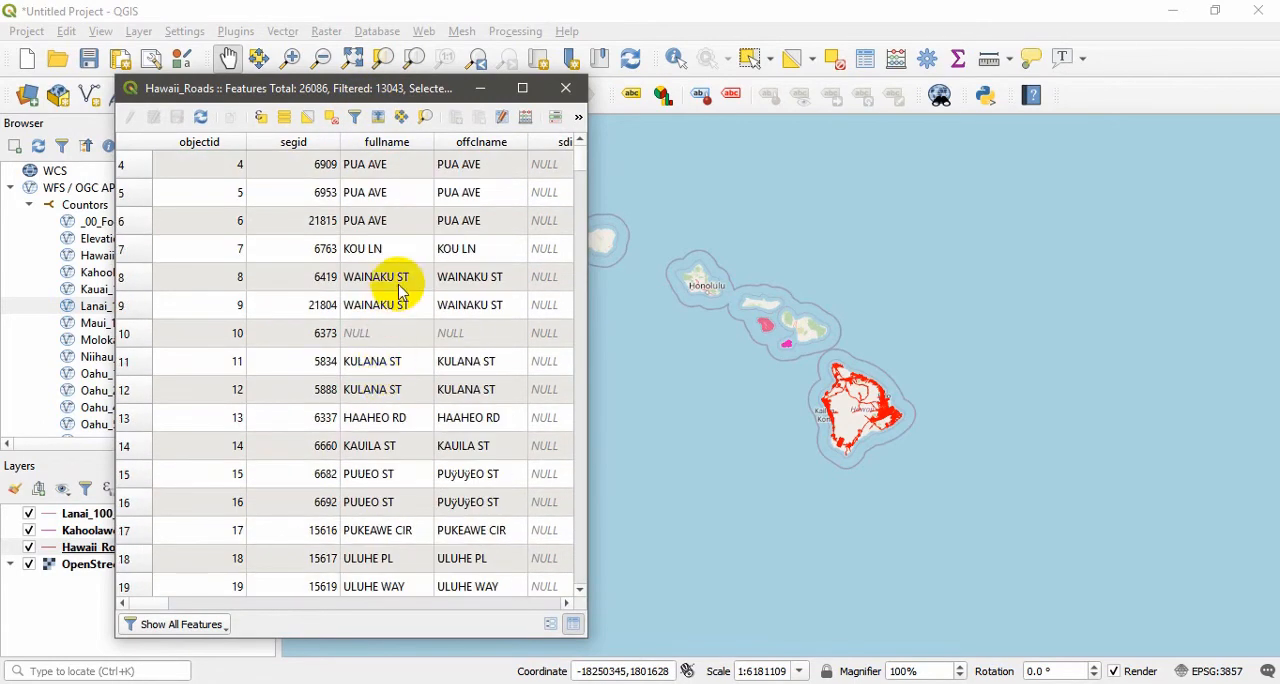
{"action": "left_click", "coordinate": [136, 276]}
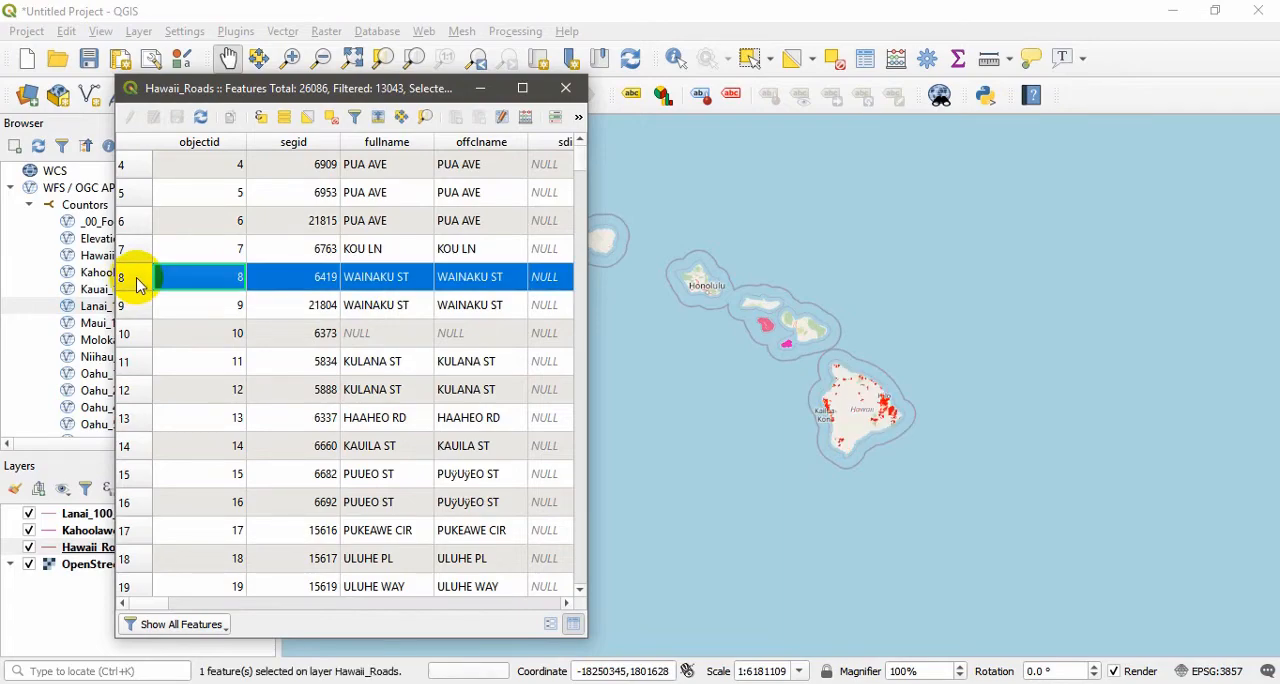
{"action": "left_click", "coordinate": [424, 116]}
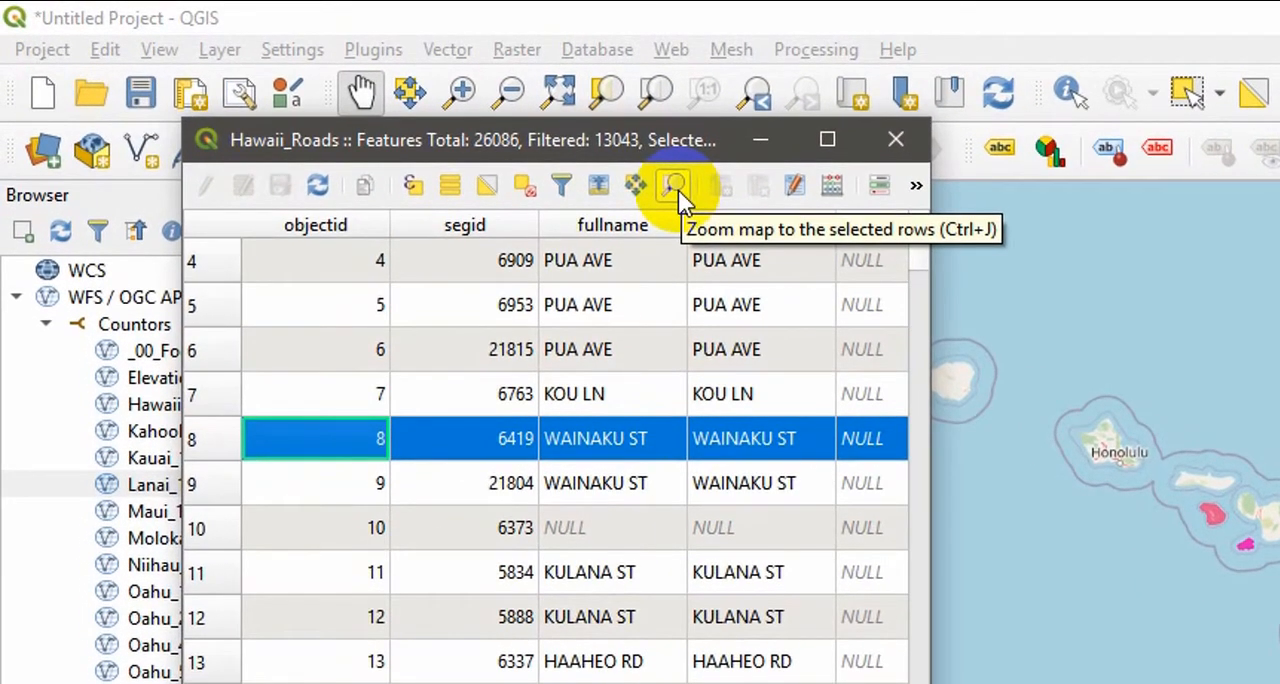
{"action": "left_click", "coordinate": [672, 186]}
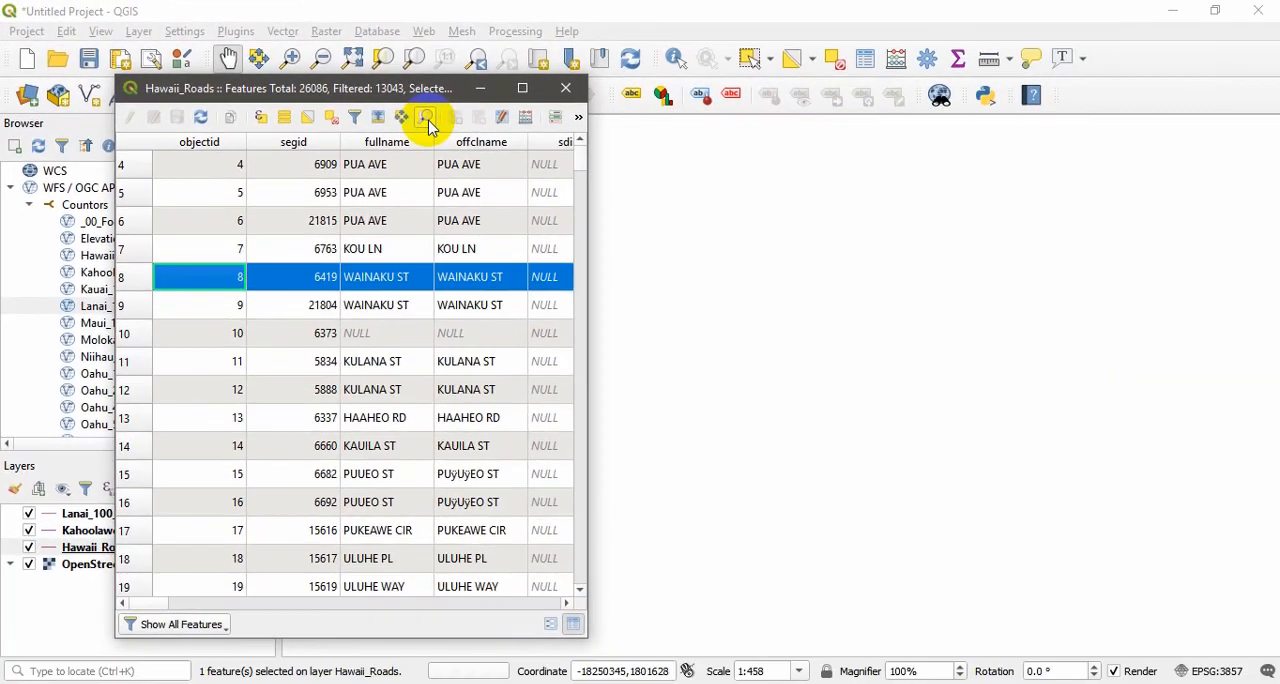
{"action": "left_click", "coordinate": [424, 116]}
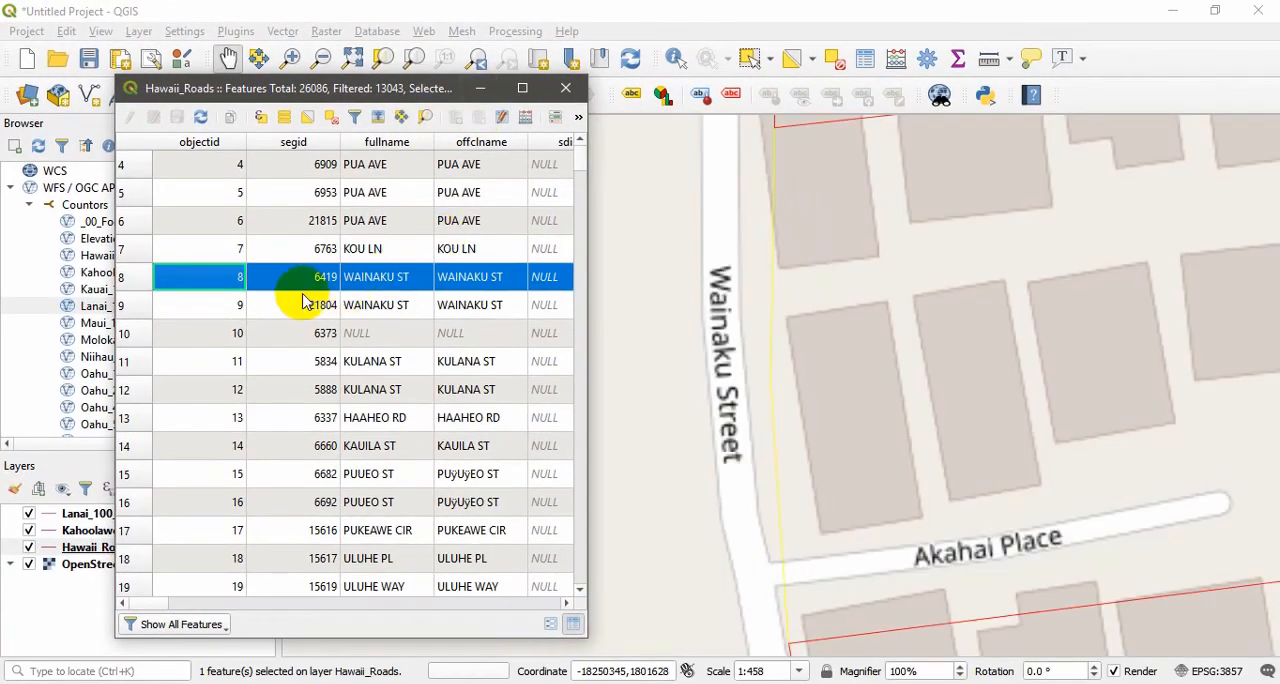
{"action": "mouse_move", "coordinate": [480, 88]}
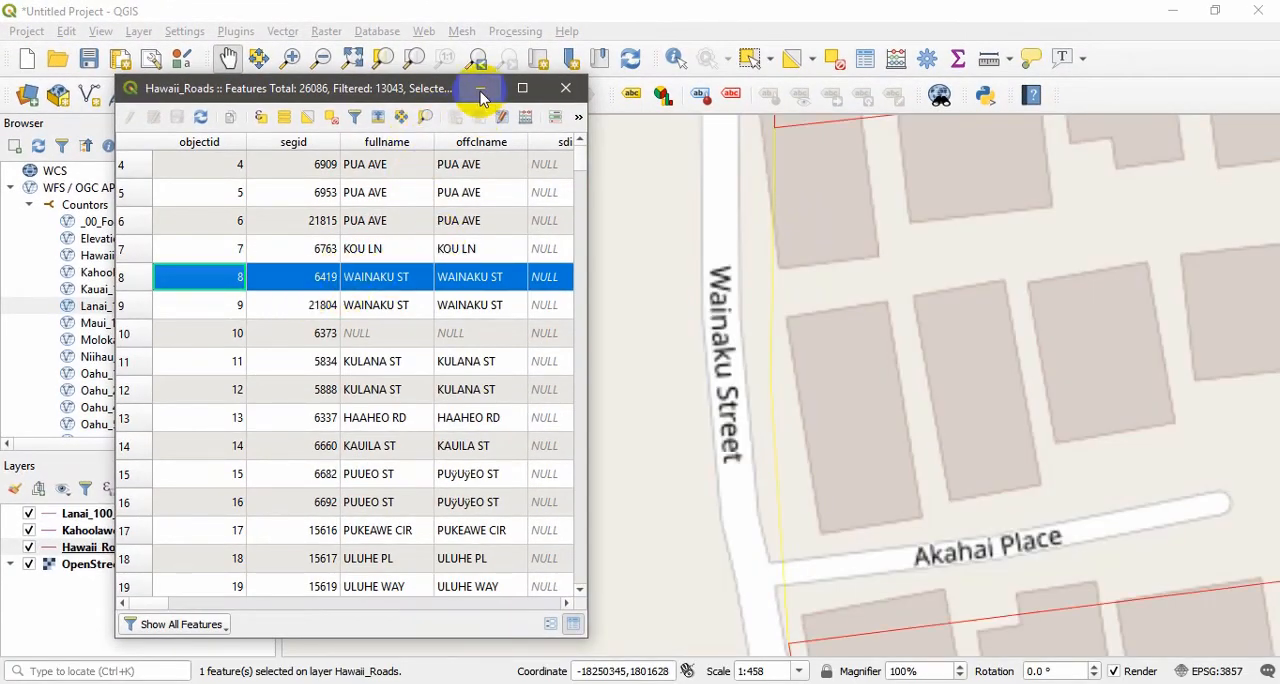
Step: Close the Hawaii_Roads attribute table, leaving the map centred on Wainaku Street
{"action": "left_click", "coordinate": [564, 88]}
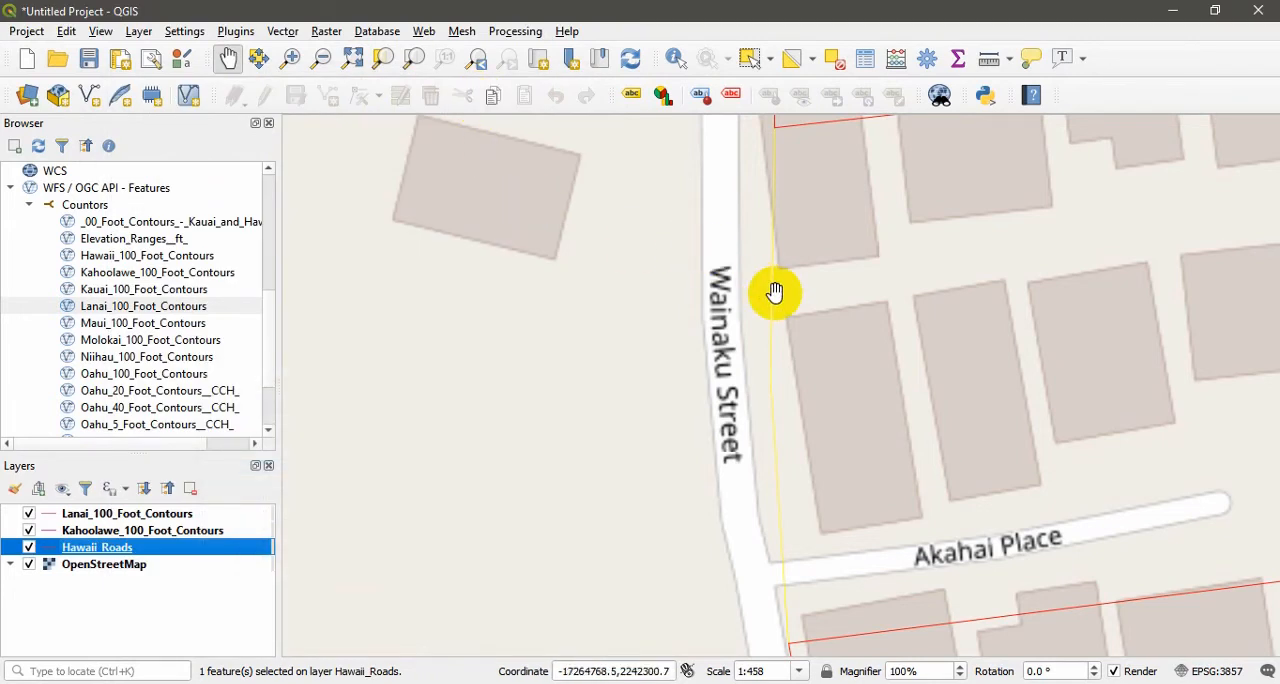
{"action": "mouse_move", "coordinate": [838, 228]}
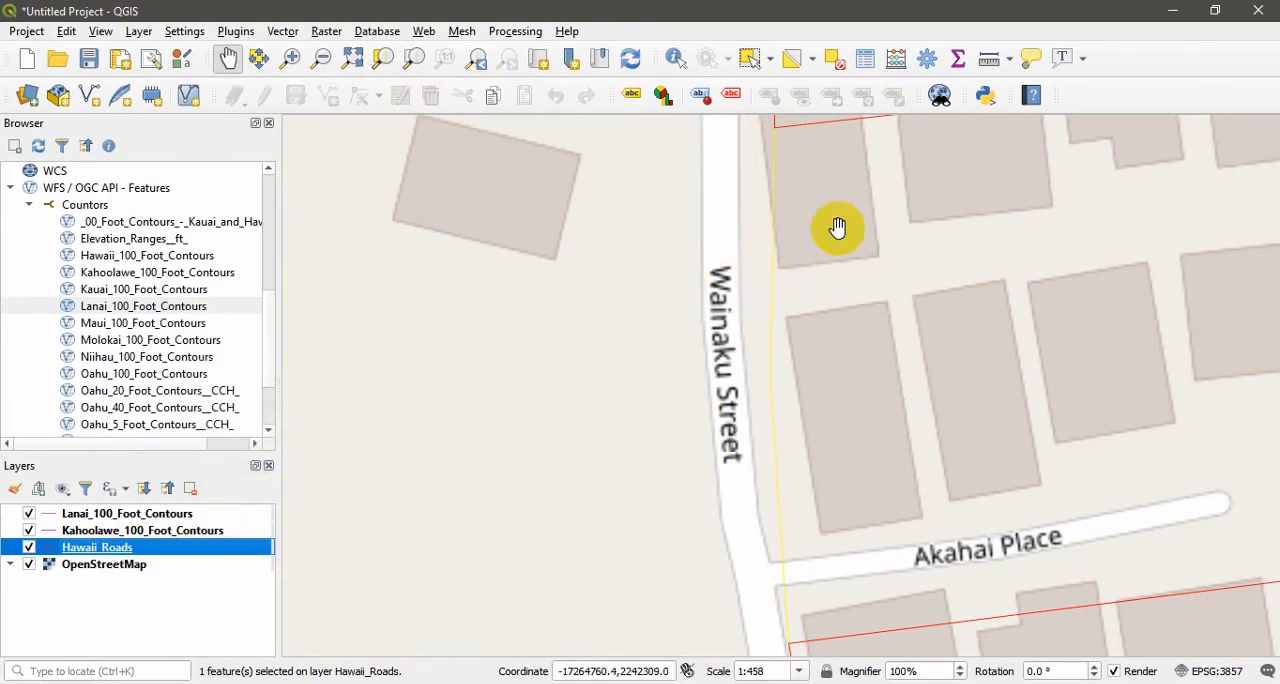
{"action": "mouse_move", "coordinate": [740, 392]}
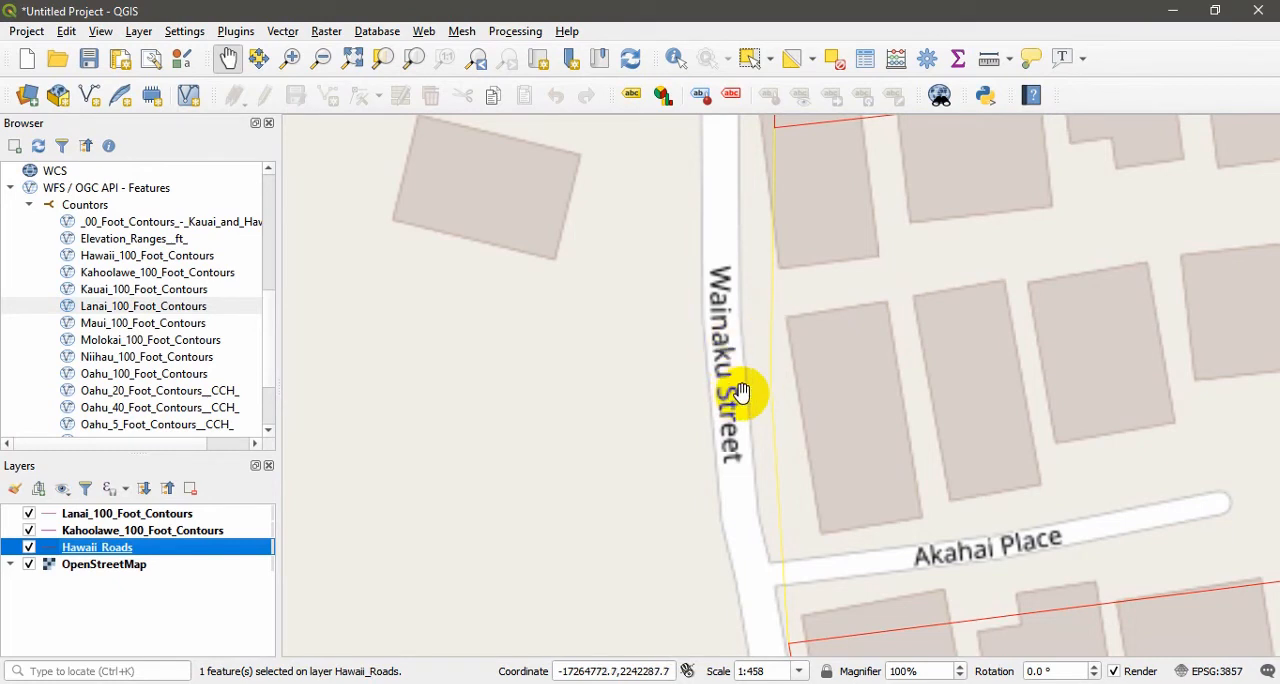
{"action": "mouse_move", "coordinate": [790, 348]}
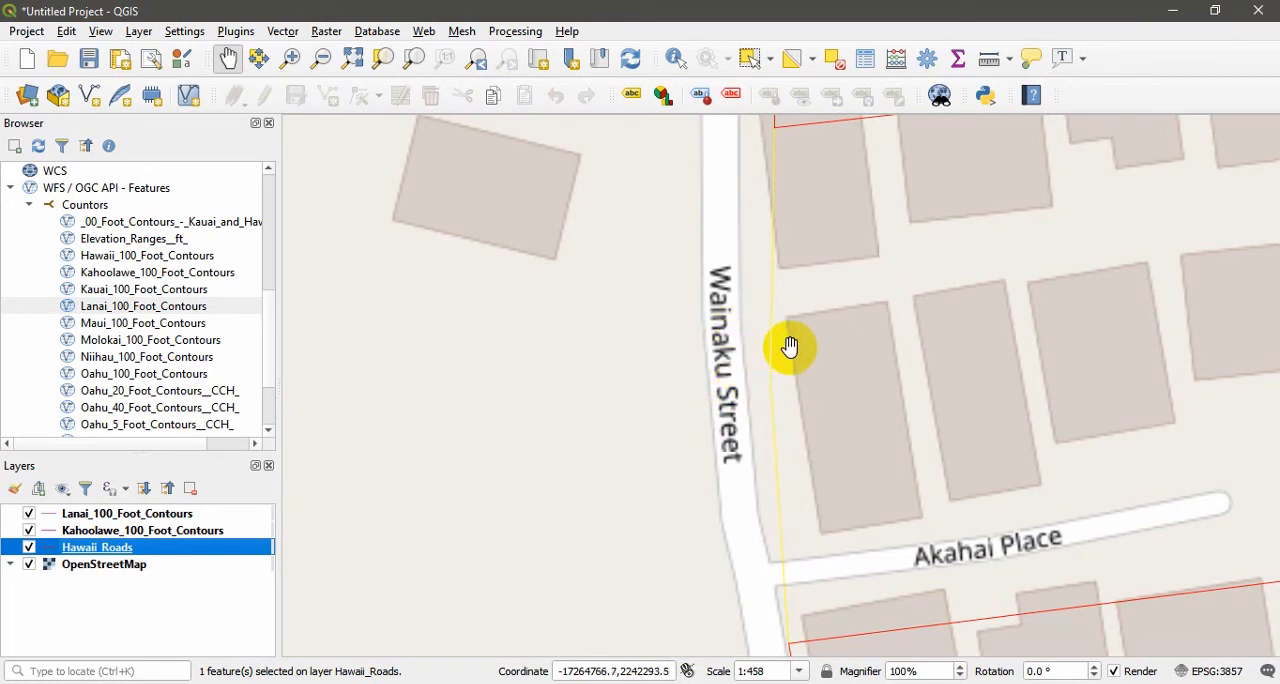
{"action": "mouse_move", "coordinate": [730, 418]}
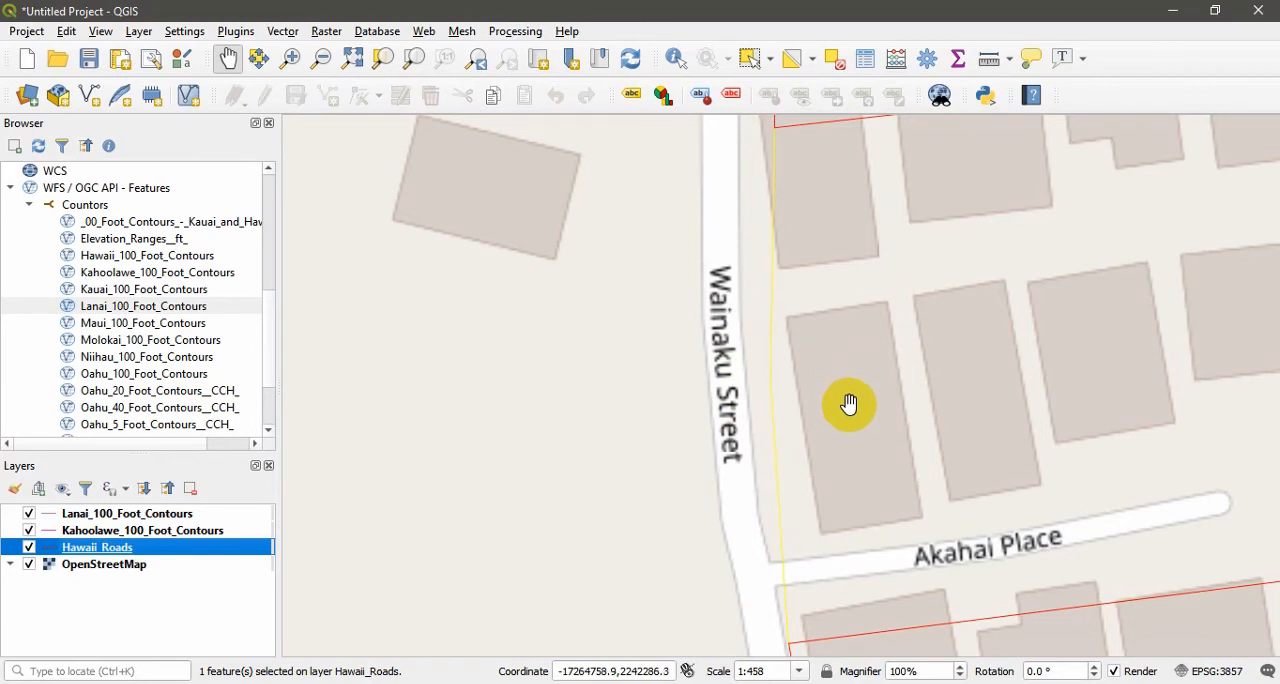
{"action": "mouse_move", "coordinate": [852, 378]}
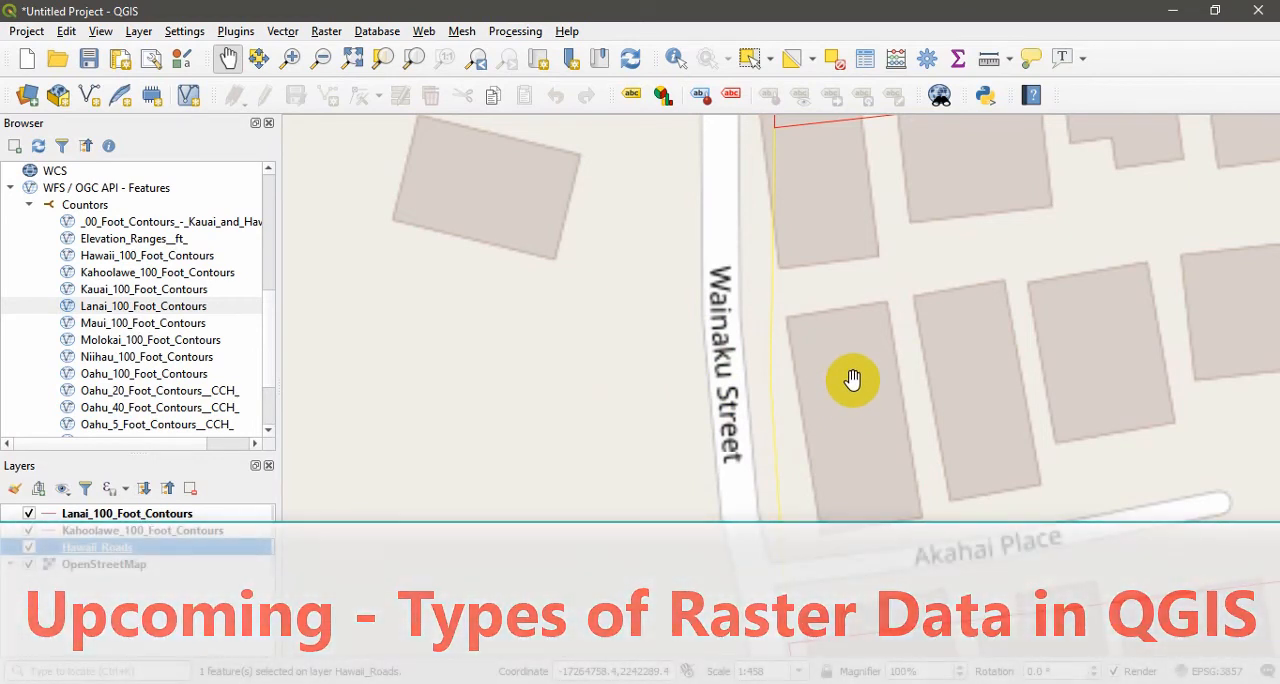
{"action": "mouse_move", "coordinate": [724, 368]}
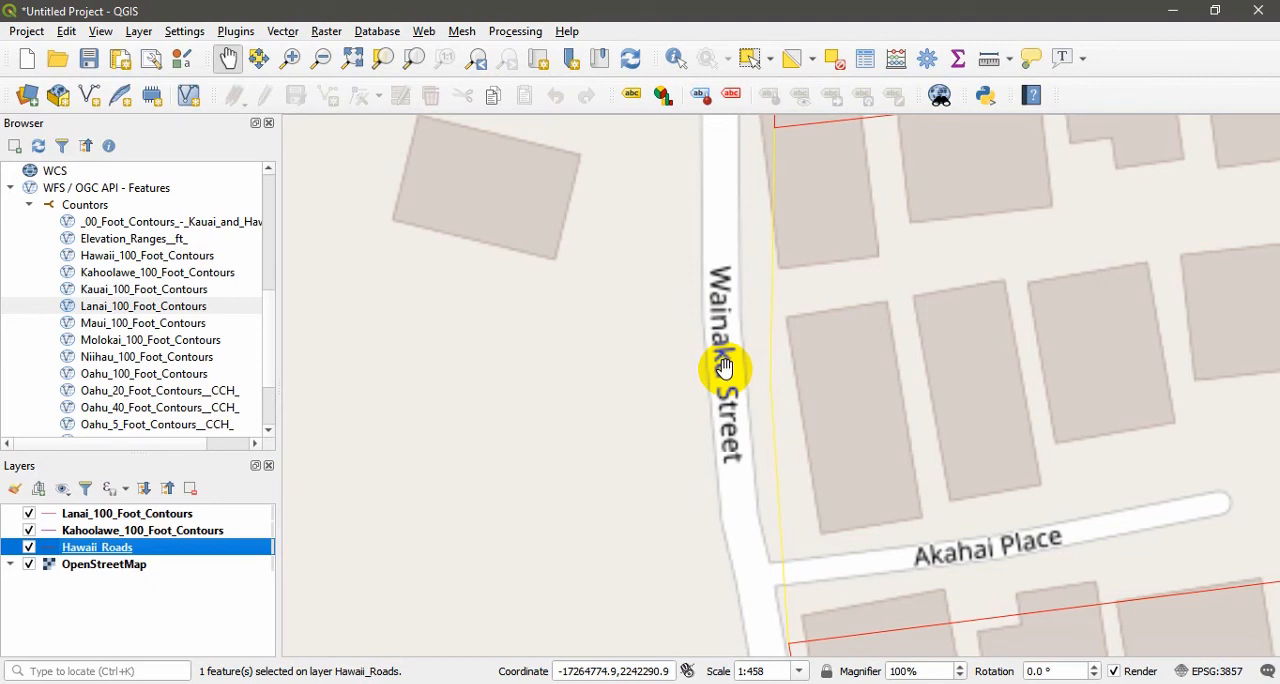
{"action": "mouse_move", "coordinate": [684, 472]}
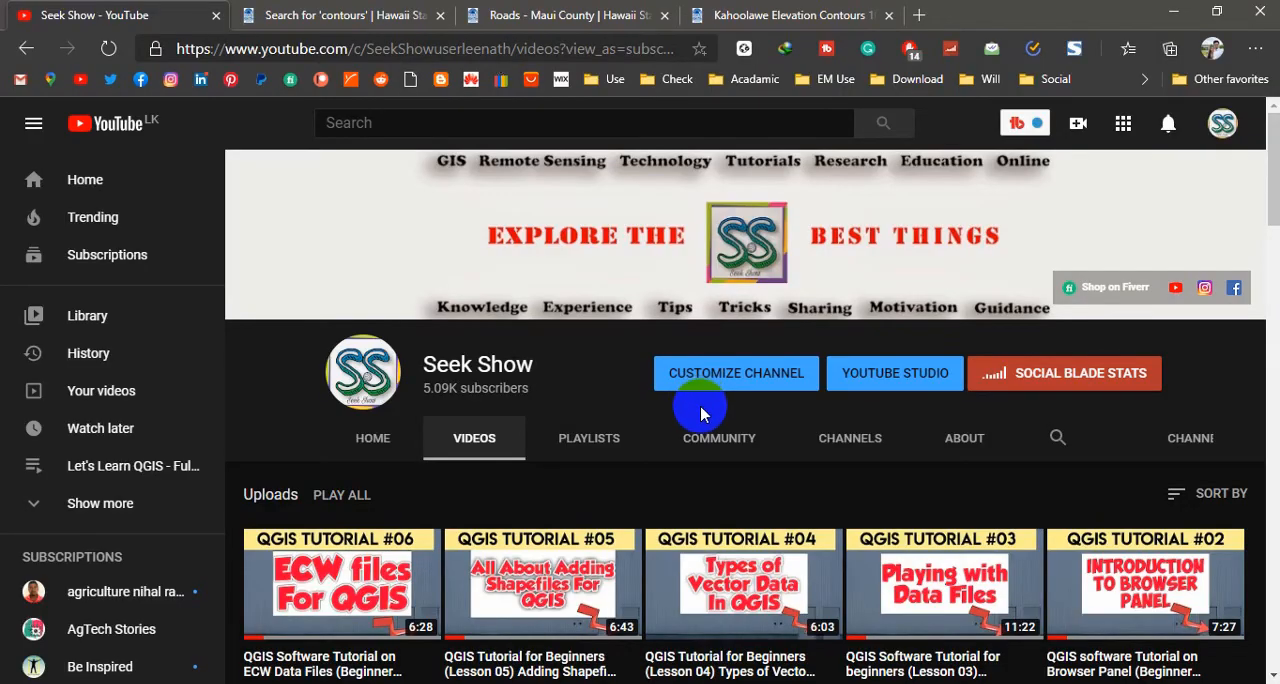
{"action": "scroll", "scroll_direction": "down", "scroll_amount": 3}
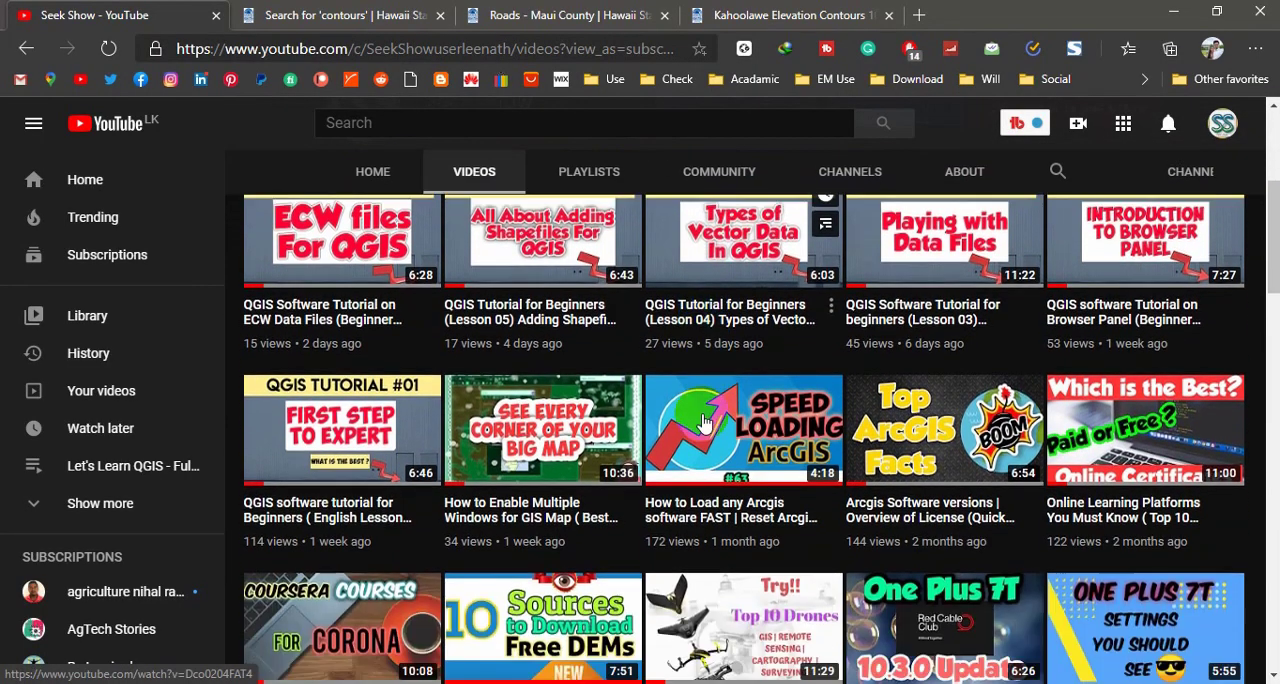
{"action": "scroll", "scroll_direction": "down", "scroll_amount": 3}
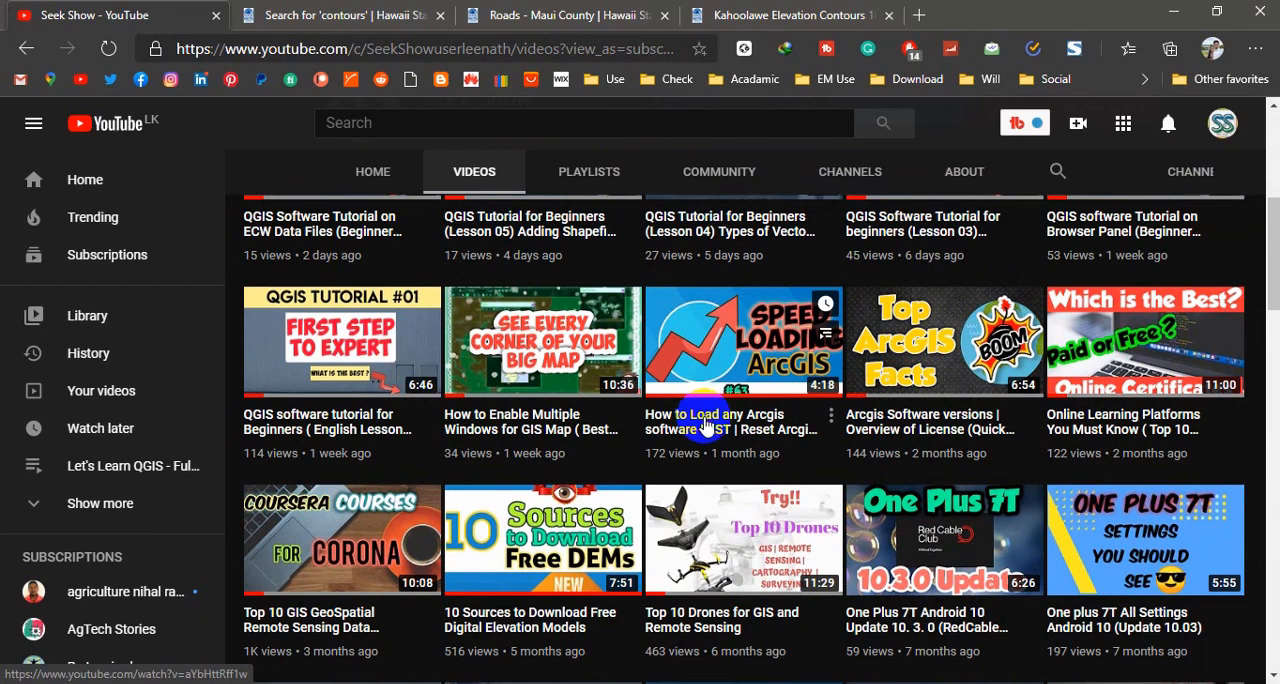
{"action": "scroll", "scroll_direction": "down", "scroll_amount": 3}
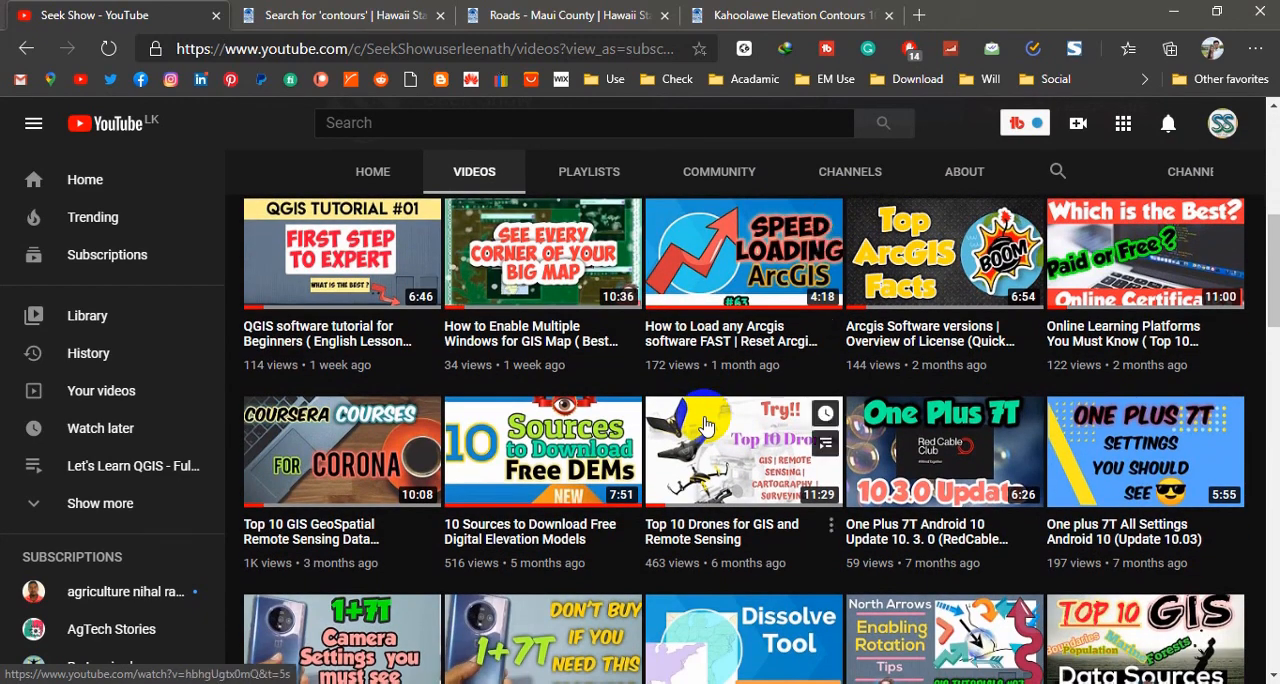
{"action": "scroll", "scroll_direction": "down", "scroll_amount": 3}
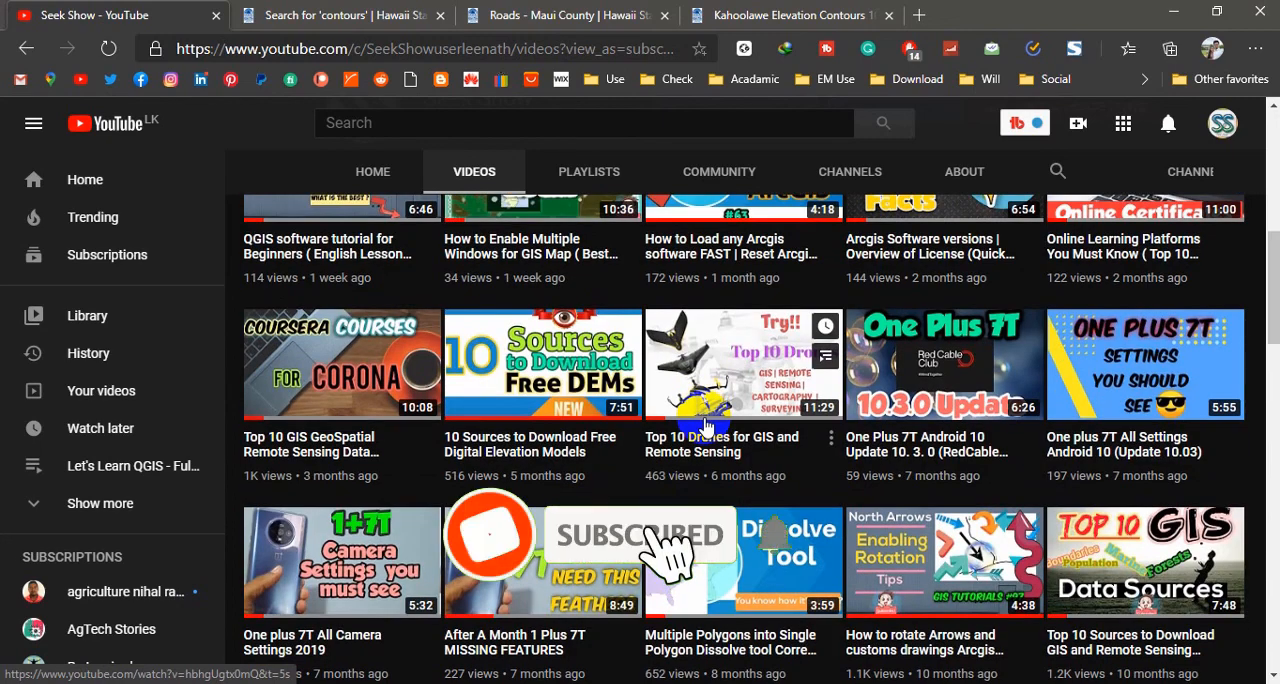
{"action": "scroll", "scroll_direction": "down", "scroll_amount": 3}
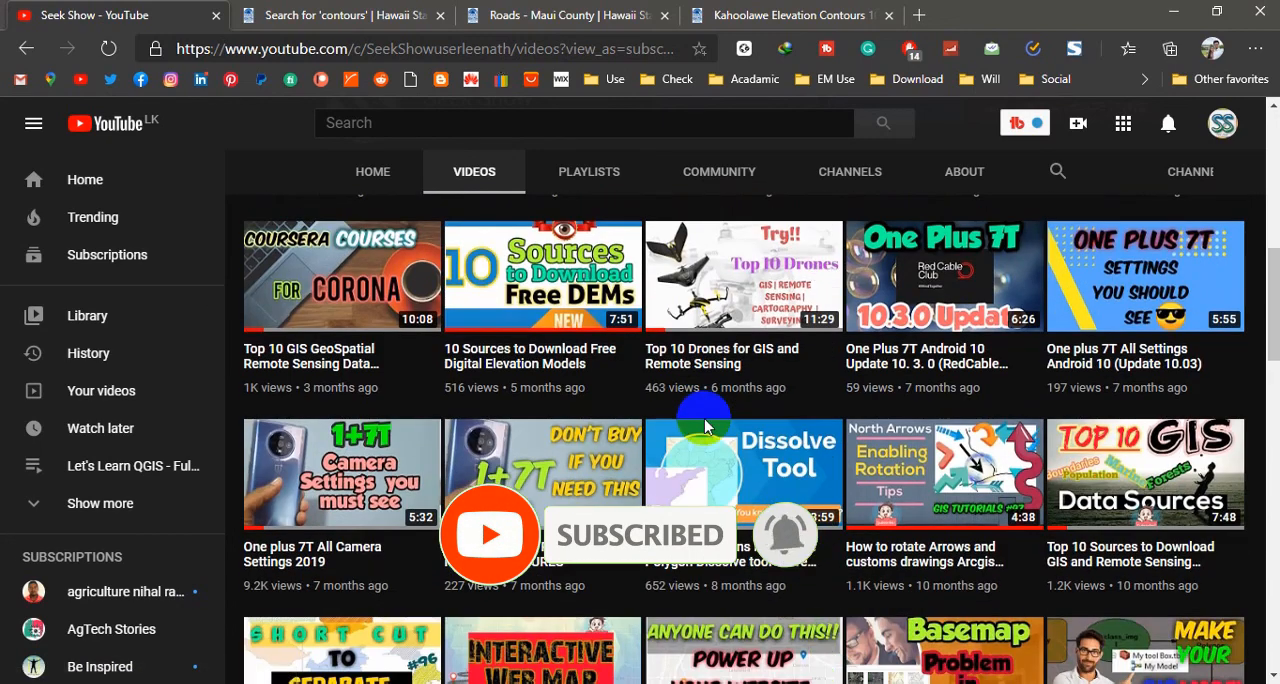
{"action": "scroll", "scroll_direction": "down", "scroll_amount": 3}
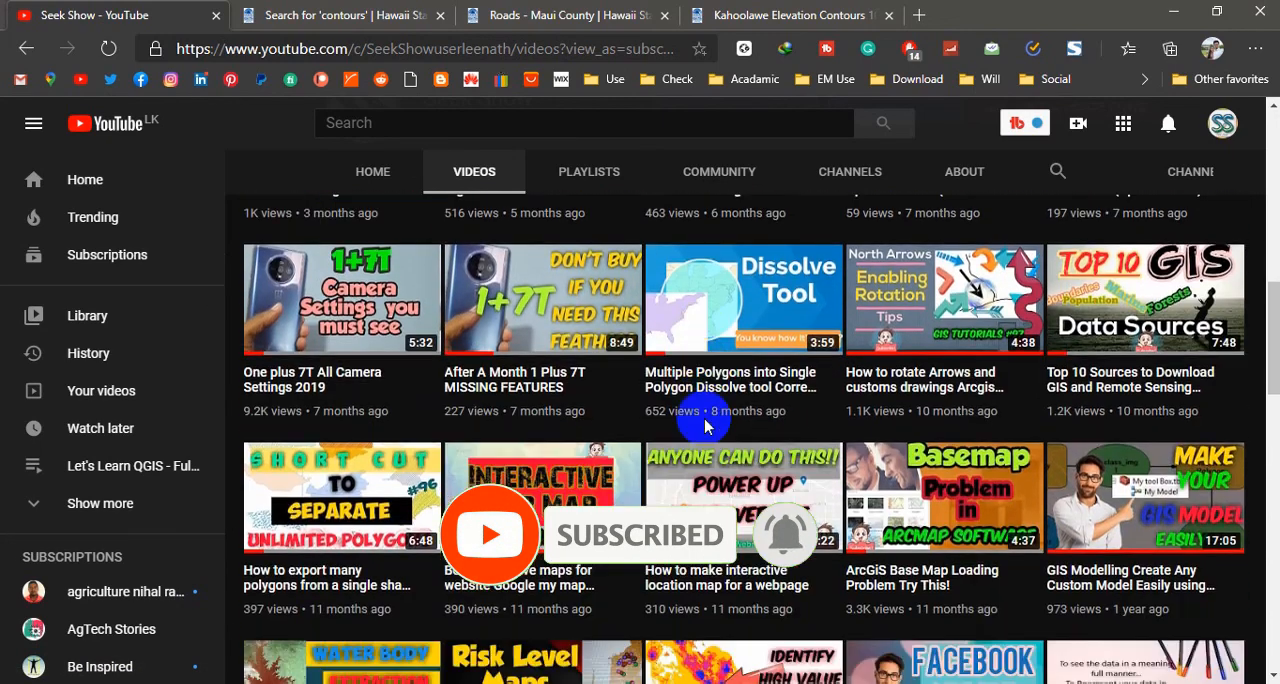
{"action": "scroll", "scroll_direction": "down", "scroll_amount": 3}
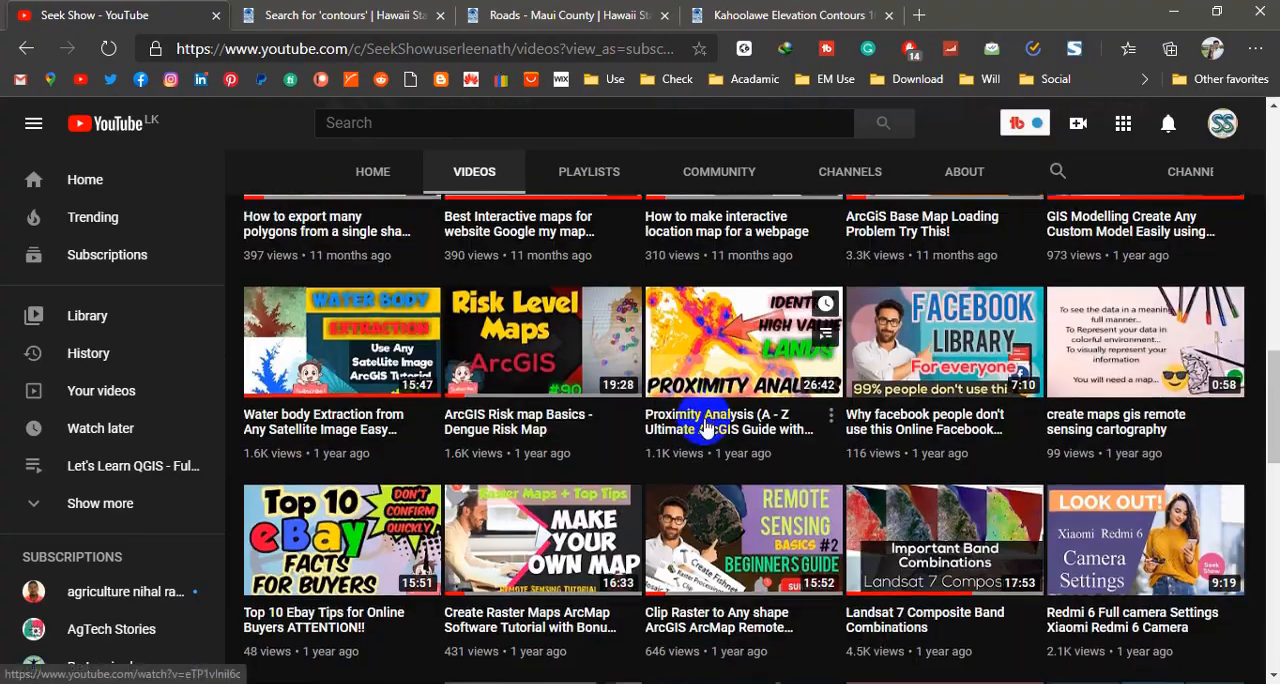